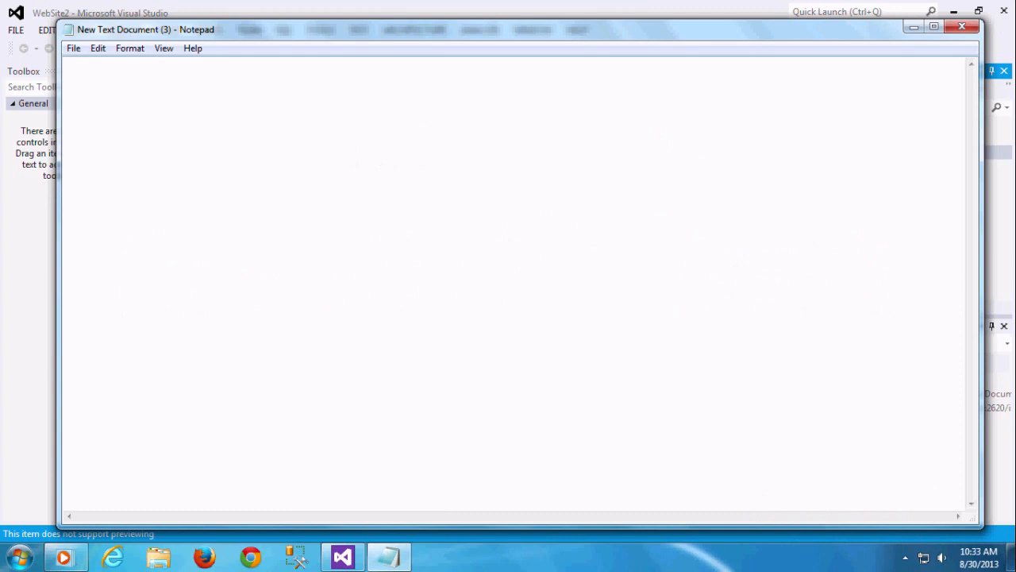
- Type the Notepad note 'add asp control calender to textbox'
type("add as")
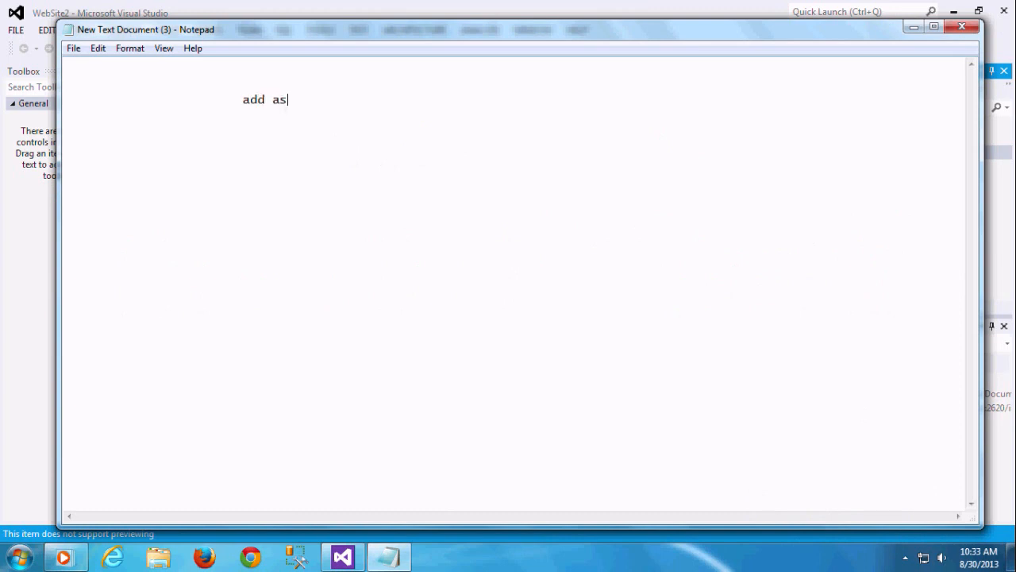
type("p co")
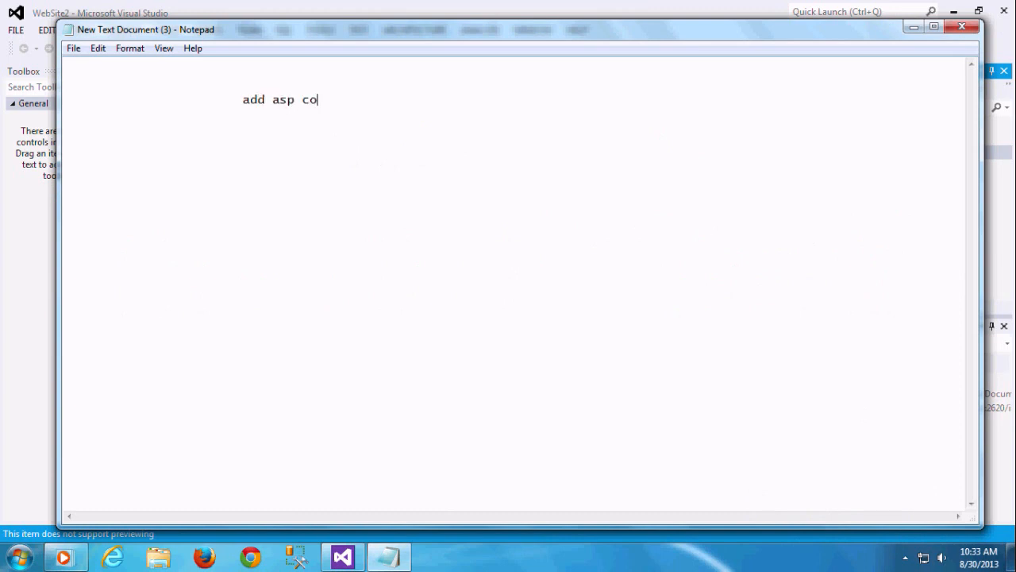
type("ntrol")
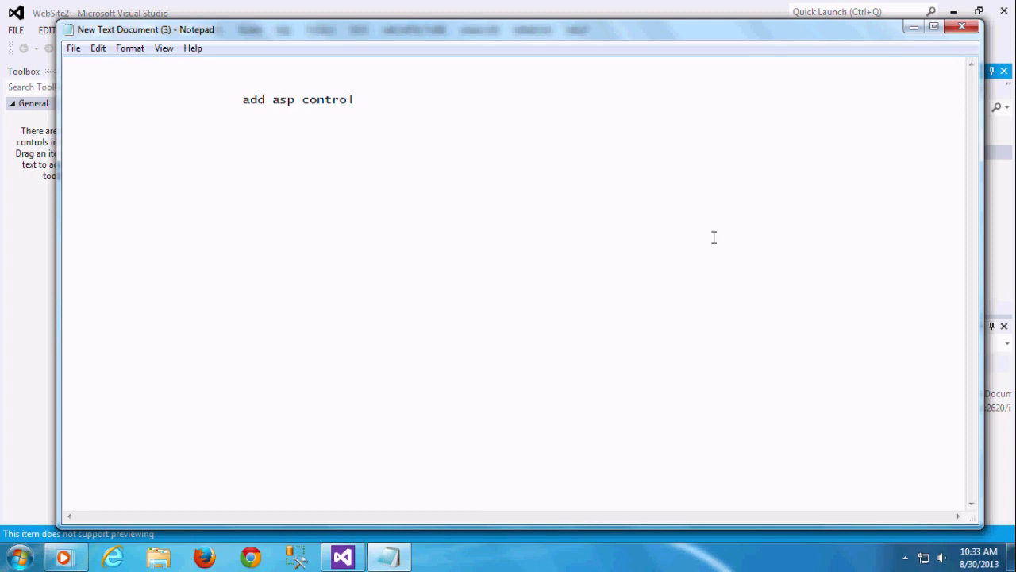
type("calen")
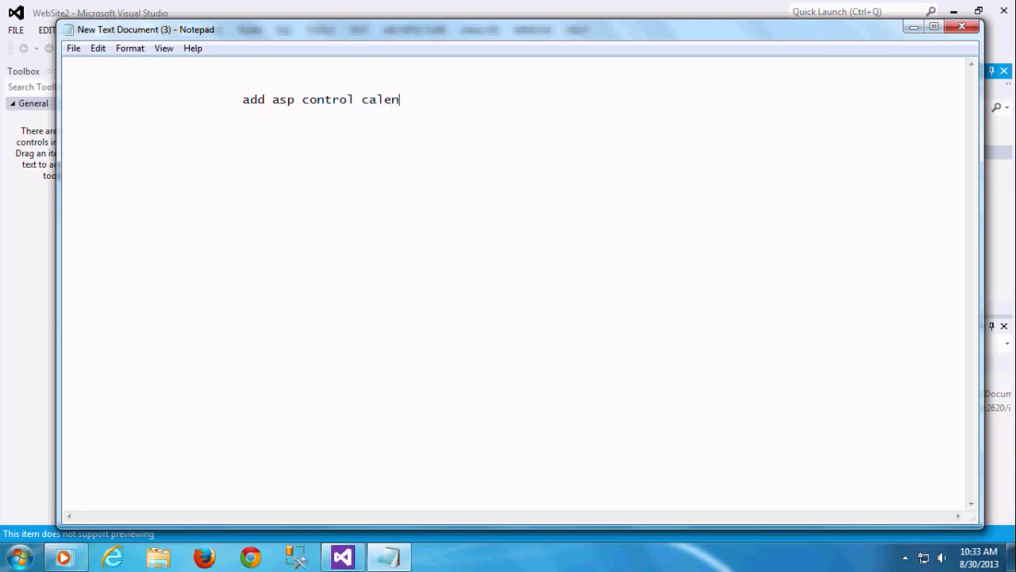
type("der t")
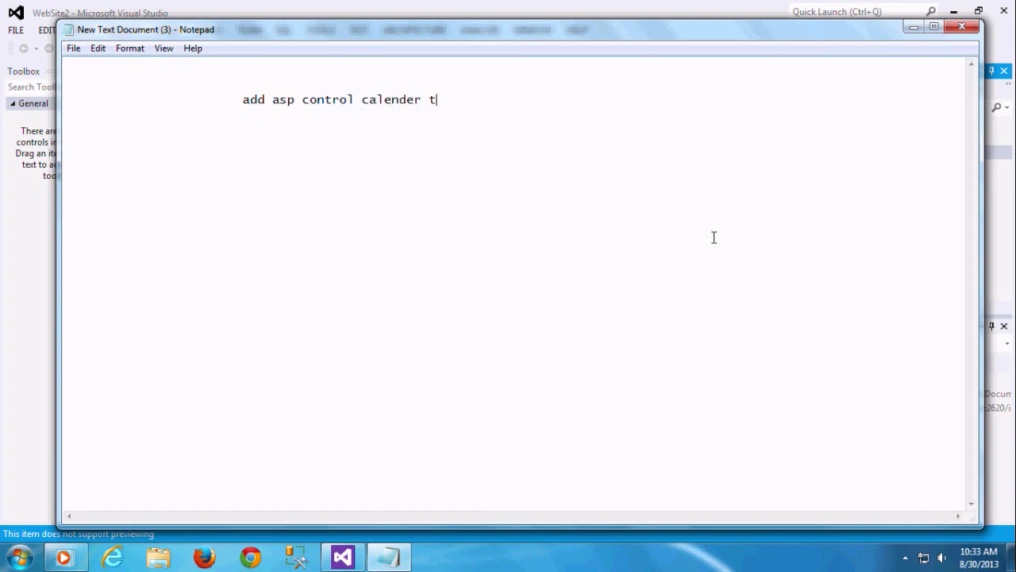
type("o tex")
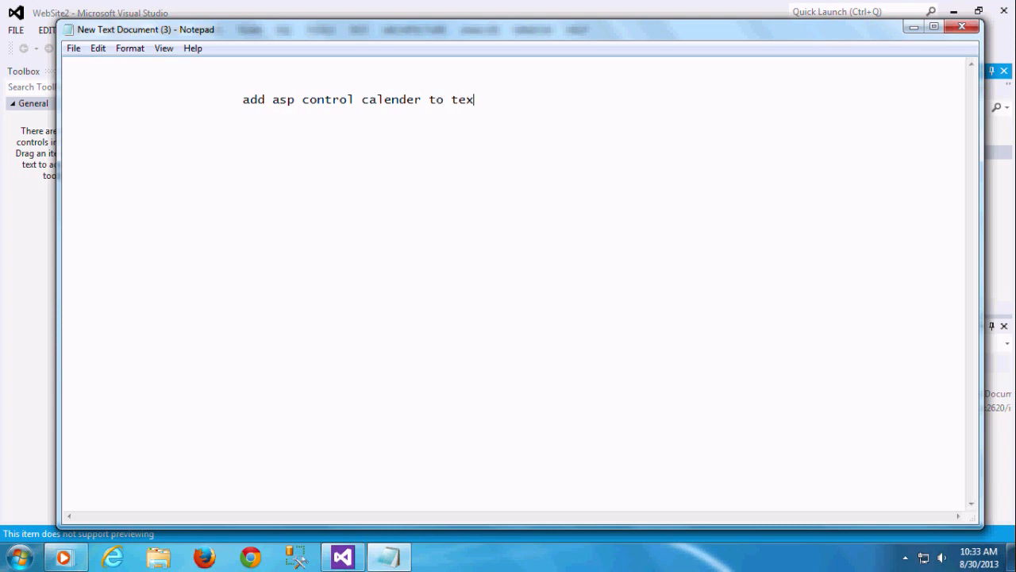
type("tbox")
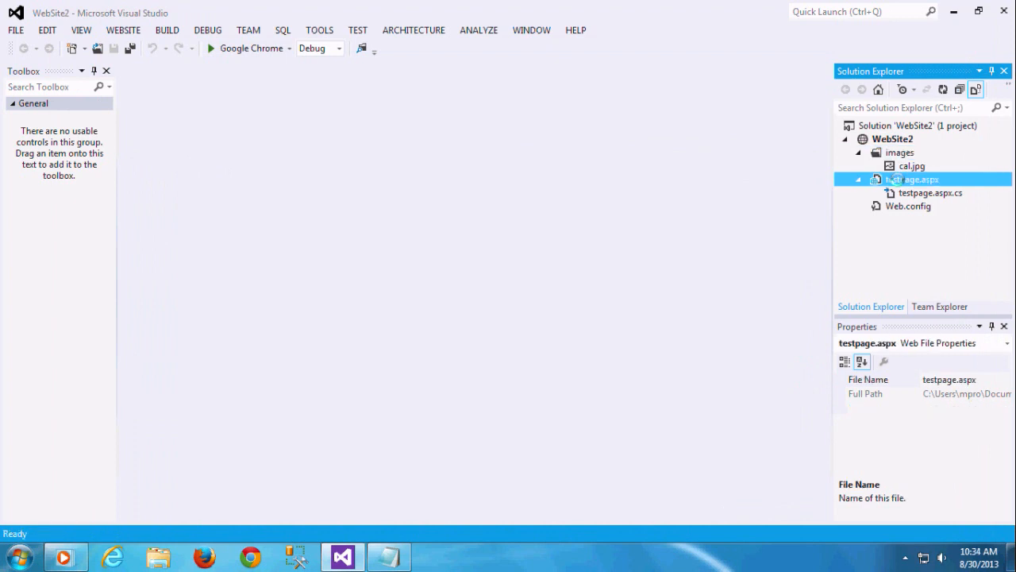
- Open testpage.aspx from Solution Explorer, save it, and switch to Split view
double_click(912, 179)
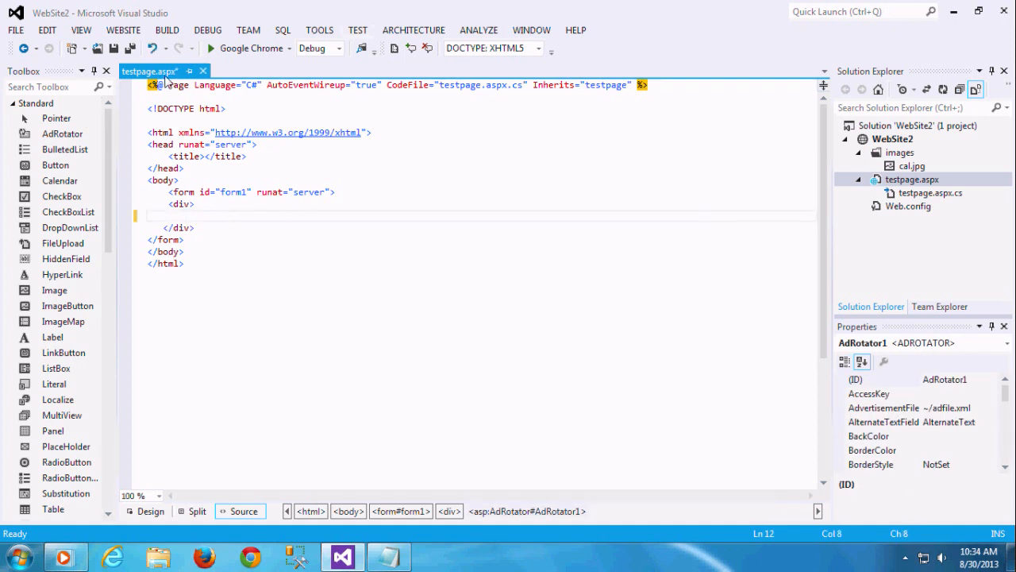
right_click(150, 71)
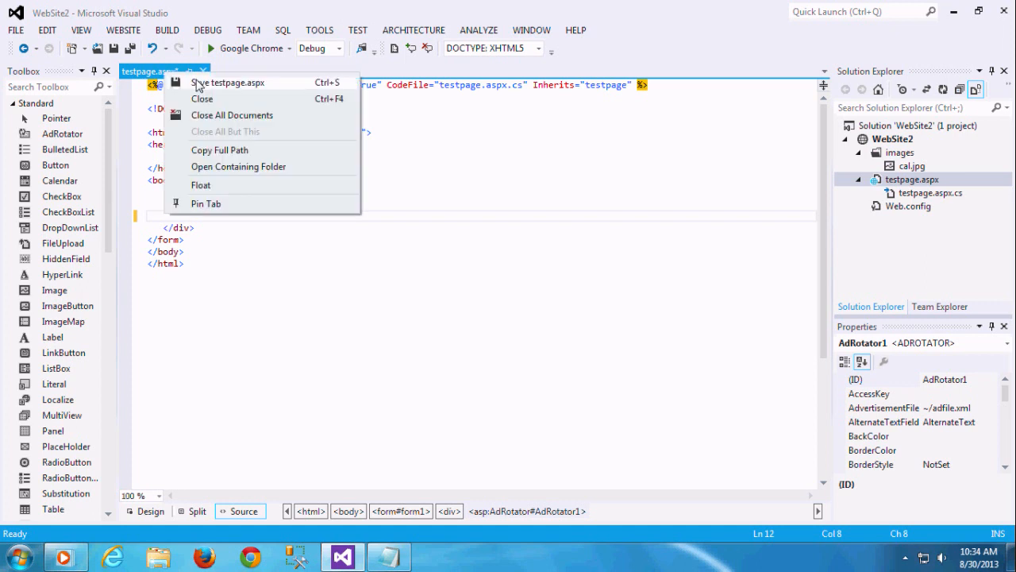
left_click(228, 82)
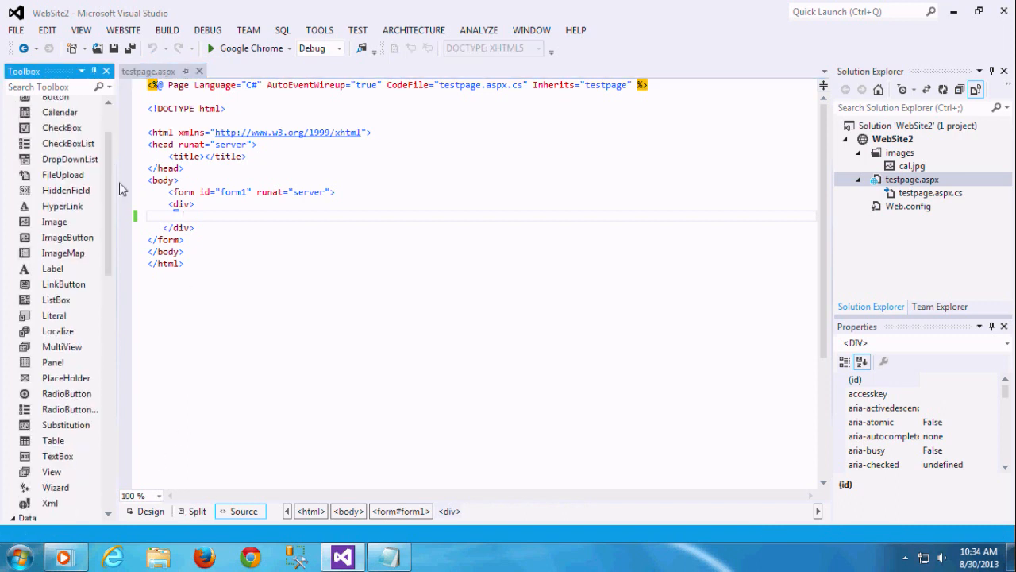
mouse_move(107, 151)
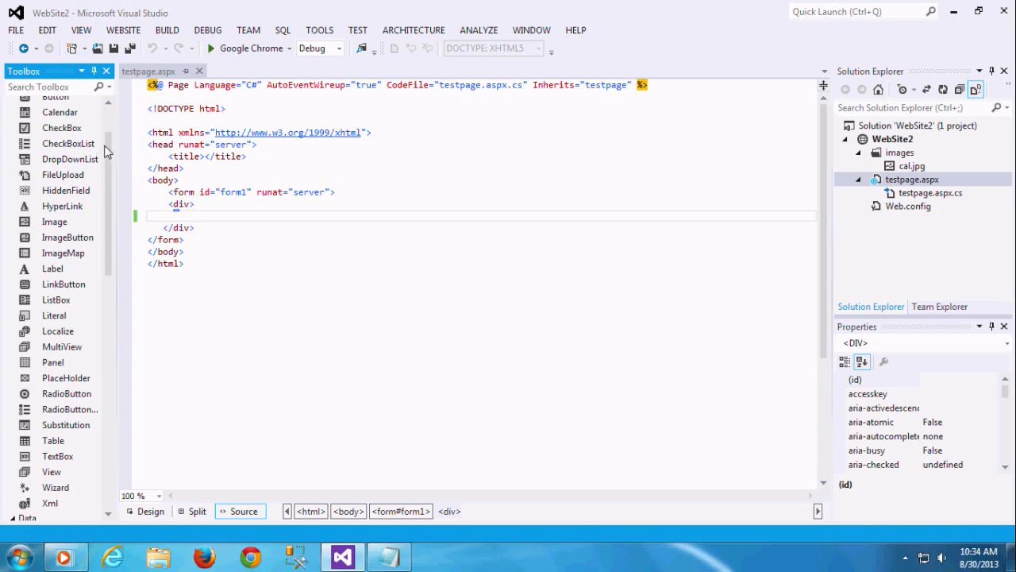
left_click(192, 510)
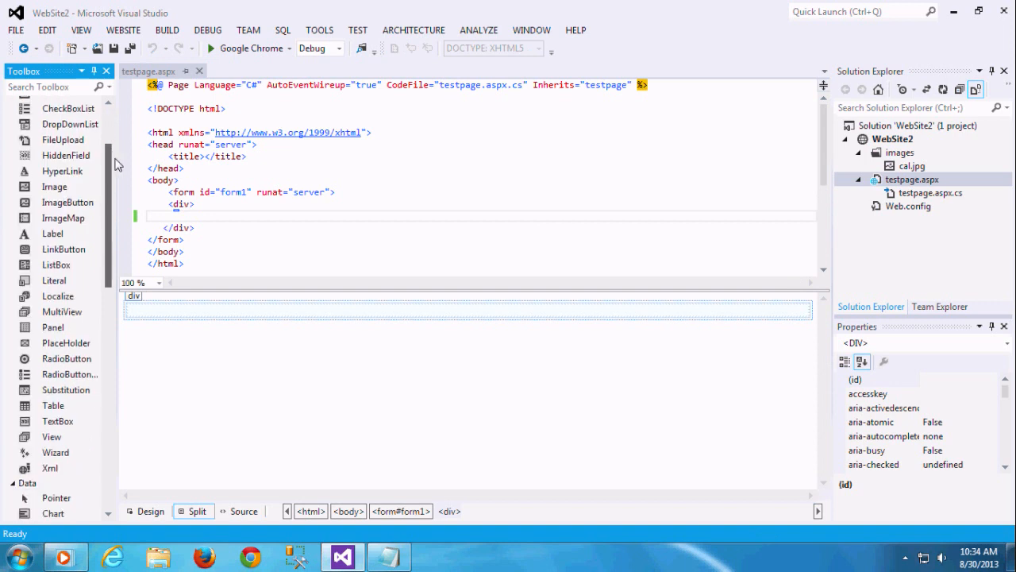
- Place a TextBox, an Image, a line break and a Calendar inside the div
scroll("down", 3)
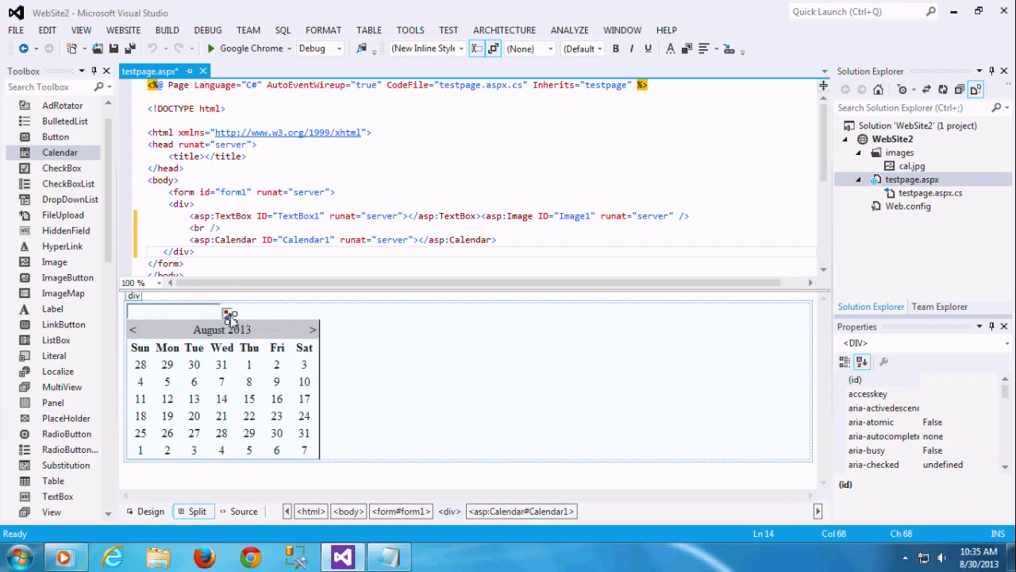
left_click(227, 314)
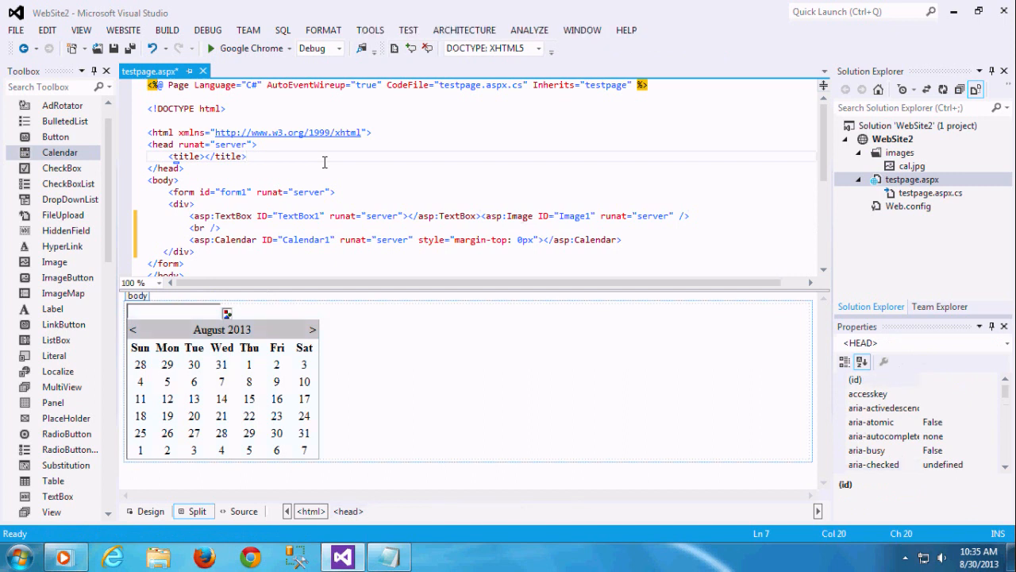
- Save testpage.aspx and build and start the website without debugging
key("ctrl+s")
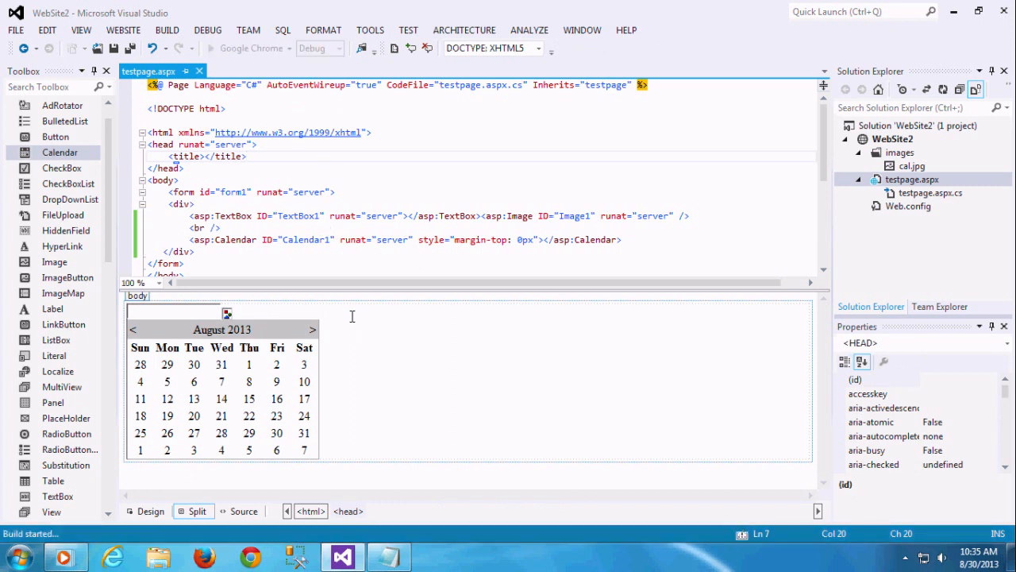
left_click(247, 155)
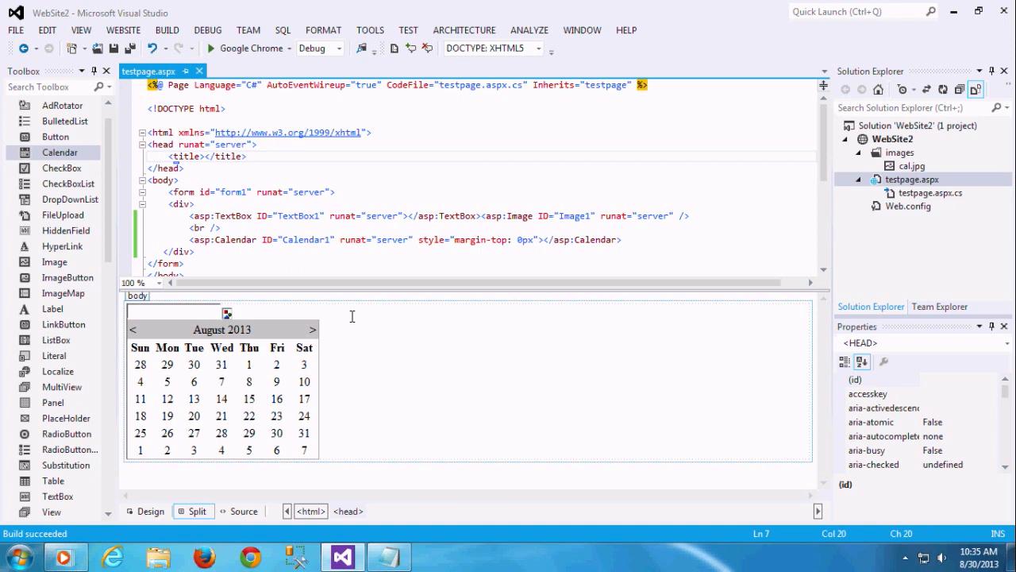
left_click(246, 156)
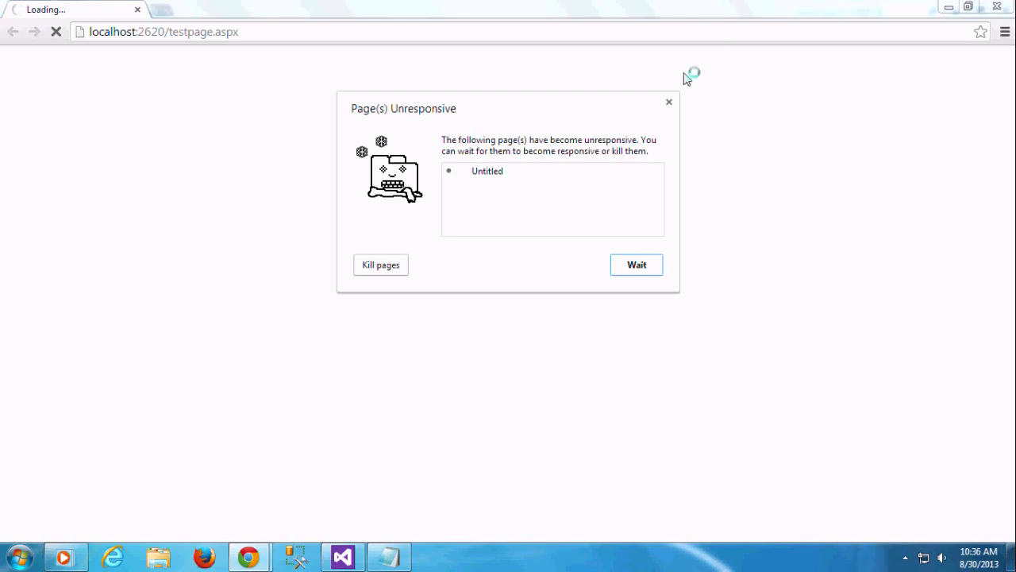
- Wait out the unresponsive page, select August 28, then minimize Chrome
left_click(636, 264)
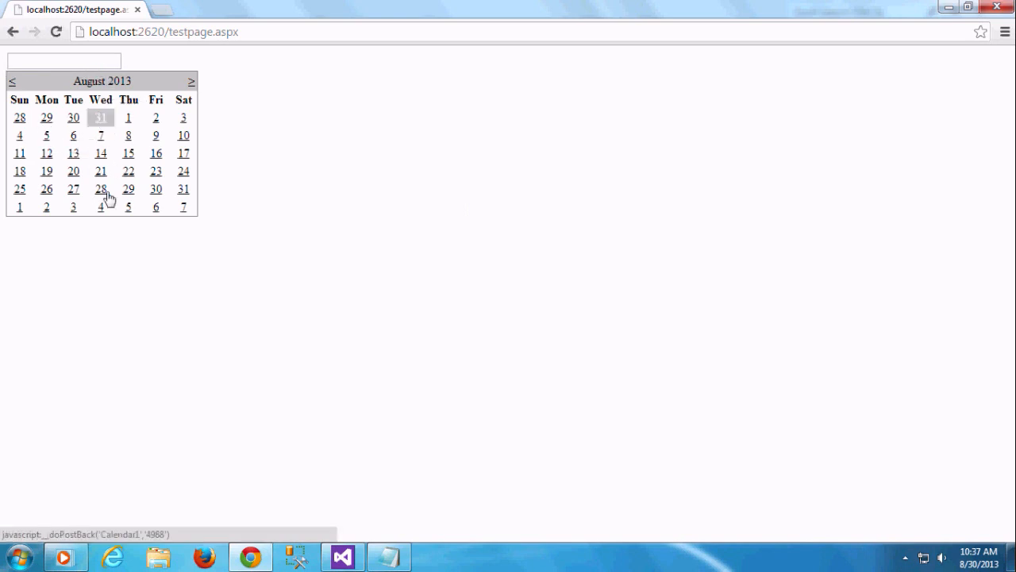
left_click(100, 189)
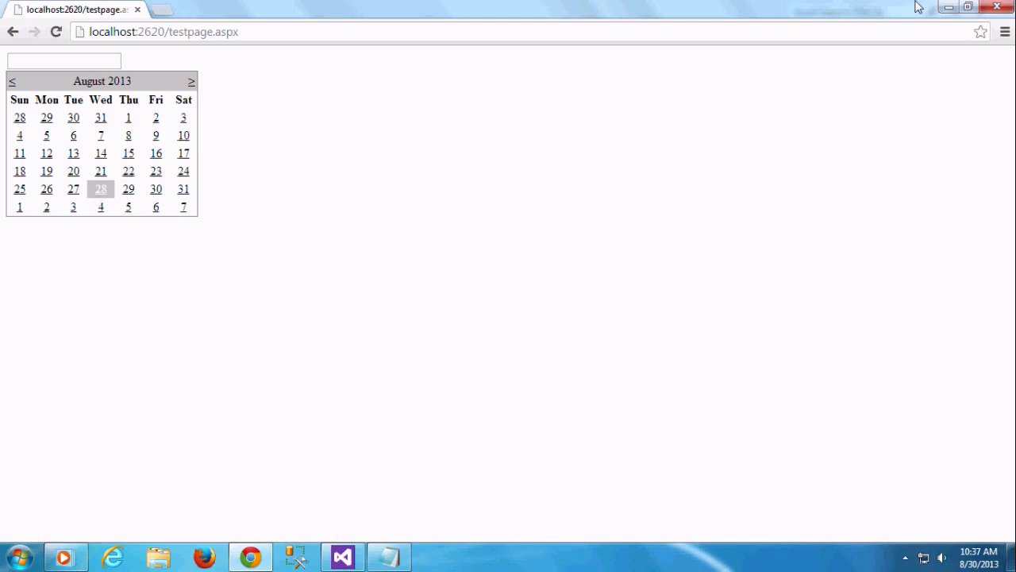
left_click(341, 555)
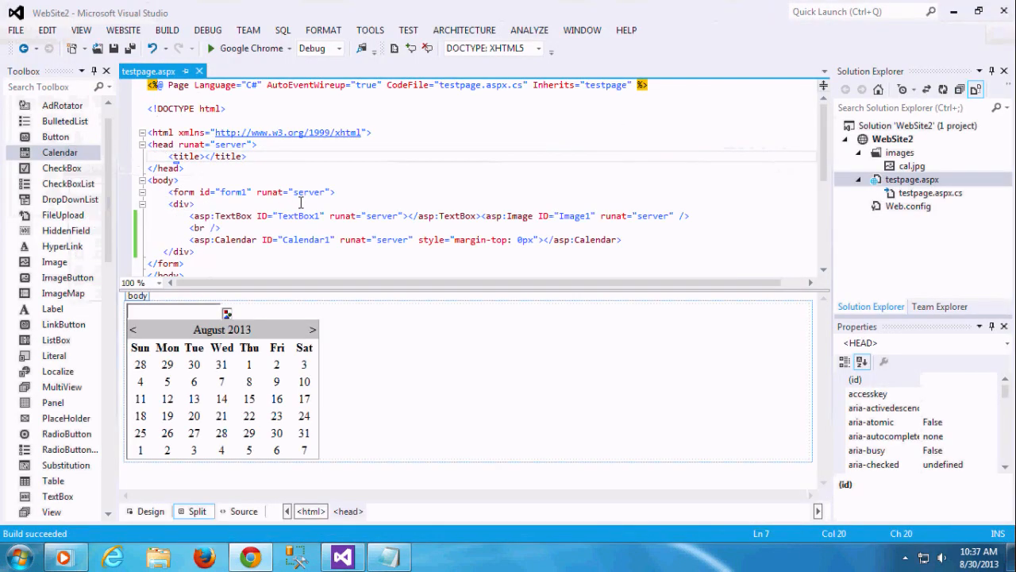
mouse_move(314, 217)
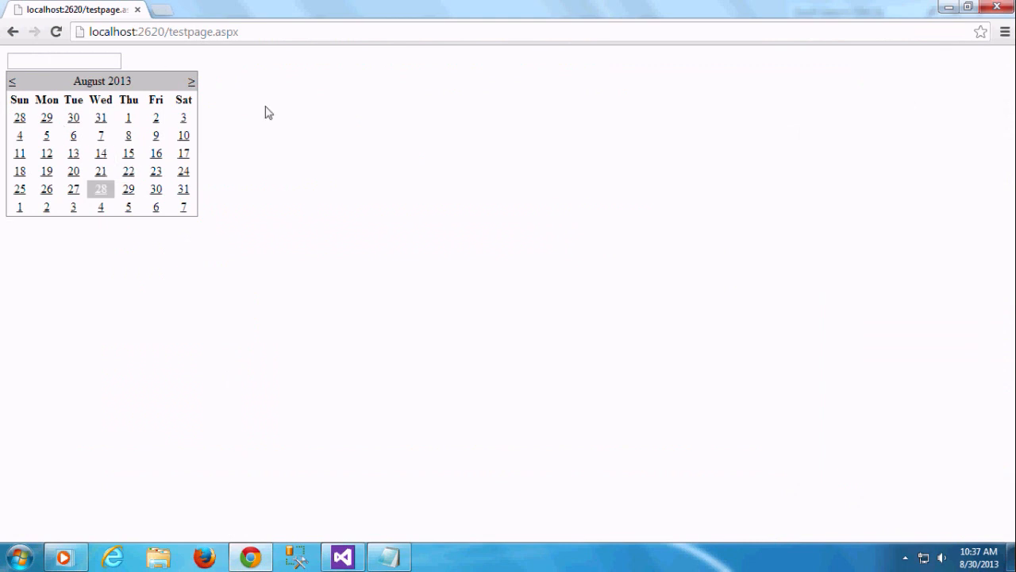
mouse_move(781, 6)
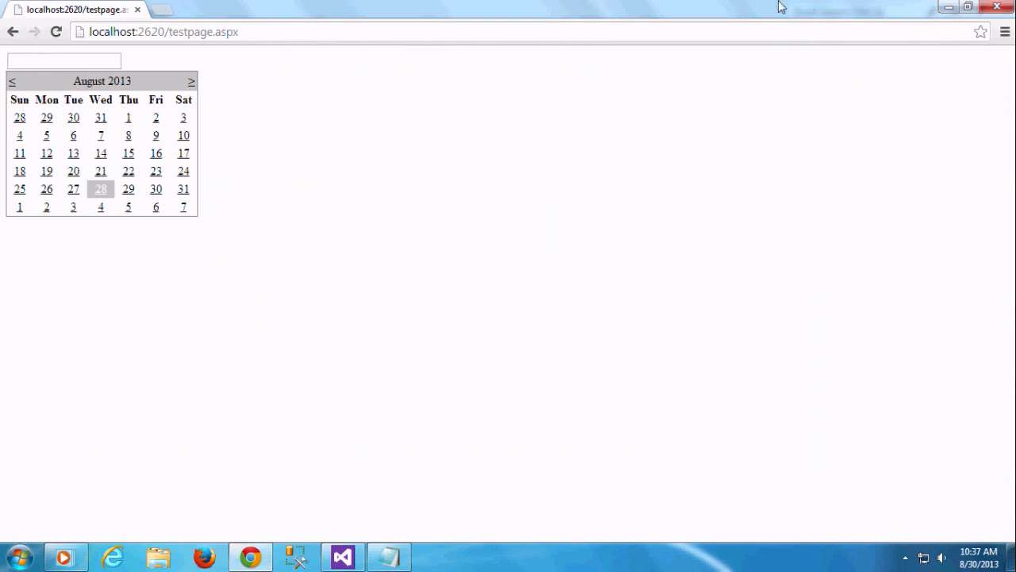
mouse_move(346, 518)
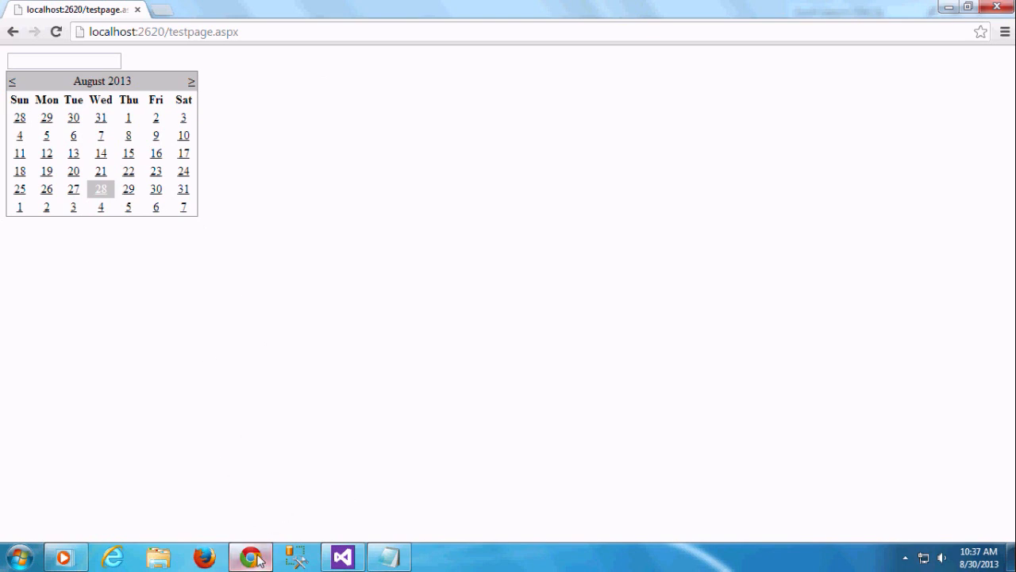
left_click(341, 555)
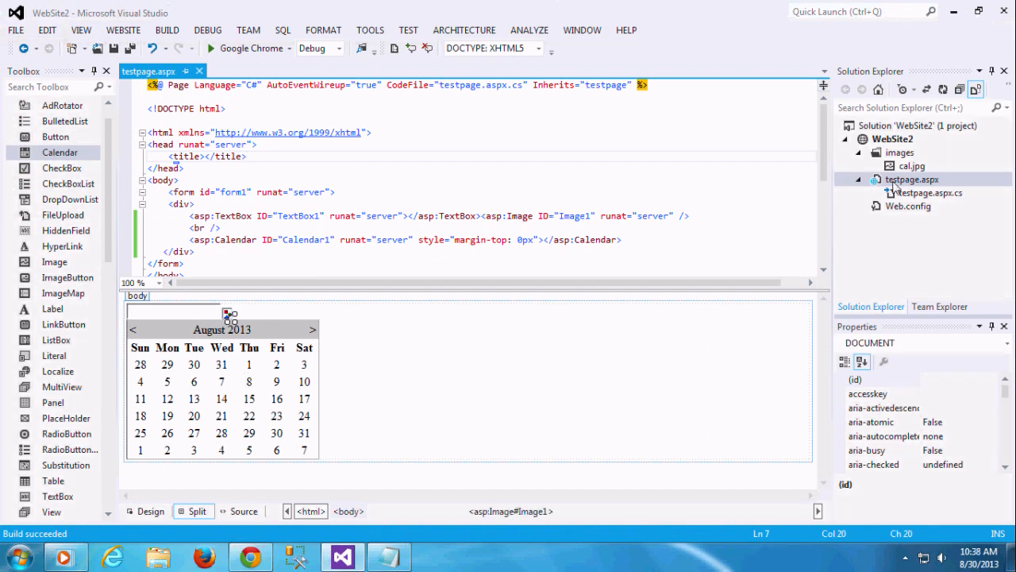
- Set Image1's ImageUrl property to ~/images/cal.jpg
left_click(228, 312)
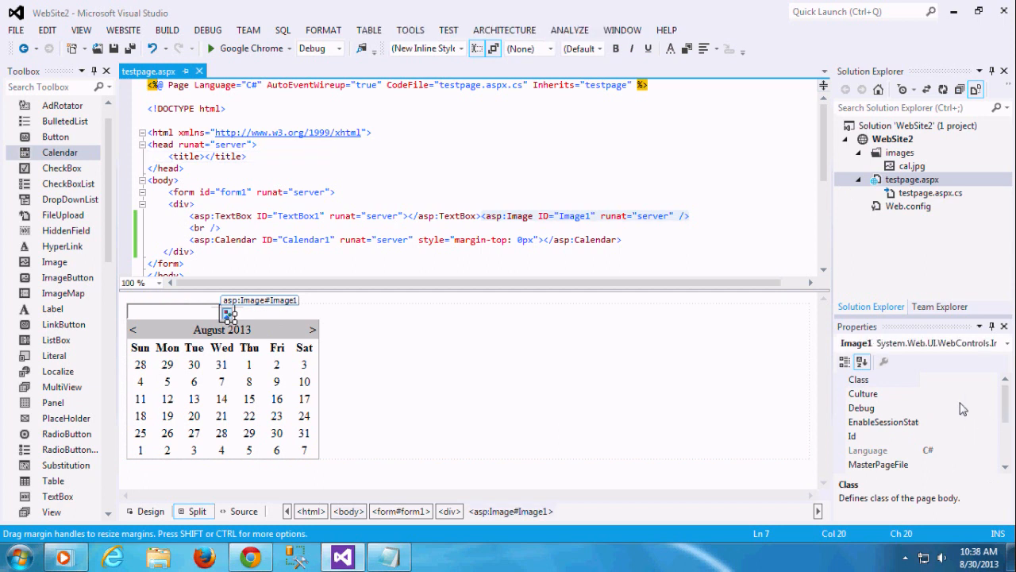
left_click(884, 362)
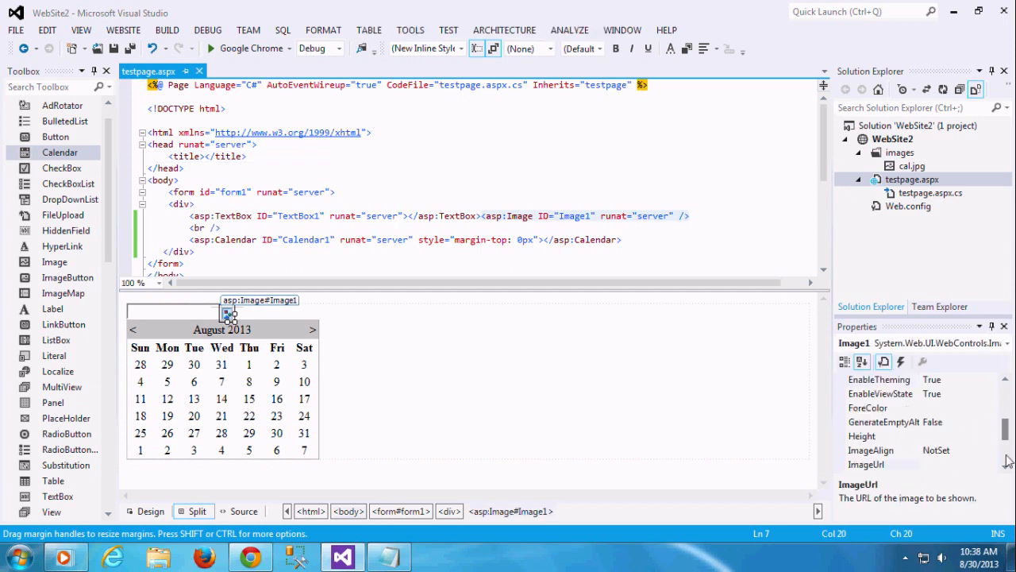
left_click(883, 465)
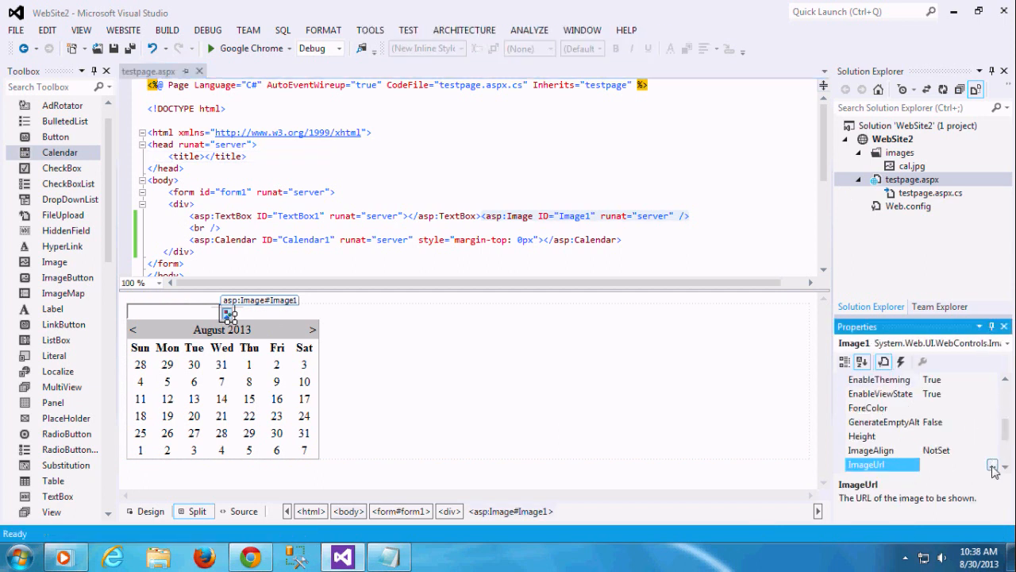
left_click(994, 464)
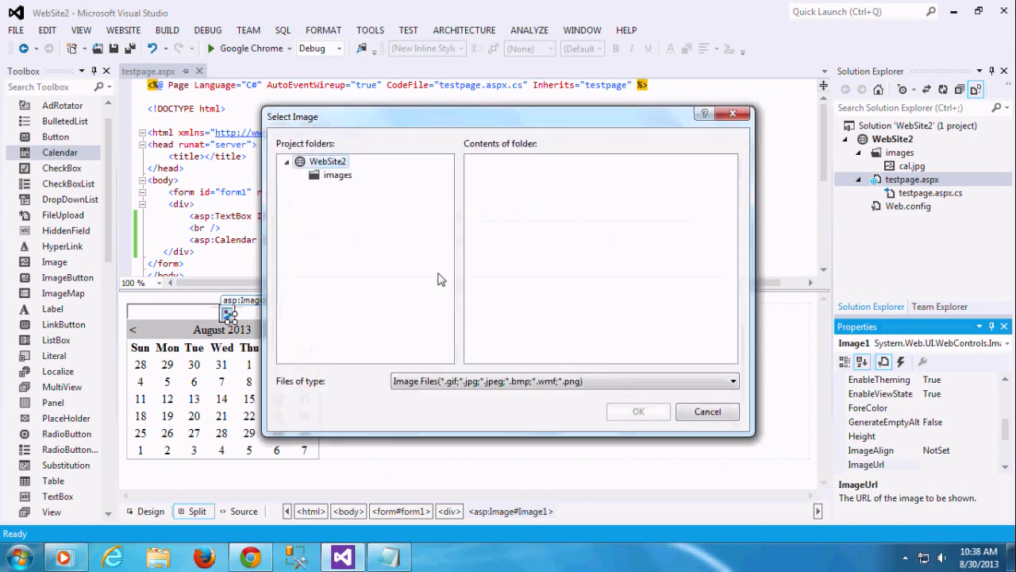
left_click(337, 175)
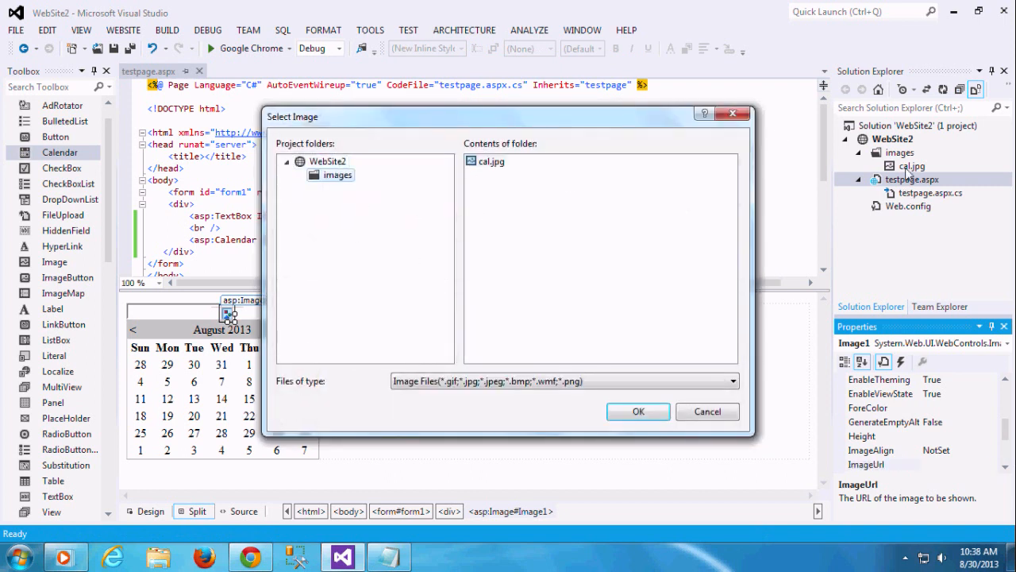
left_click(491, 161)
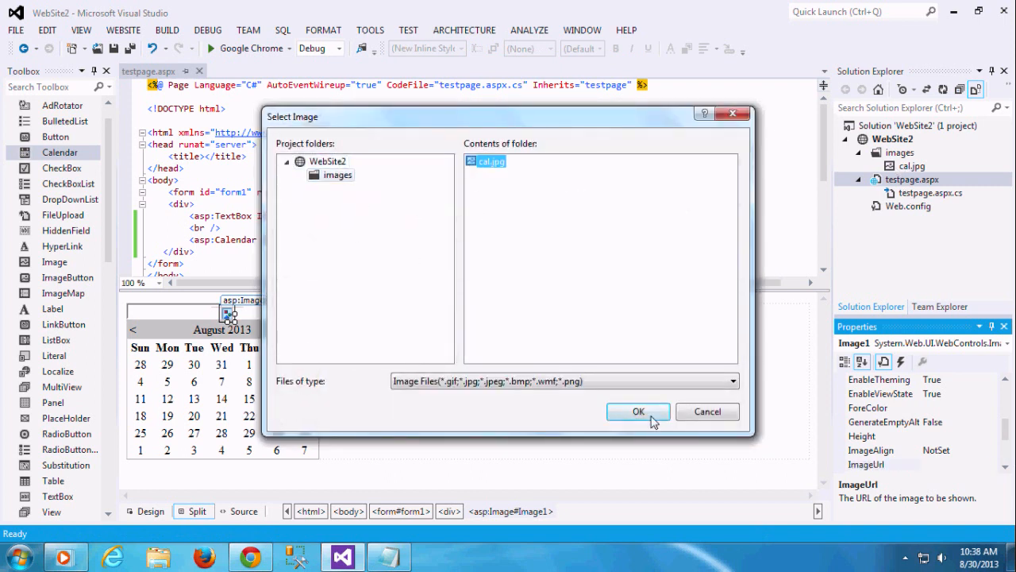
left_click(639, 412)
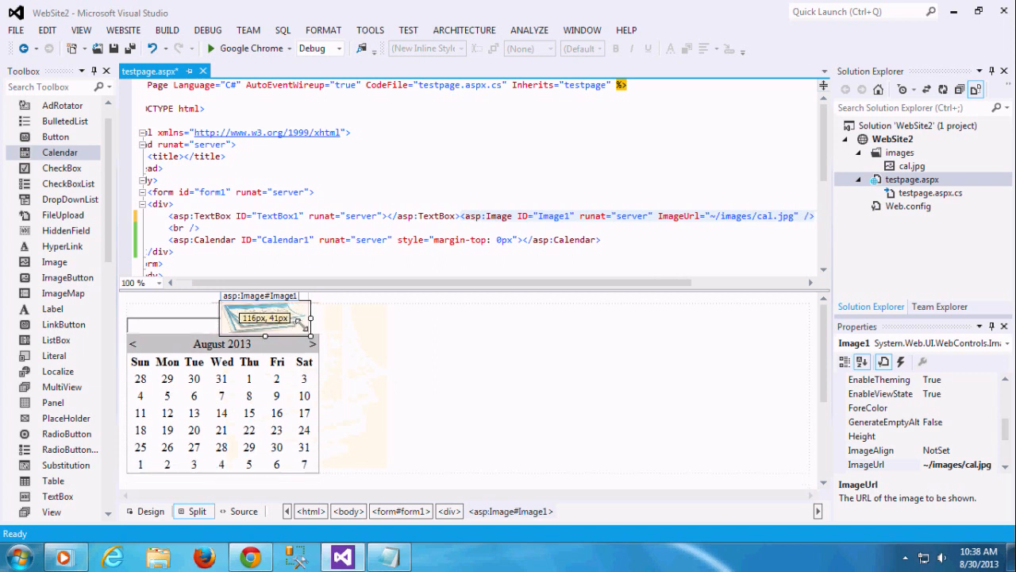
- Shrink the image to a 36×23 px icon, select the calendar, and open testpage.aspx.cs
left_click_drag(310, 318, 242, 330)
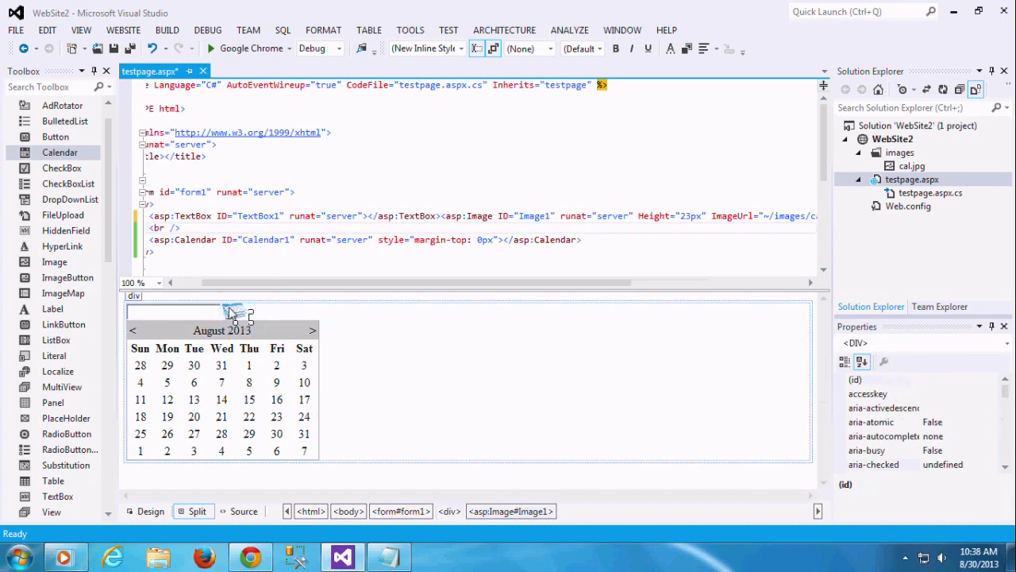
left_click(234, 310)
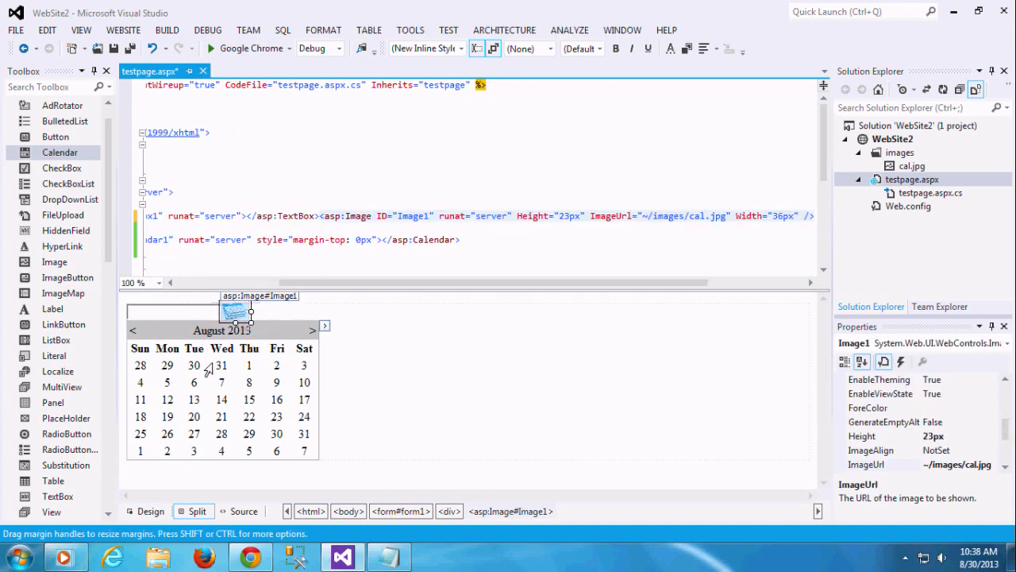
left_click(222, 397)
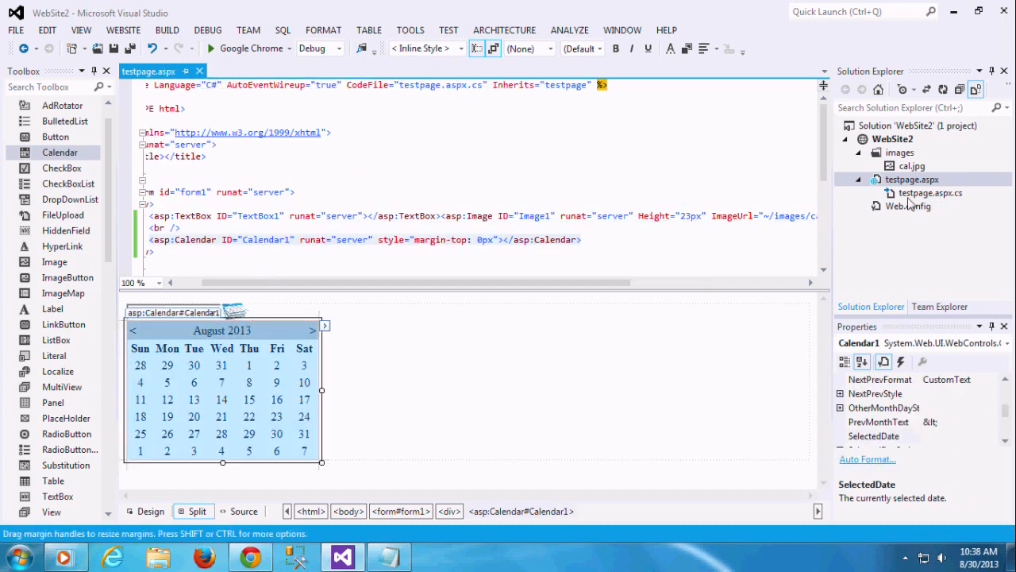
left_click(929, 192)
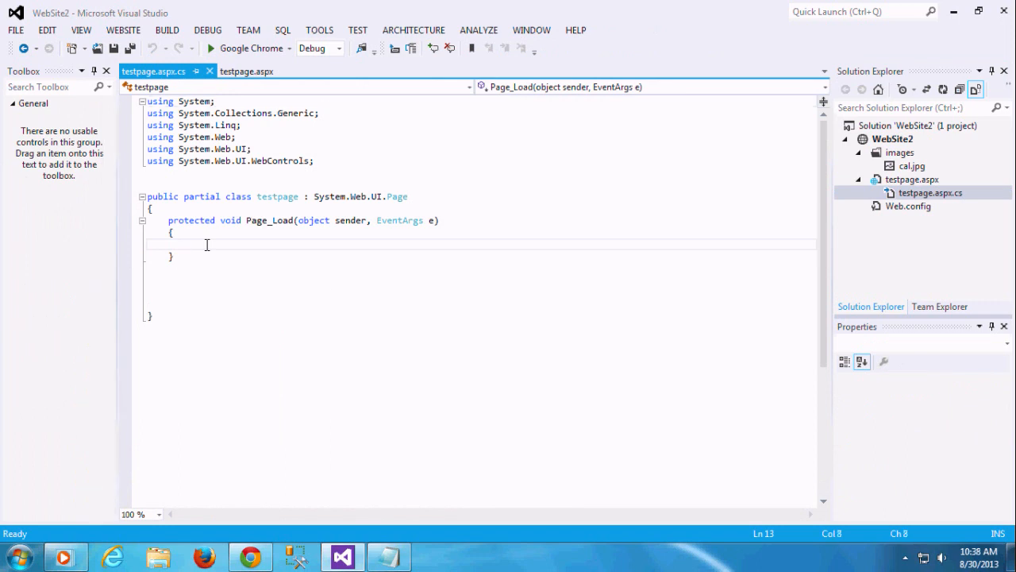
- Write an empty if (!IsPostBack) block in Page_Load, then return to testpage.aspx
type("if(")
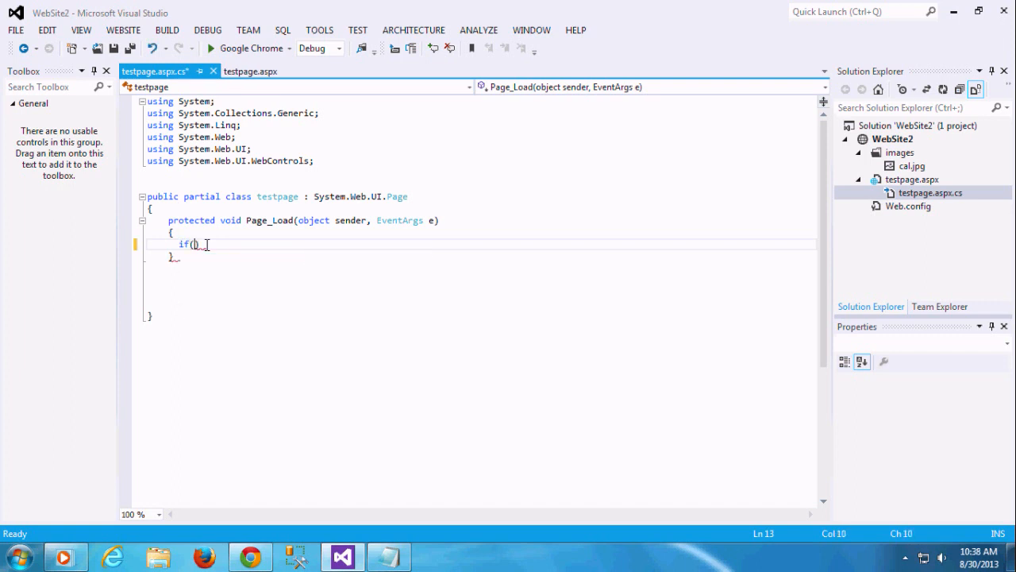
type("!IsPostBack")
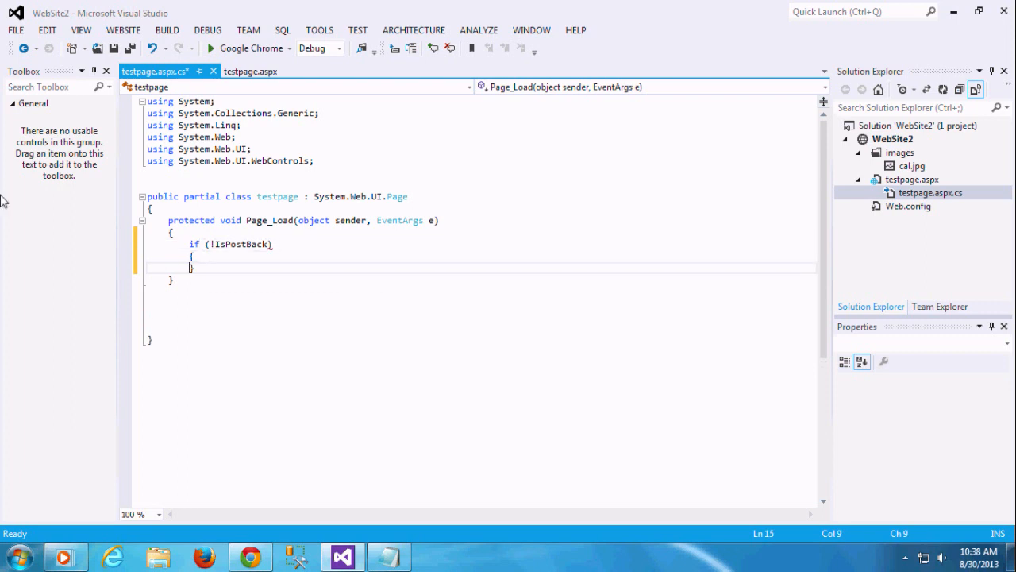
left_click(250, 71)
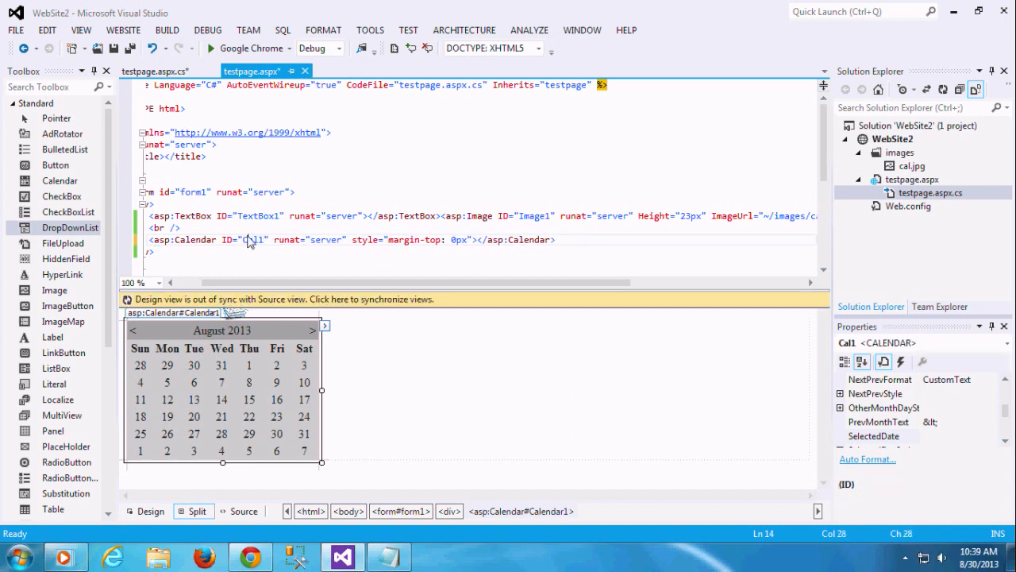
- Rename the Calendar's ID from Calendar1 to Cal1 and go back to testpage.aspx.cs
left_click(883, 361)
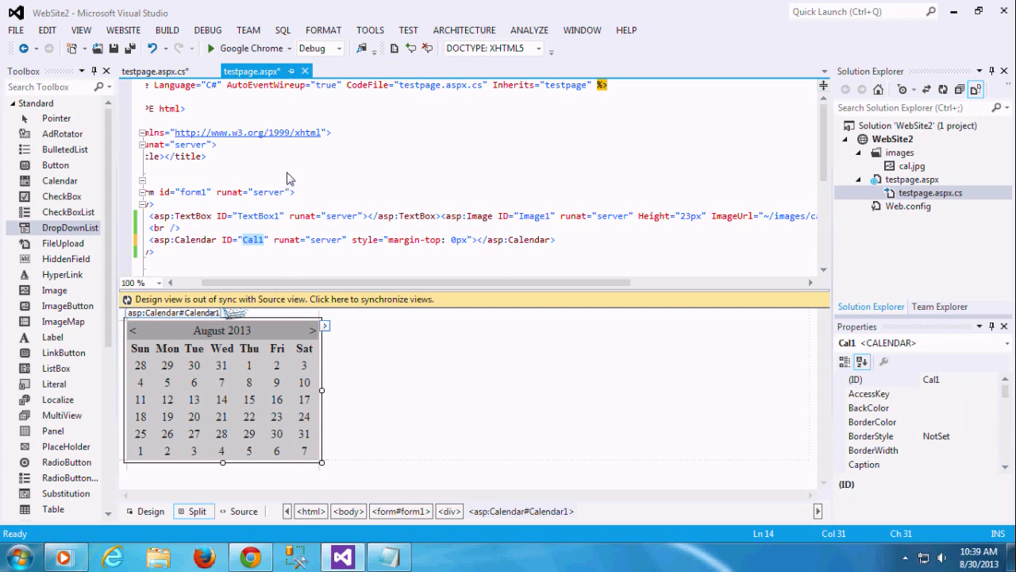
left_click(159, 71)
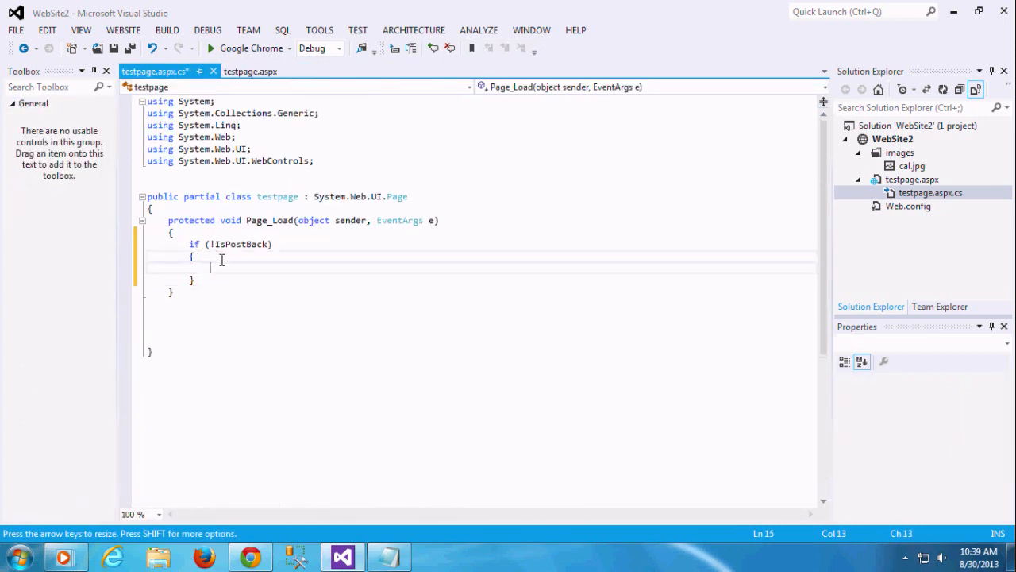
- Add Cal1.Visible = false; inside the !IsPostBack block and save the file
type("cal")
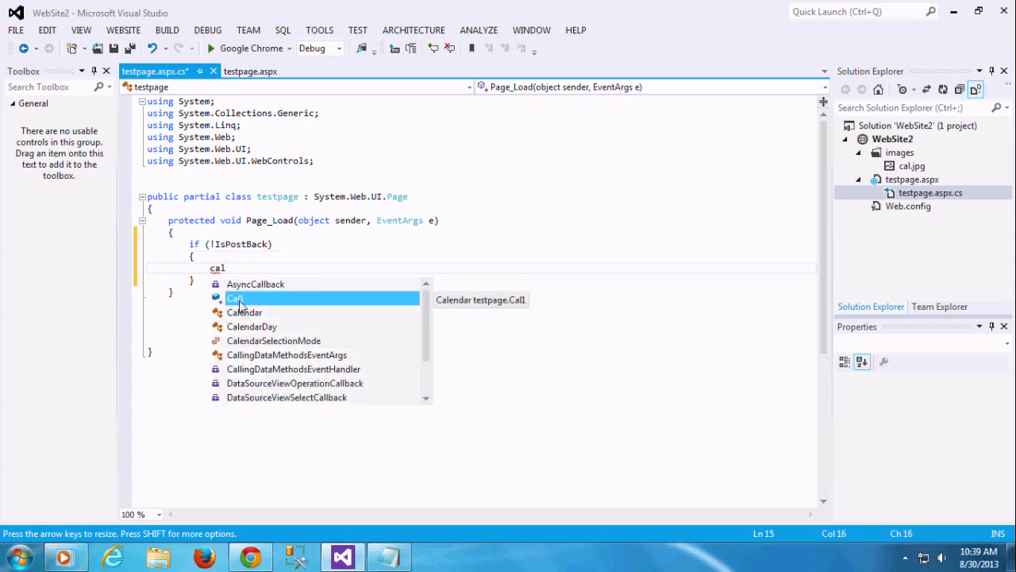
type("1.v")
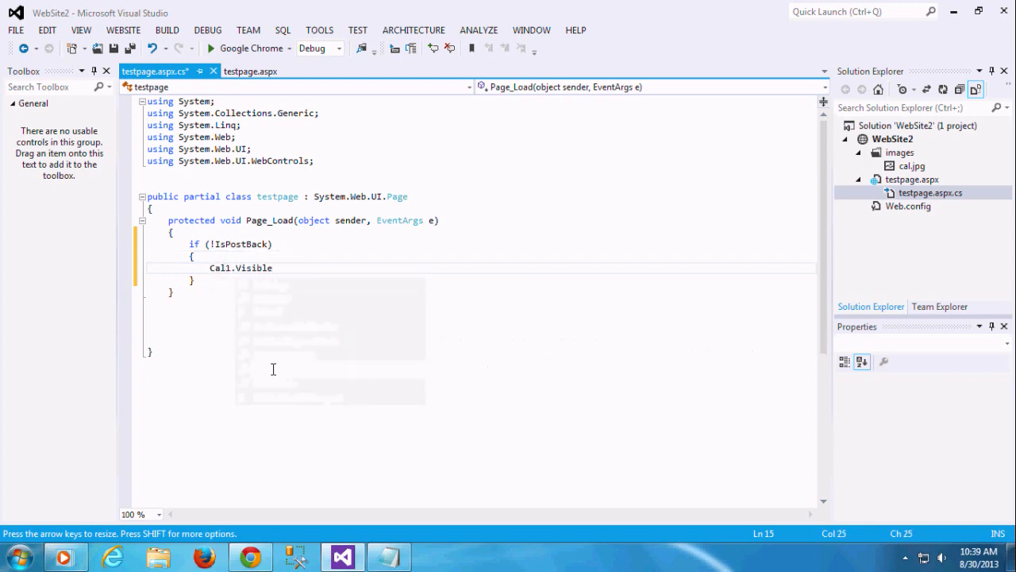
type("=")
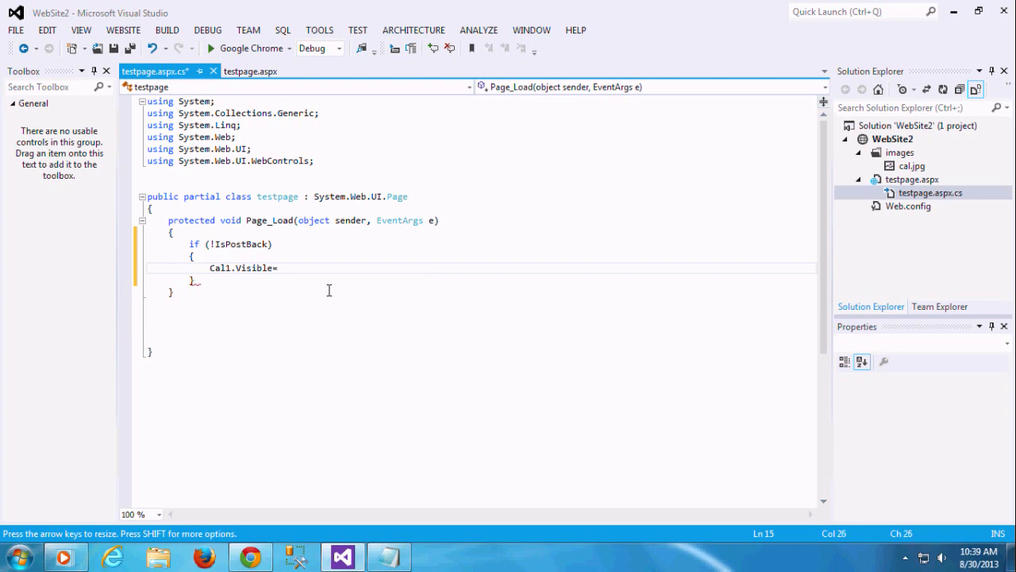
type("false;")
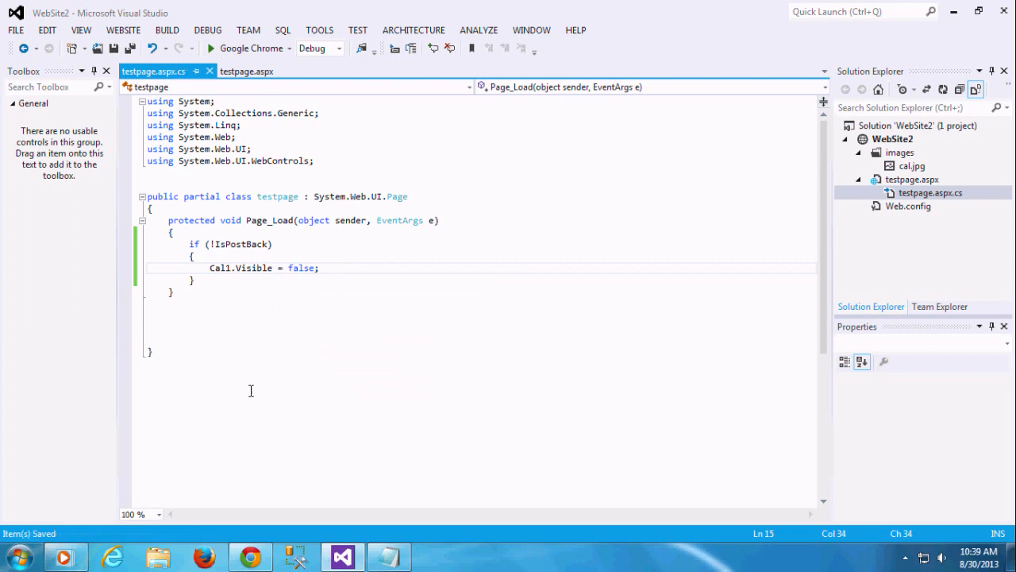
mouse_move(285, 282)
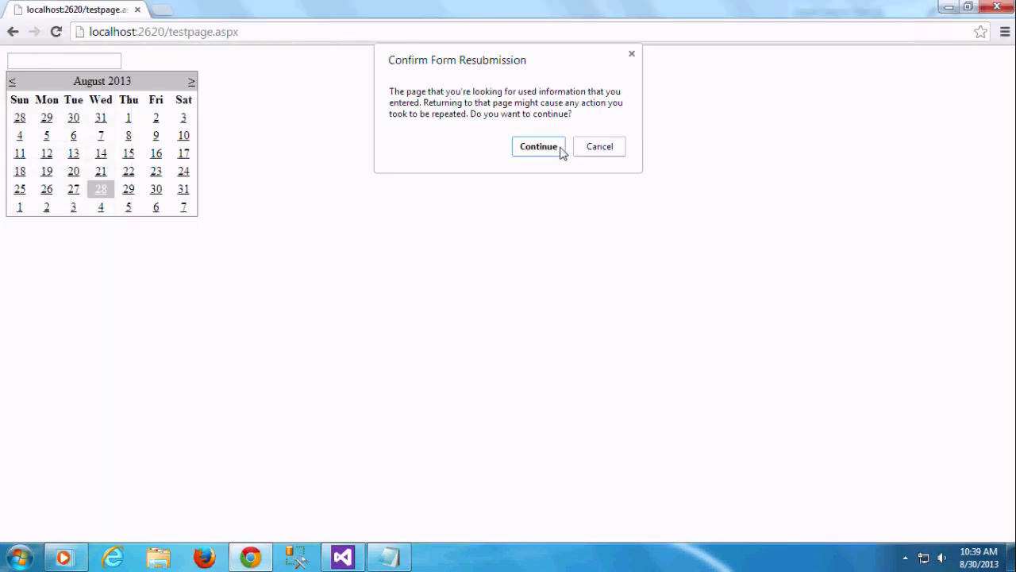
- Resubmit the form so testpage.aspx reloads with the calendar still showing
left_click(538, 146)
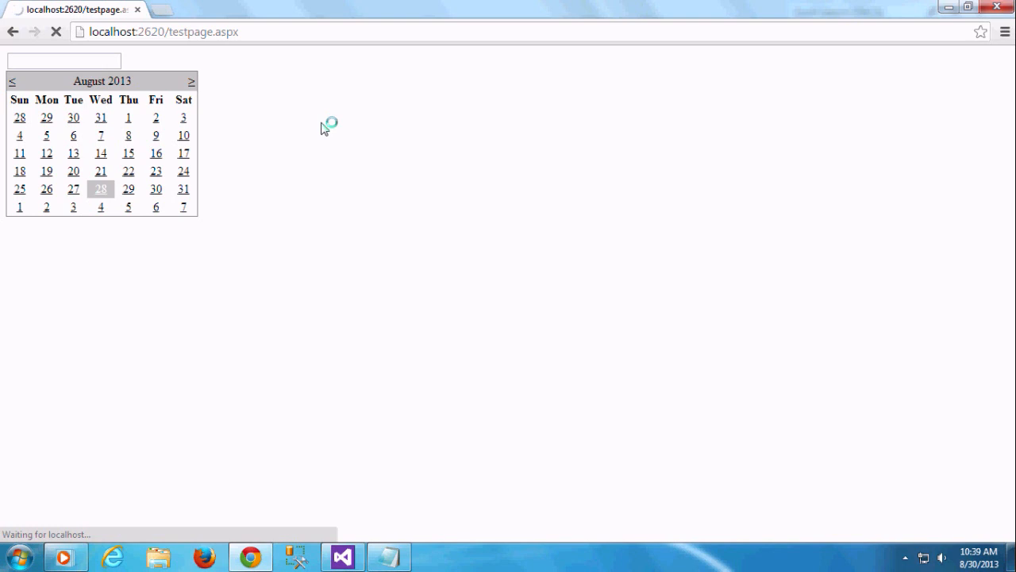
left_click(128, 117)
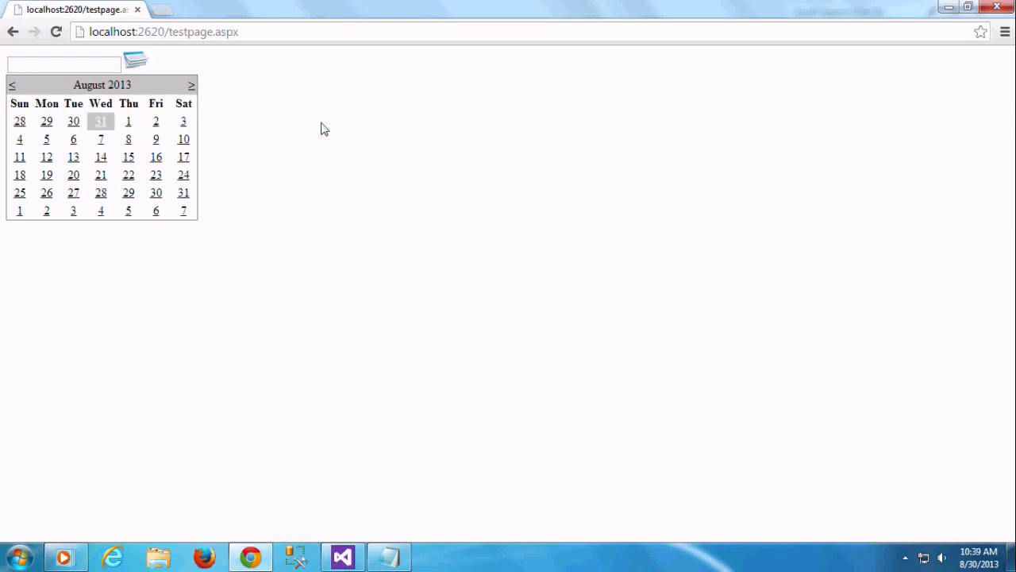
mouse_move(979, 186)
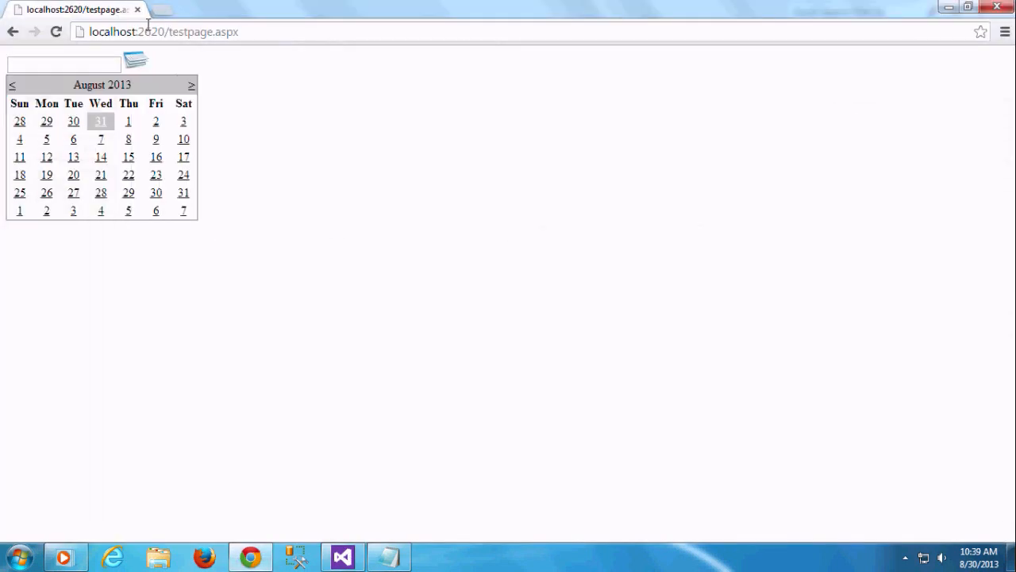
left_click(341, 556)
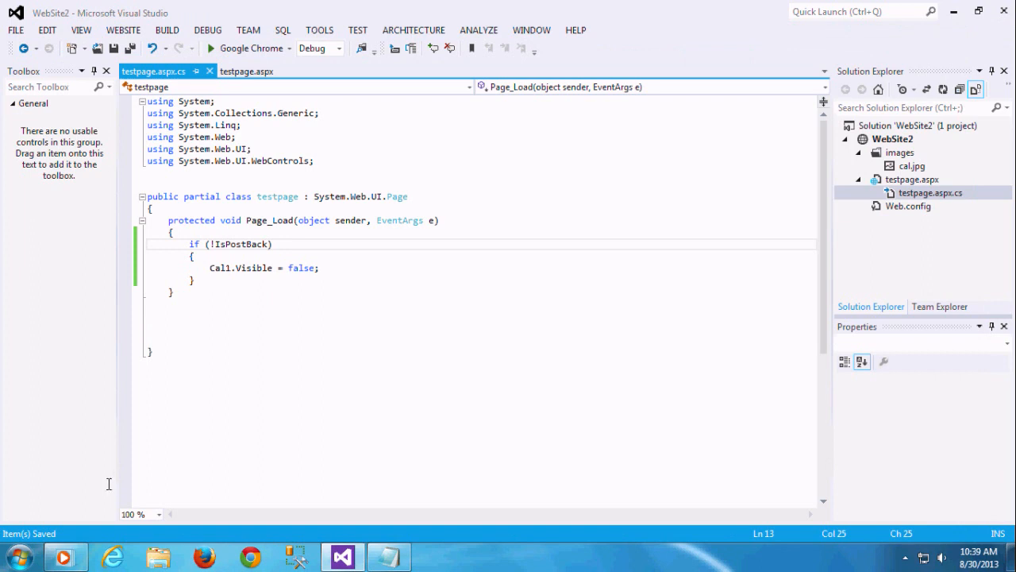
mouse_move(346, 365)
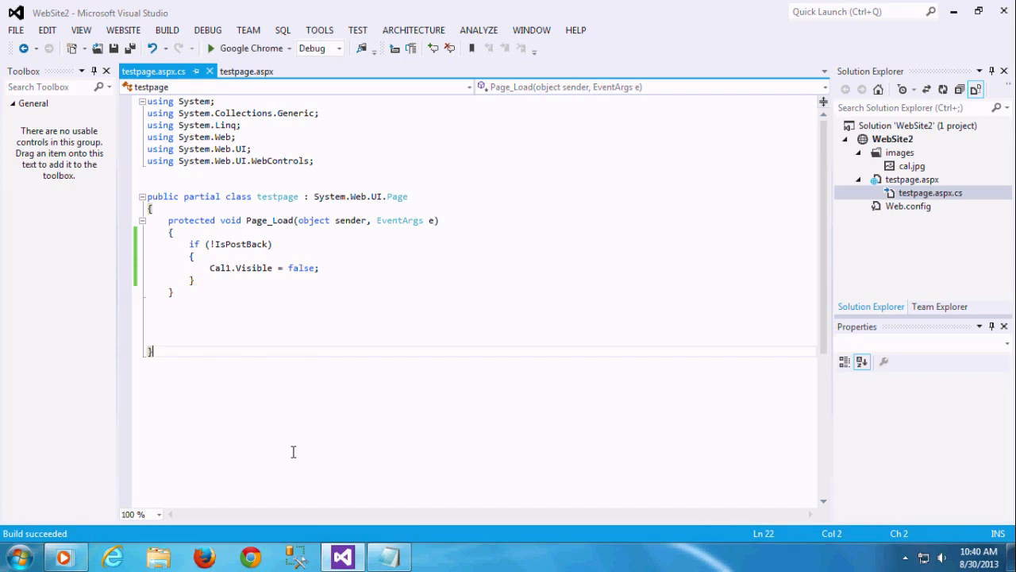
mouse_move(309, 410)
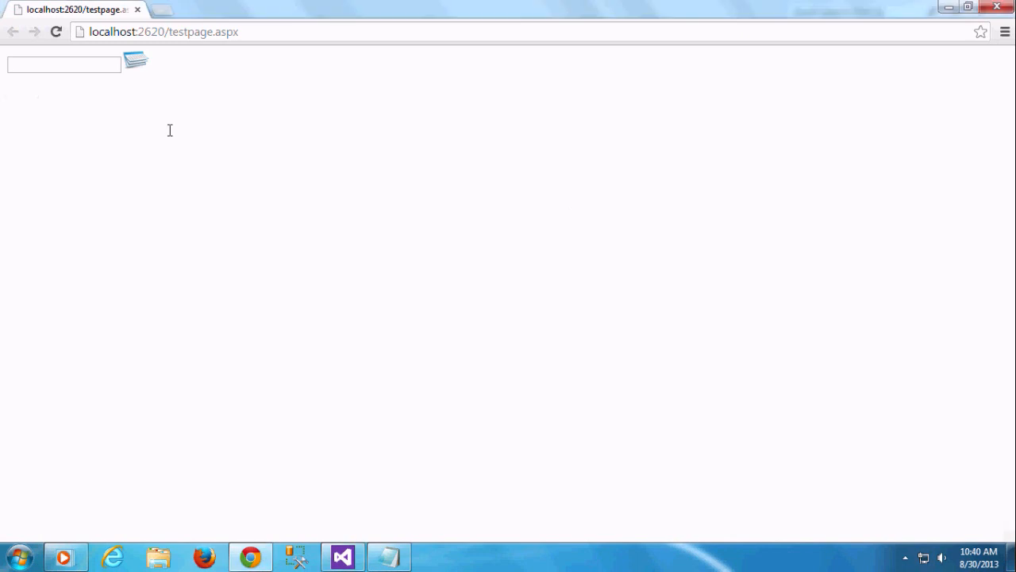
mouse_move(138, 106)
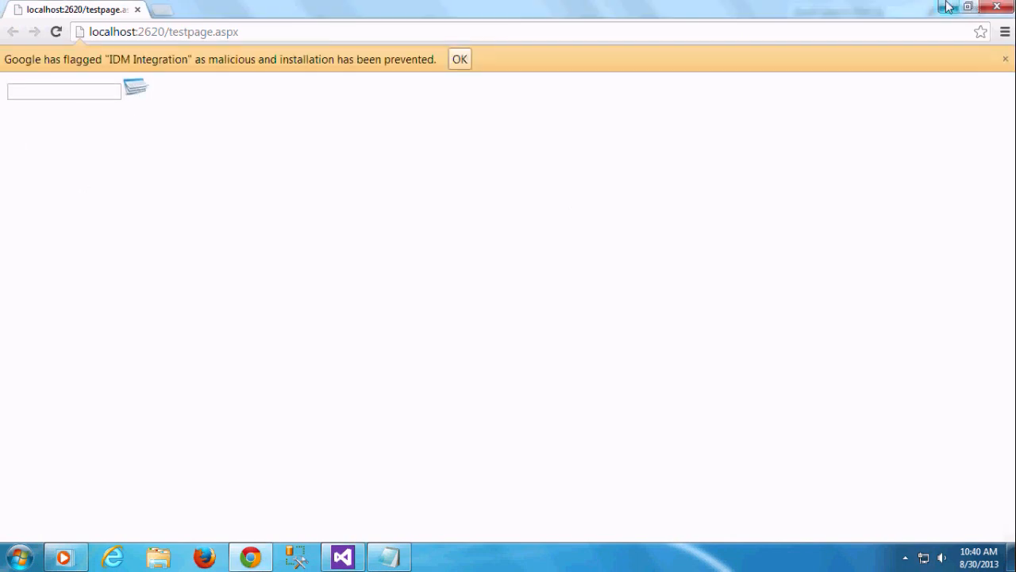
- Check that the calendar is hidden on the page, then minimise Chrome
left_click(341, 556)
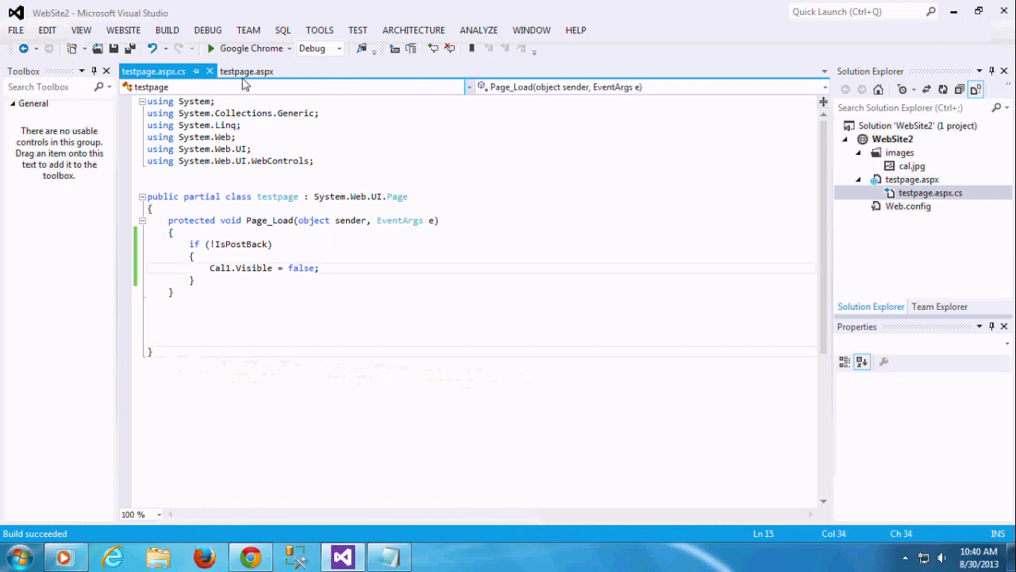
- Swap Image1 for an ImageButton using ~/images/cal.jpg and create ImageButton1_Click
left_click(246, 71)
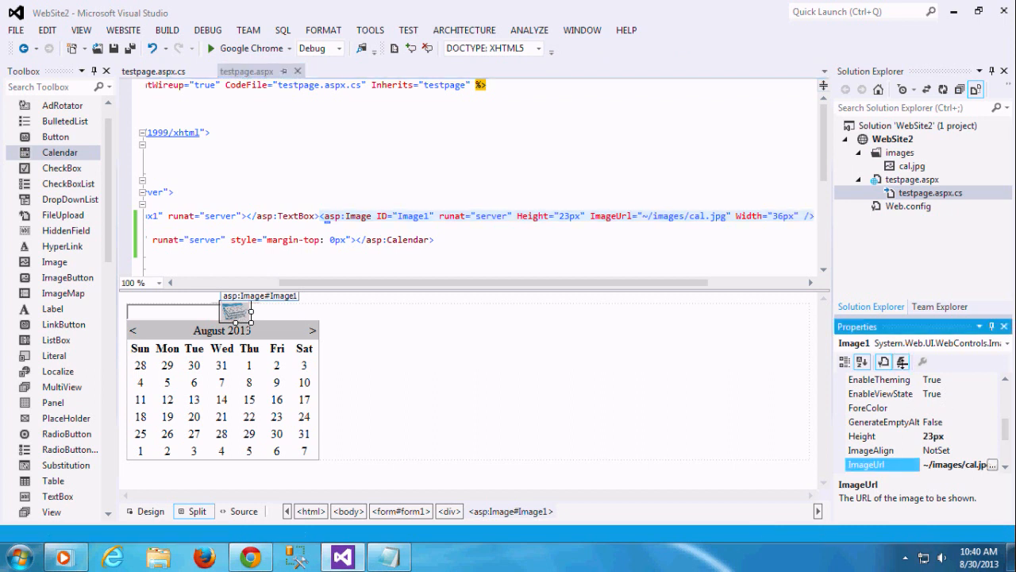
left_click(902, 362)
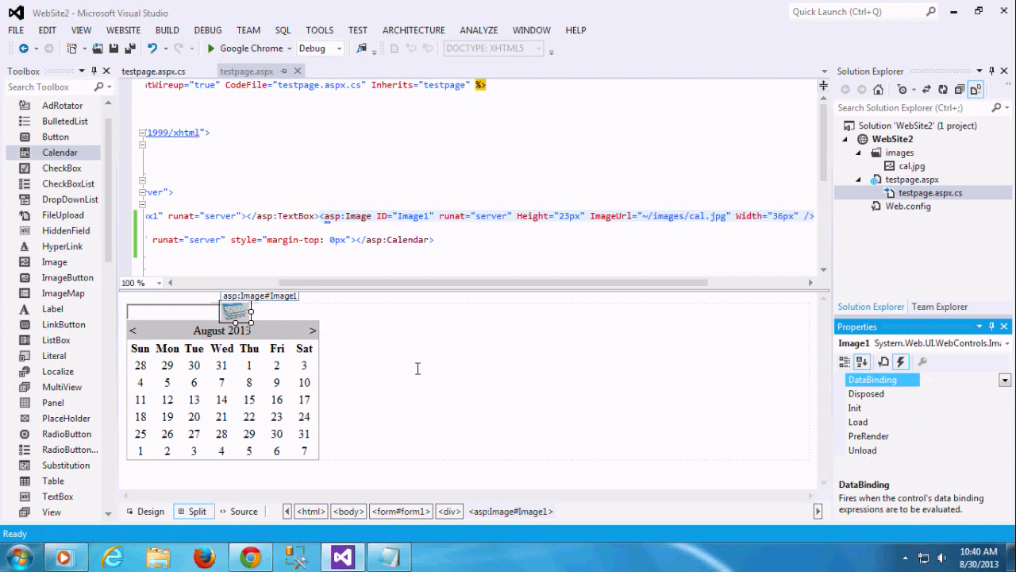
mouse_move(285, 309)
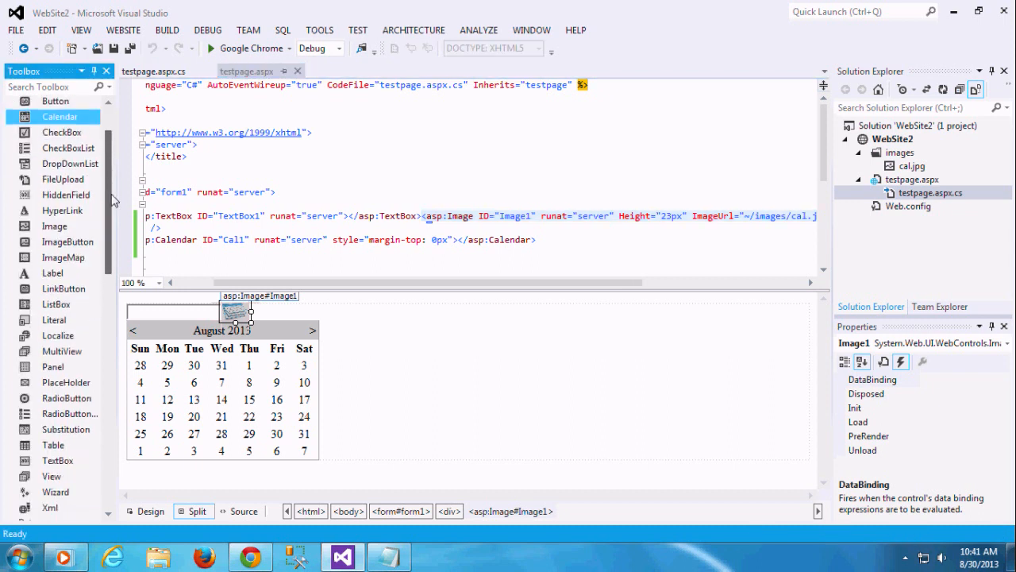
scroll("down", 3)
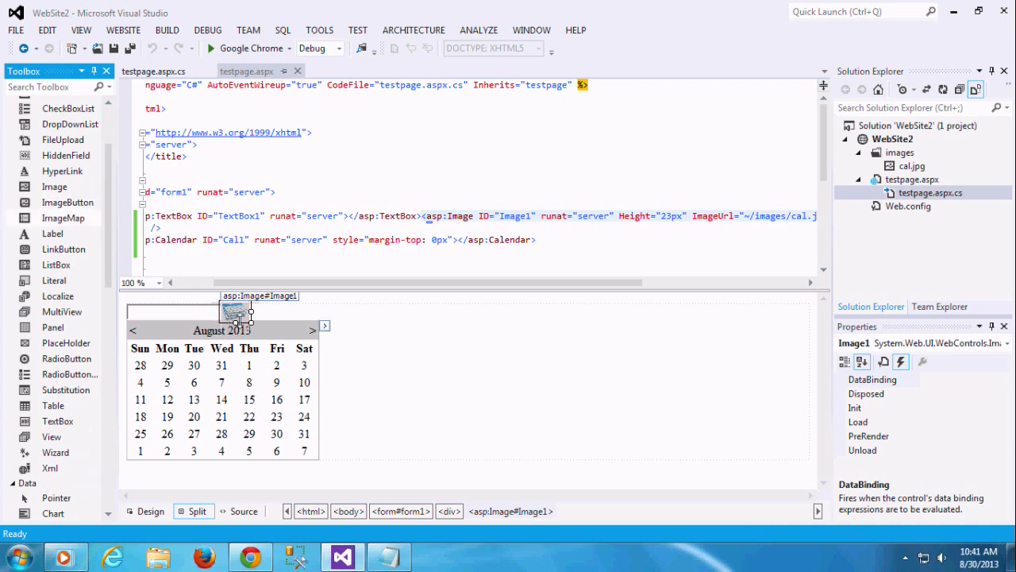
left_click(424, 215)
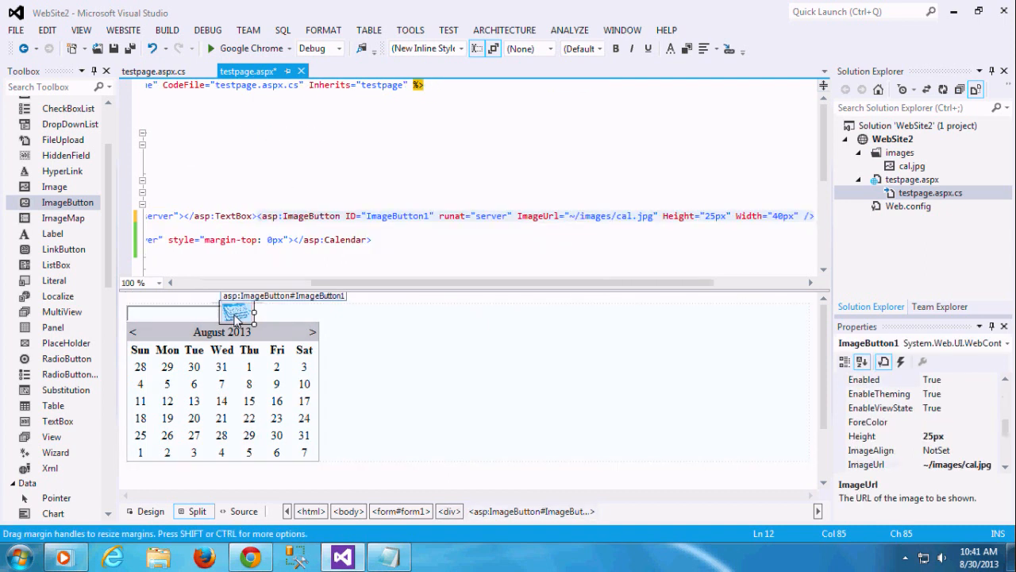
double_click(236, 312)
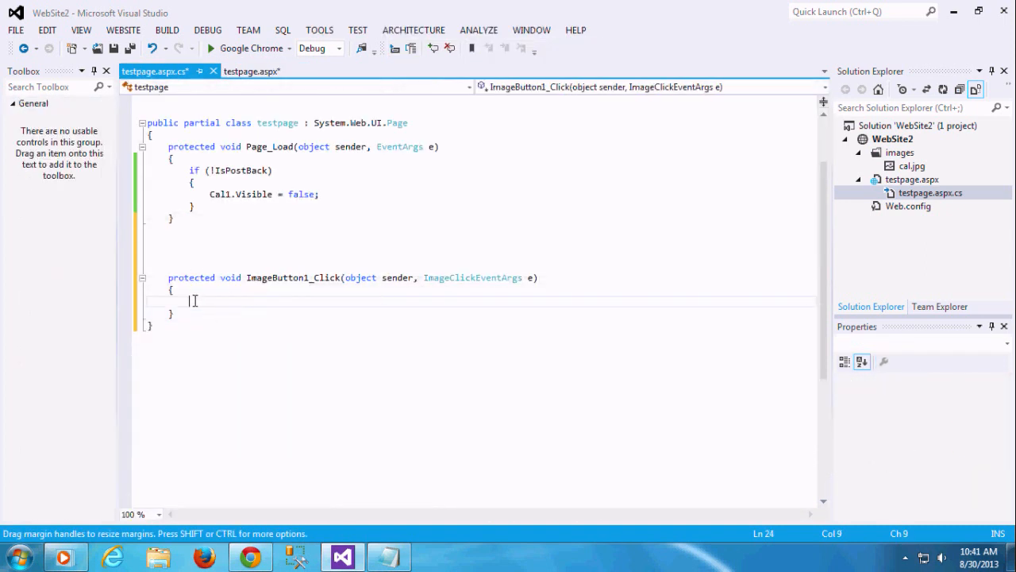
- Add Cal1.Visible = true to ImageButton1_Click and save
type("ca")
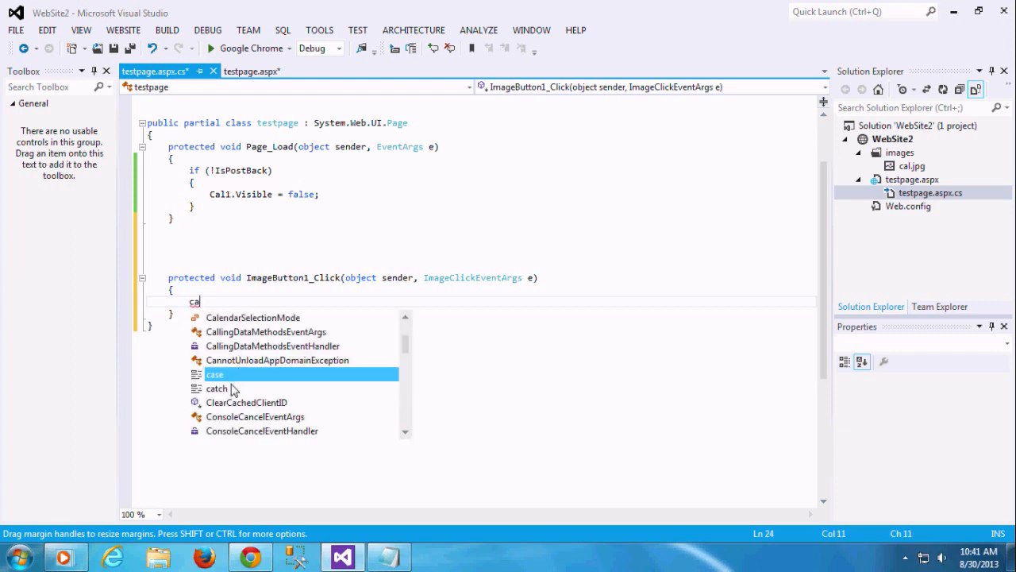
type("l1.")
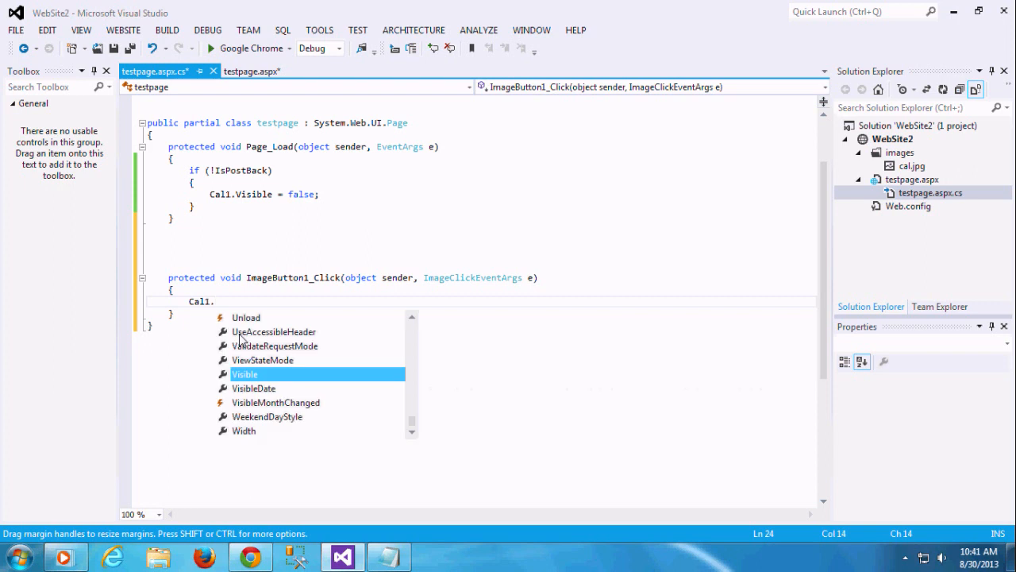
double_click(244, 373)
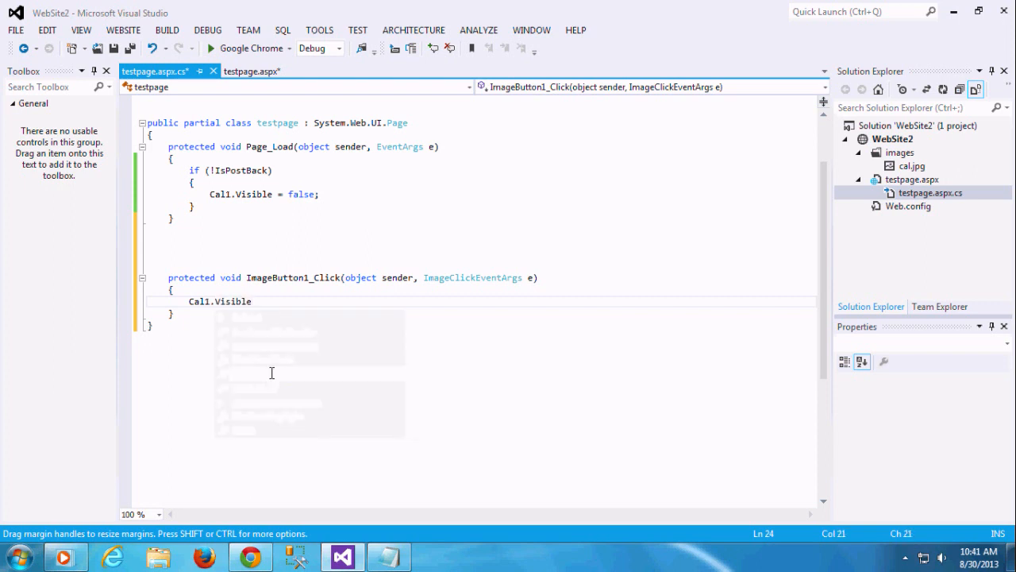
type("=tr")
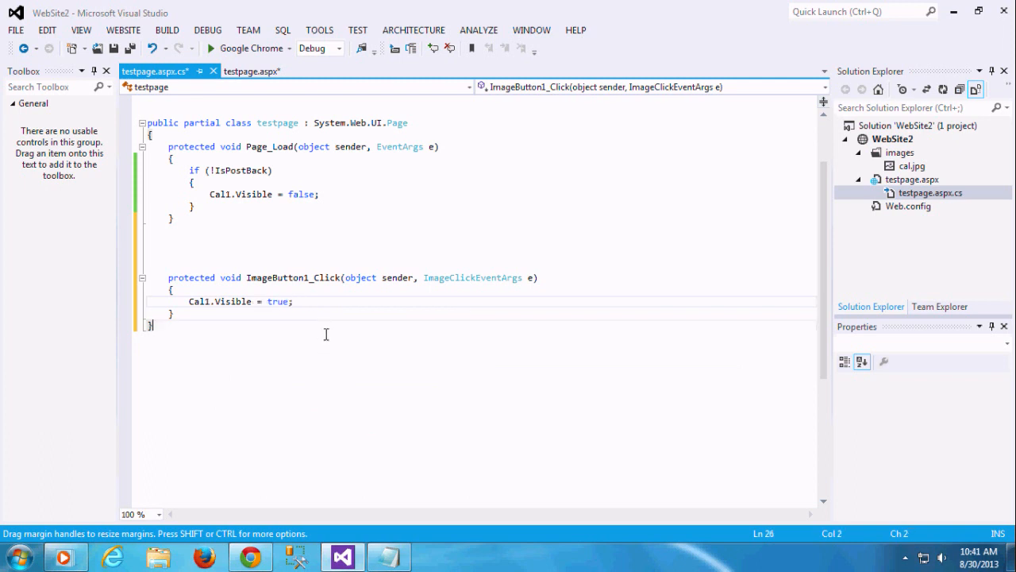
key("ctrl+s")
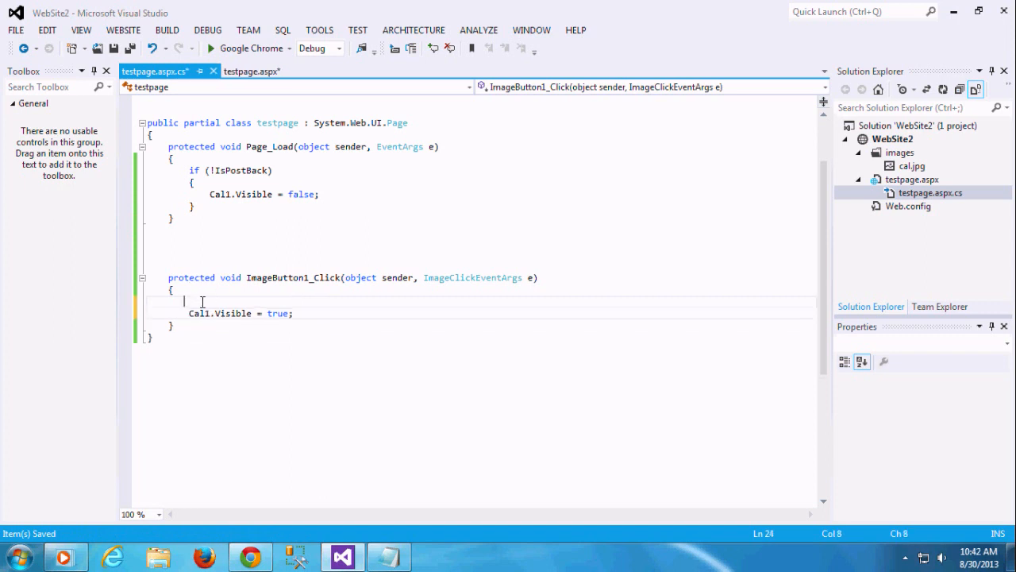
- Wrap it in if (Cal1.Visible == false) with an else that hides the calendar
type("if(")
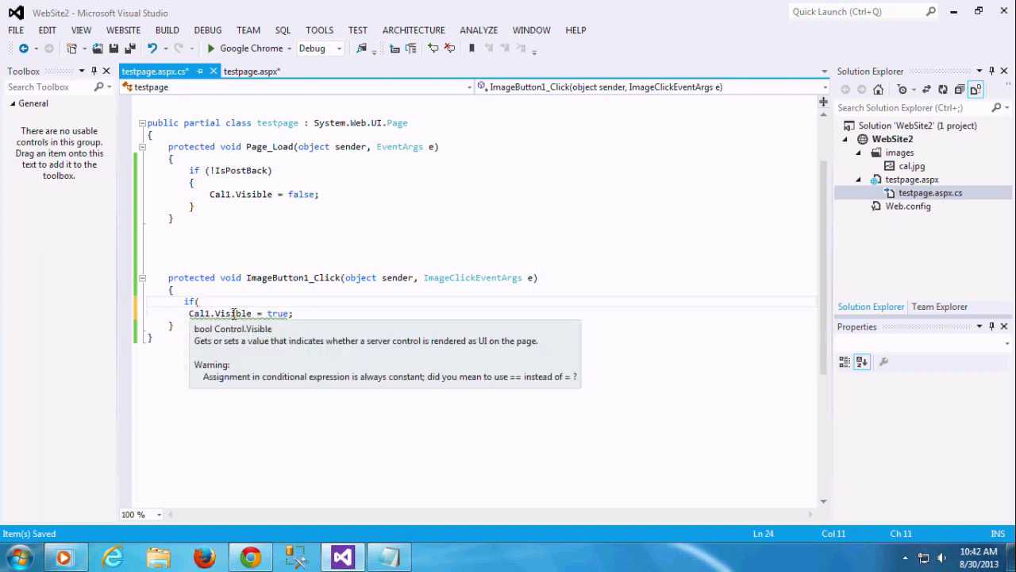
type("ca")
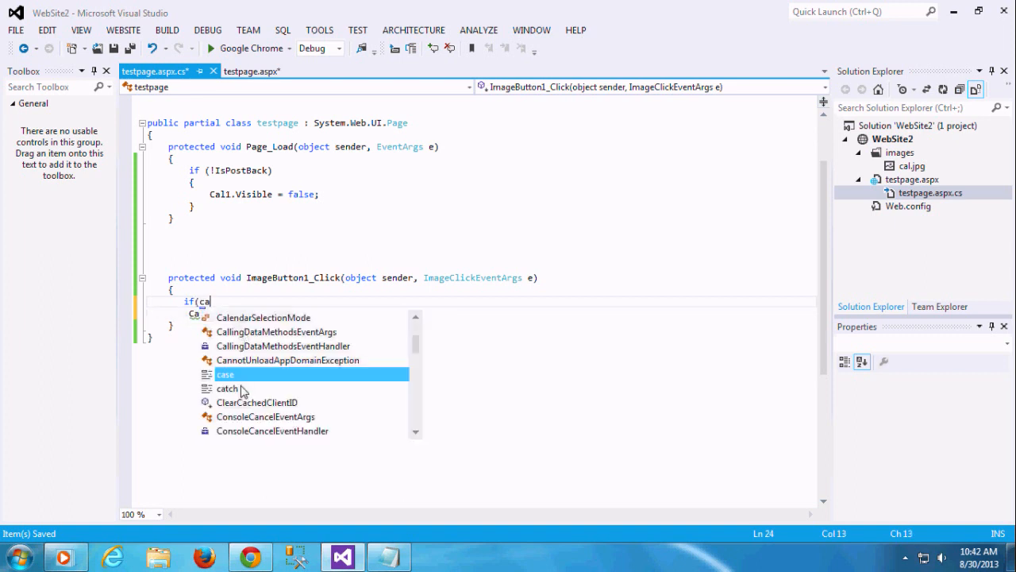
type("l1.Visible")
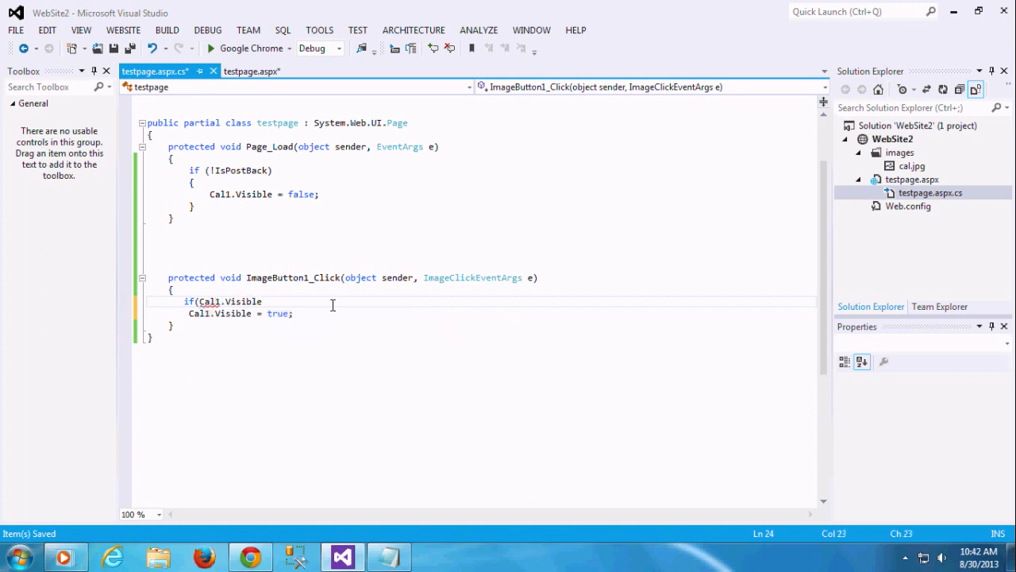
type("=")
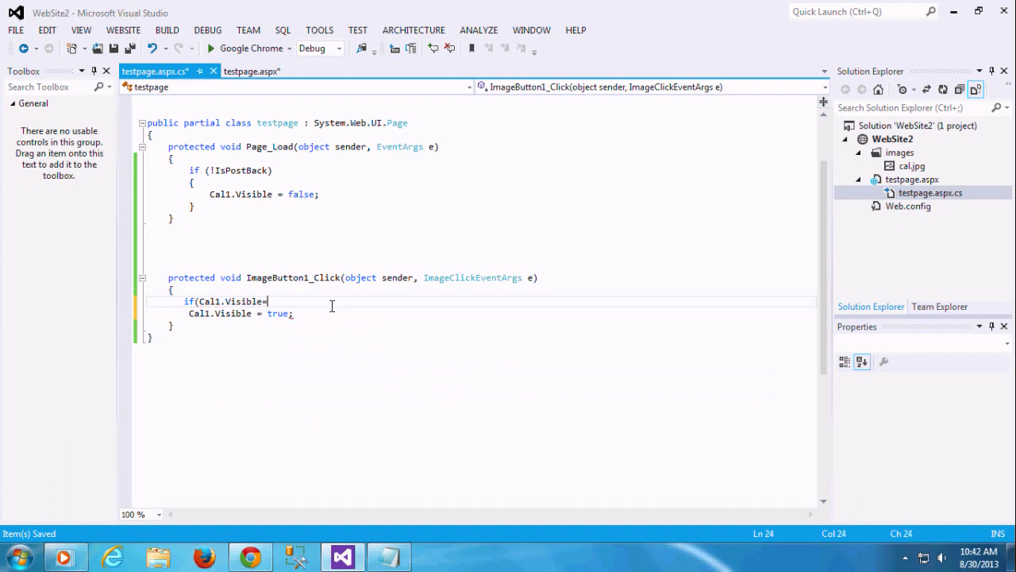
type("false)")
type("}")
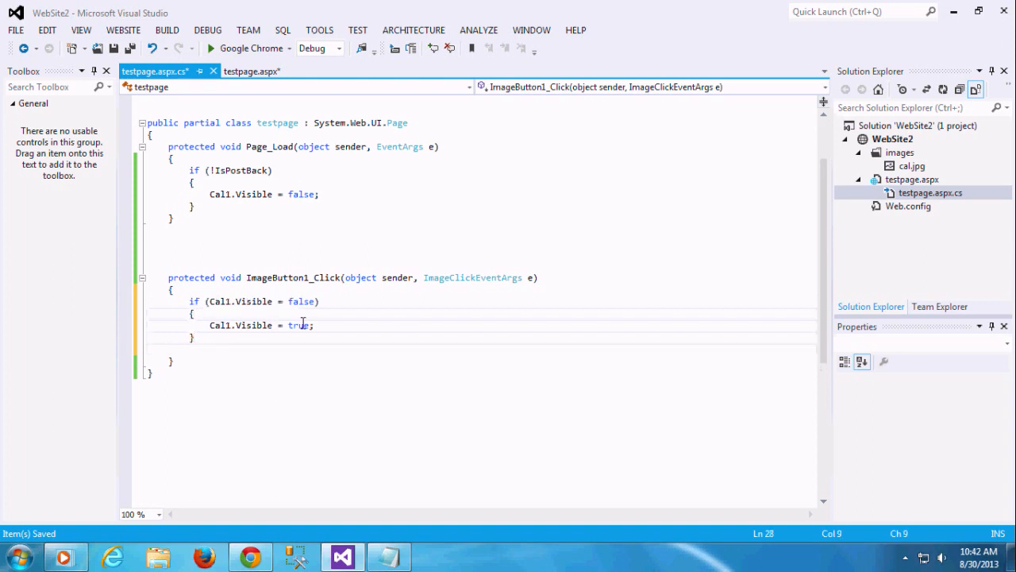
type("else")
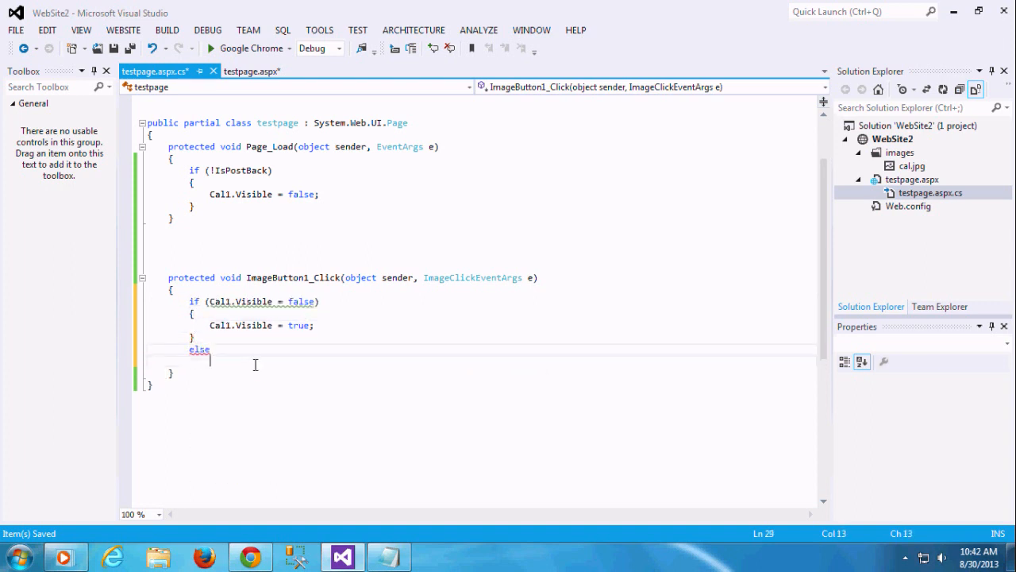
type("{ }")
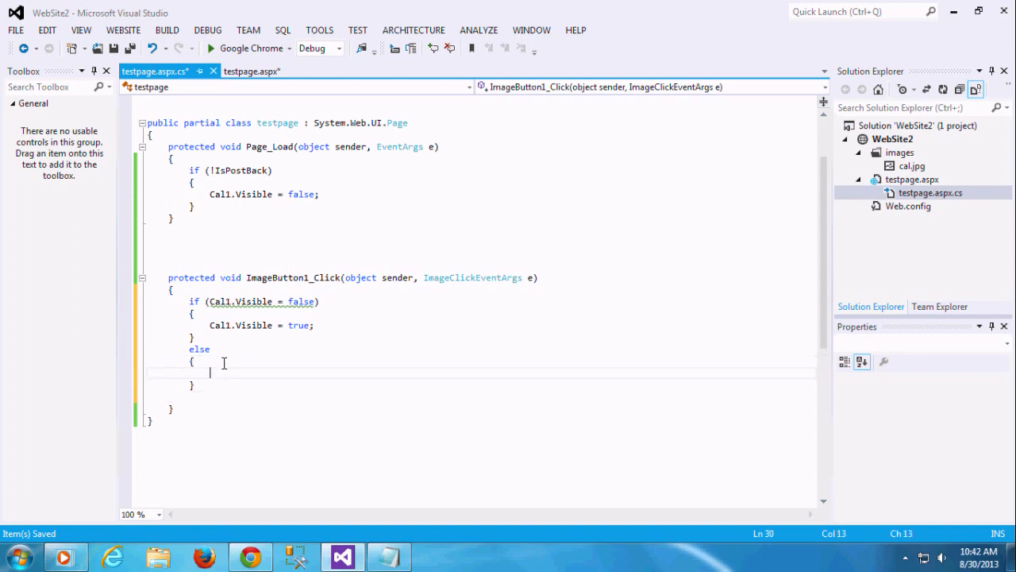
type("Cal1.Visible = true;")
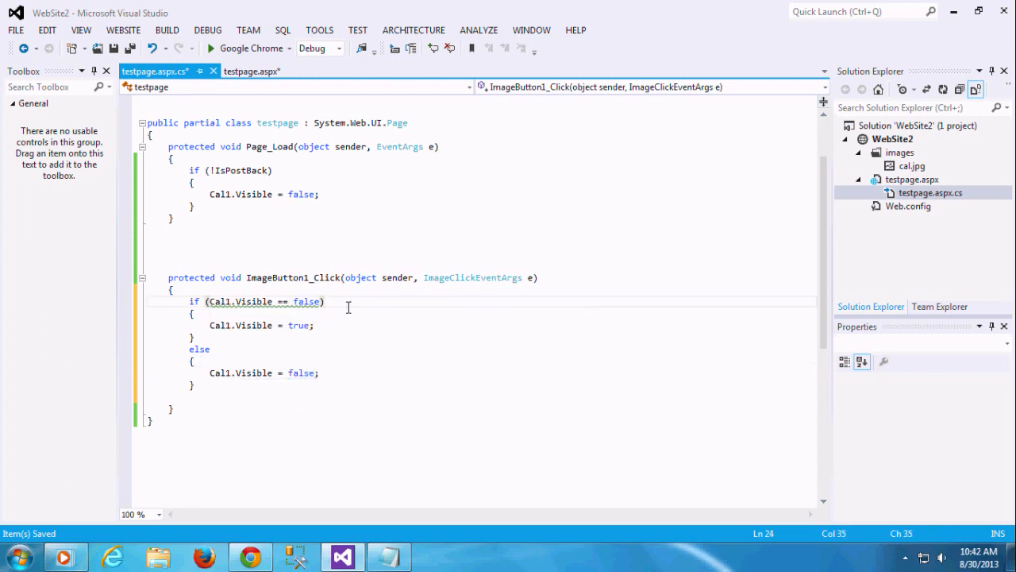
left_click(365, 325)
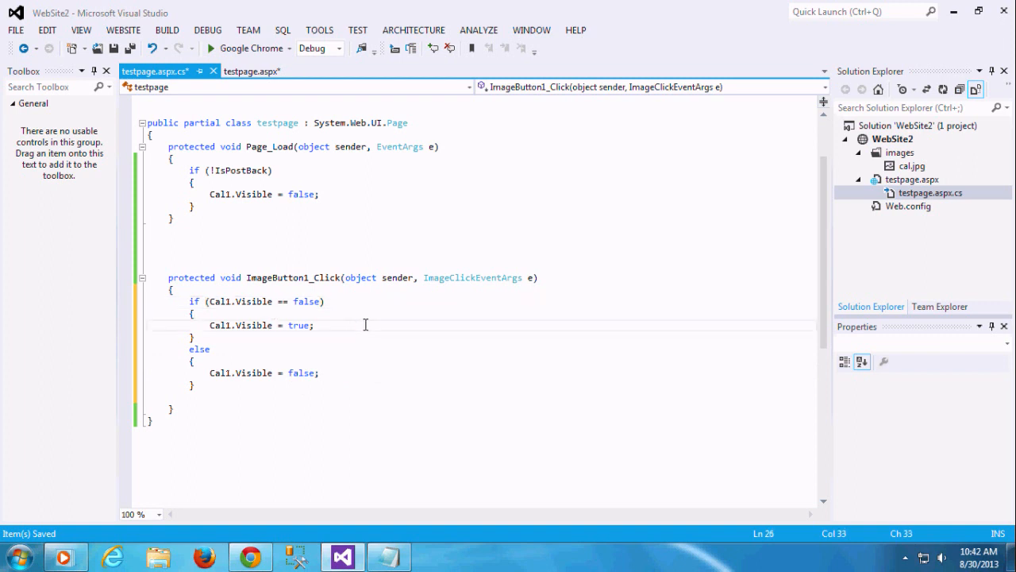
left_click(247, 71)
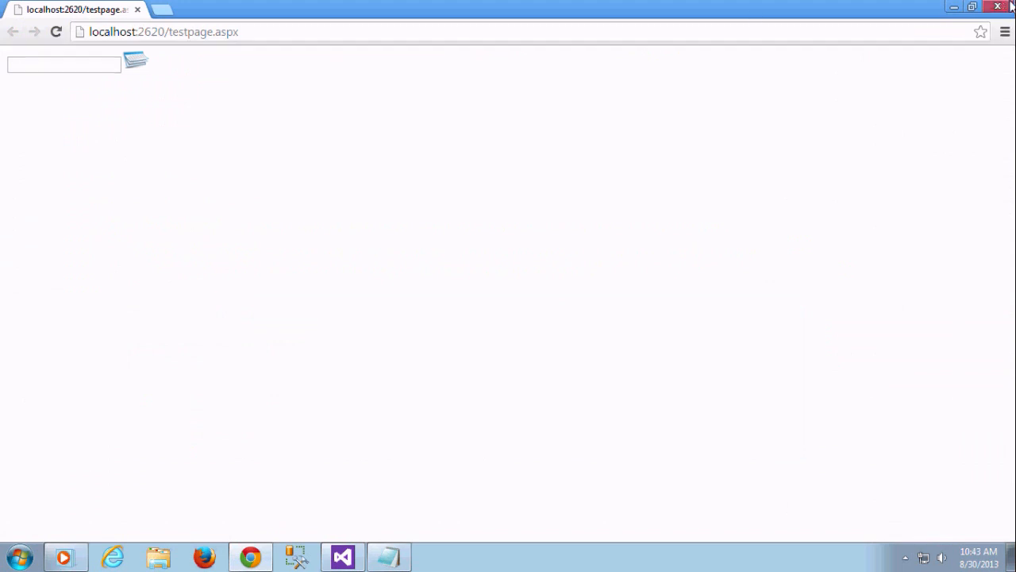
- Dismiss Chrome's warning bar and click the image button to show the August 2013 calendar
left_click(341, 556)
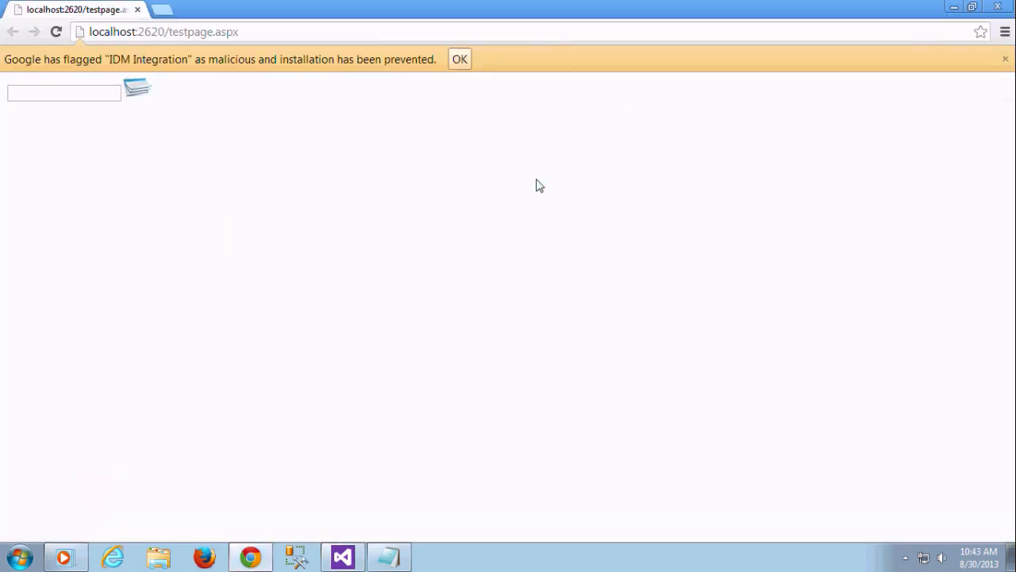
left_click(460, 58)
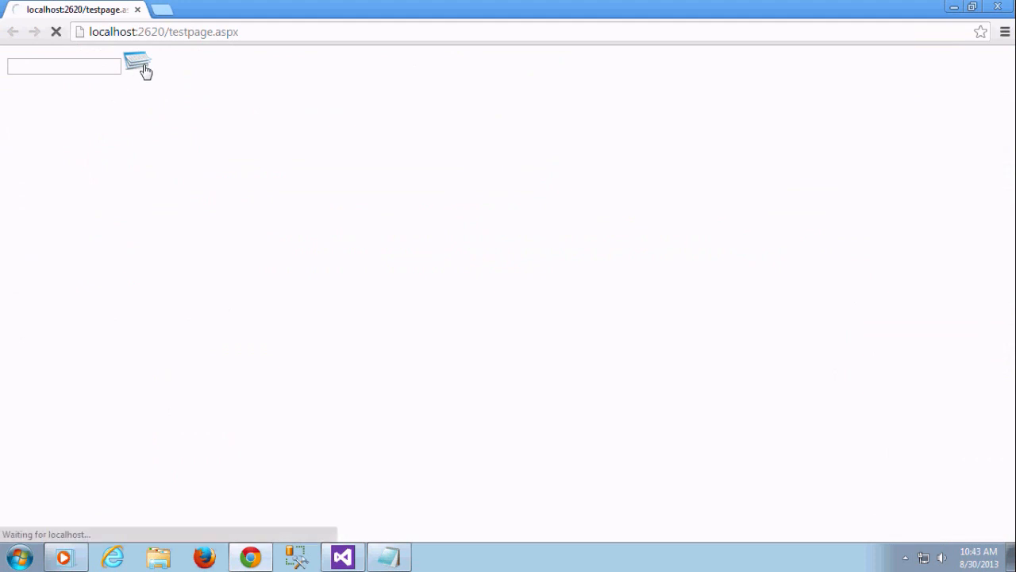
left_click(136, 62)
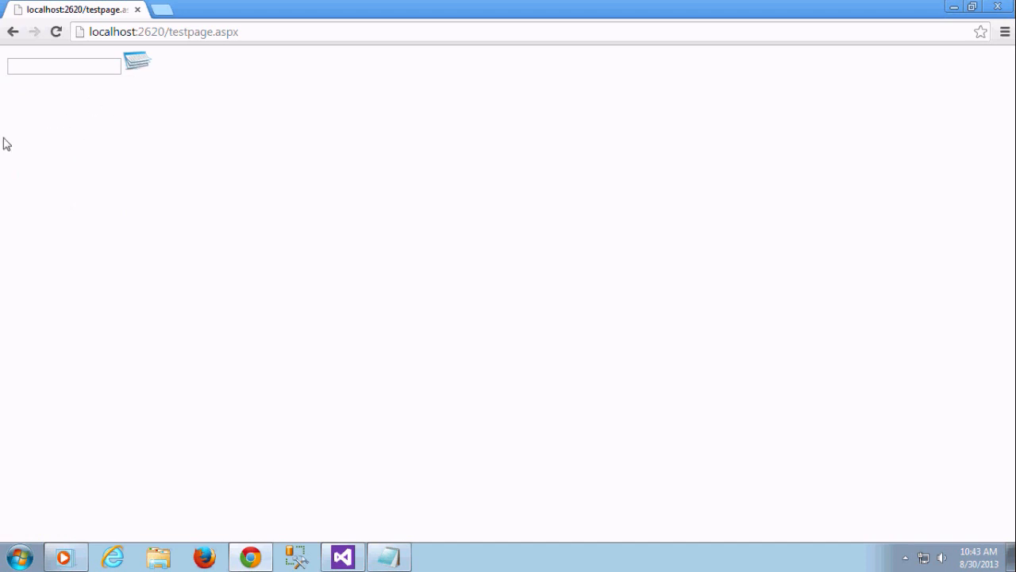
left_click(136, 62)
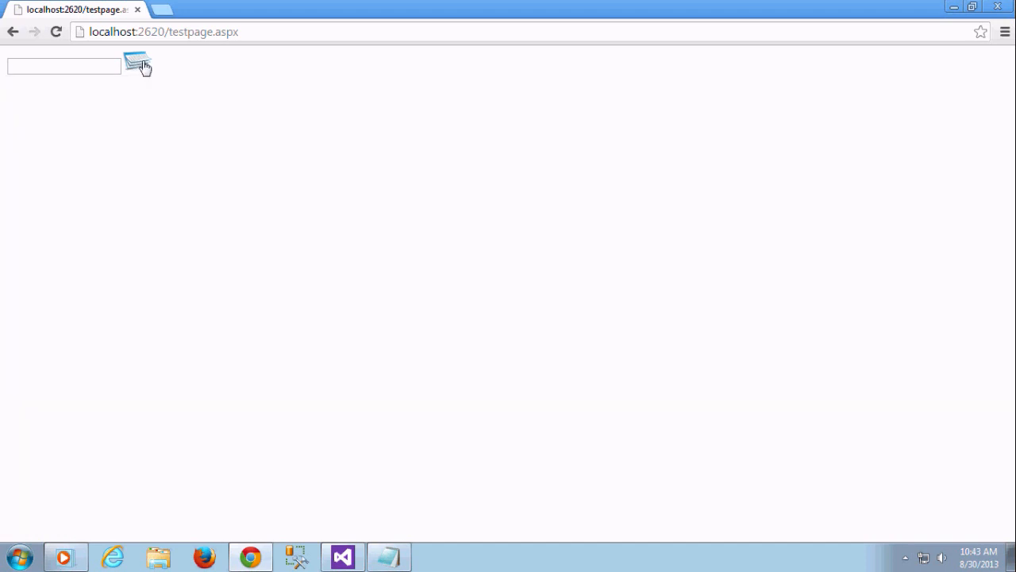
left_click(137, 63)
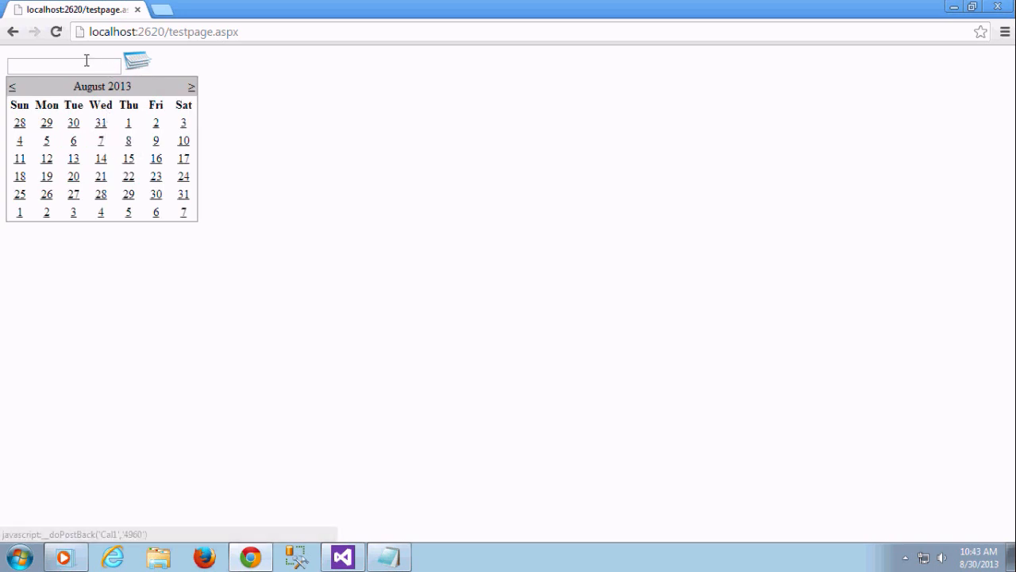
left_click(100, 122)
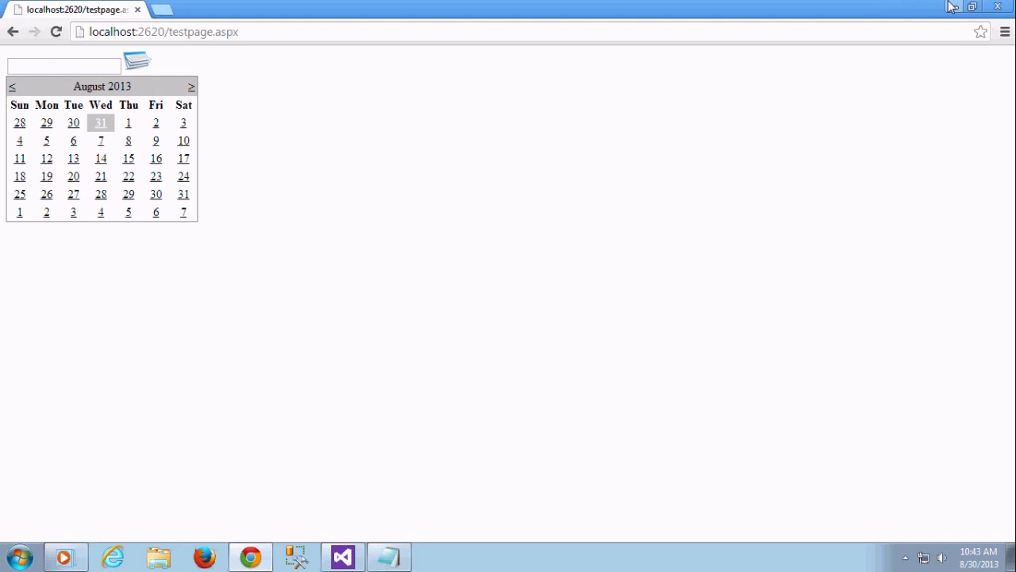
left_click(342, 556)
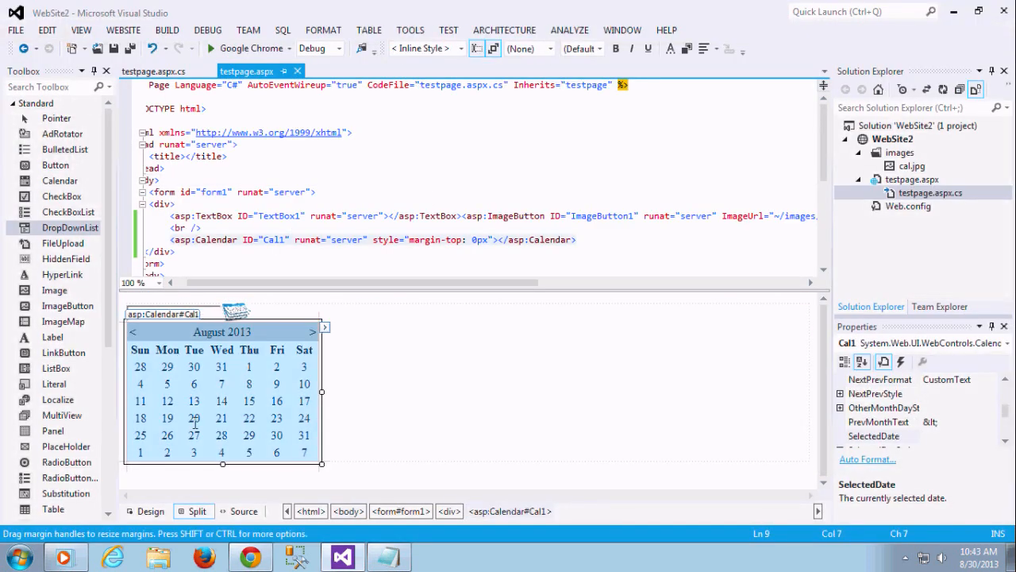
- Create Cal1_SelectionChanged from the calendar's SelectionChanged event in the Properties window
left_click(900, 362)
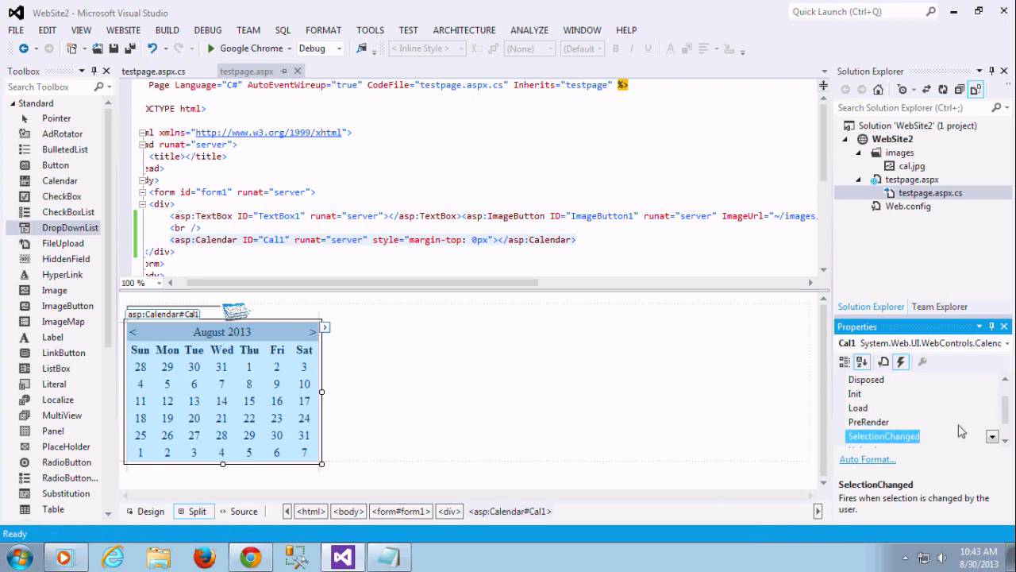
double_click(884, 436)
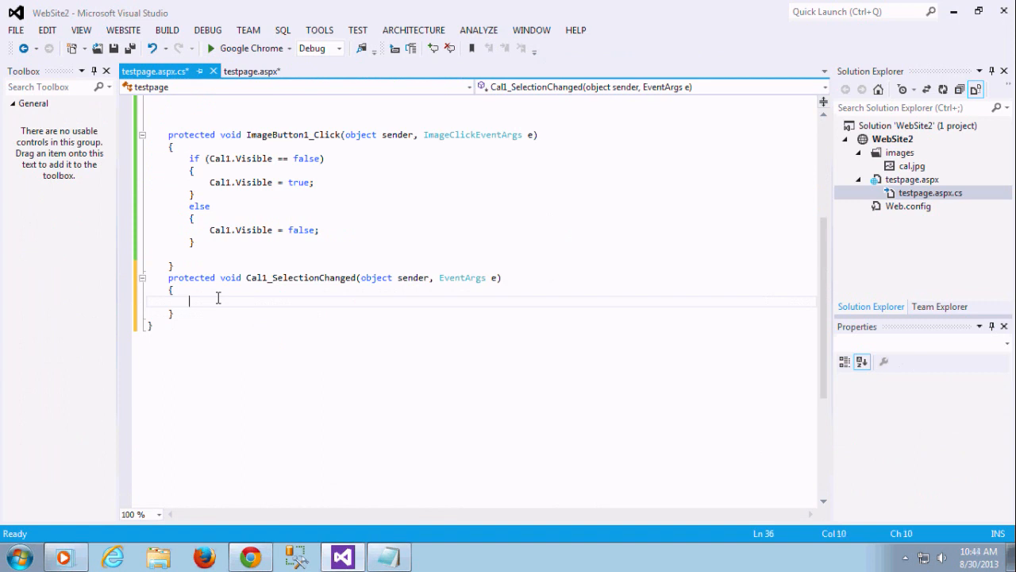
- Enter TextBox1.Text and Cal1.SelectedDate in Cal1_SelectionChanged, checking the markup hookup
type("te")
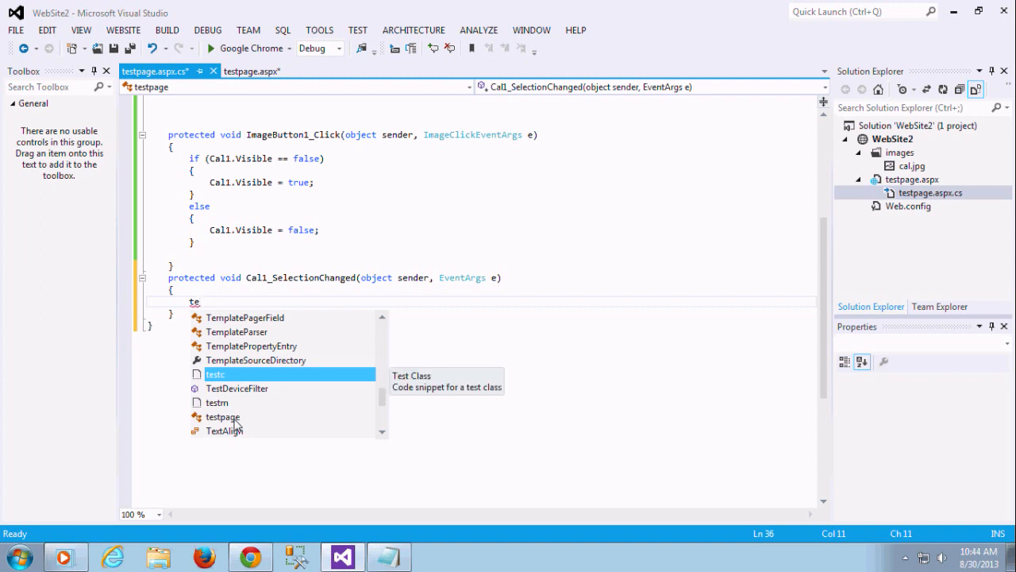
type("TextBox1[")
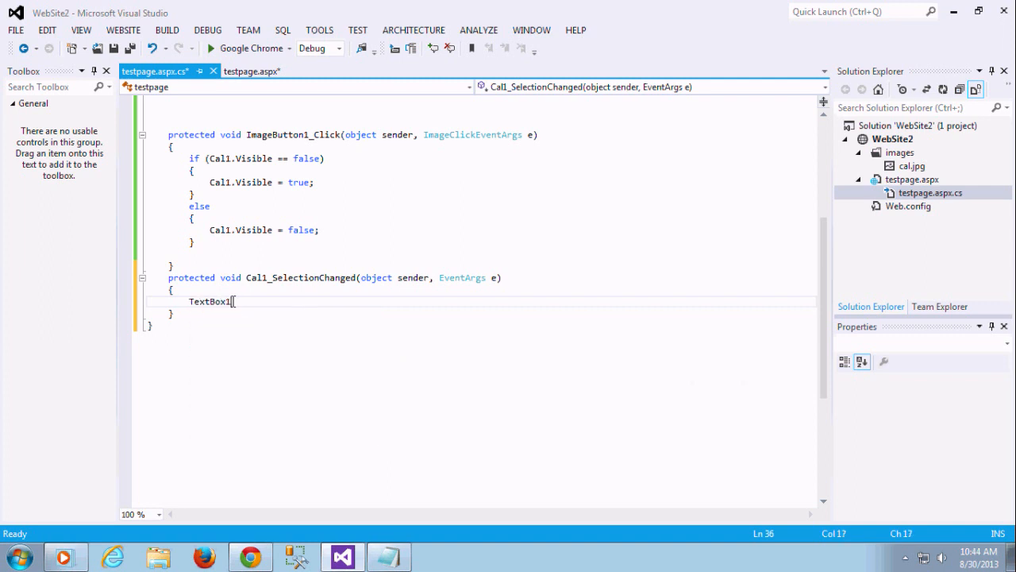
left_click(252, 71)
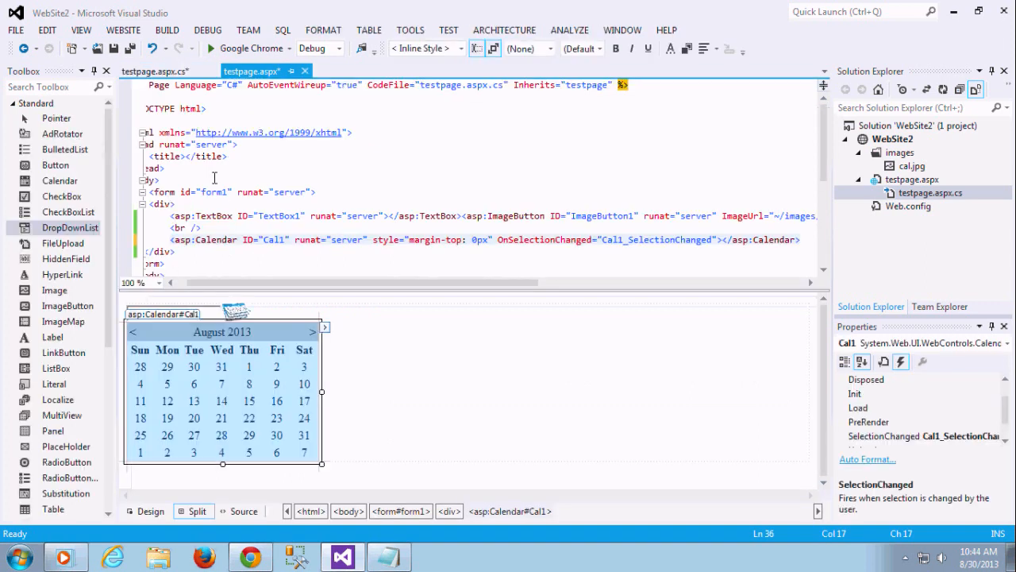
left_click(215, 215)
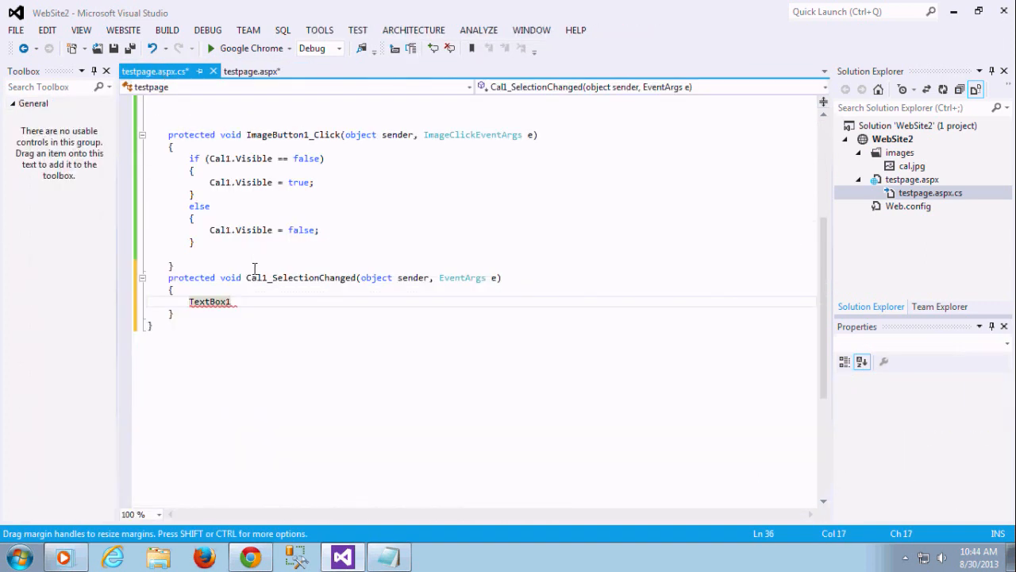
type(".te")
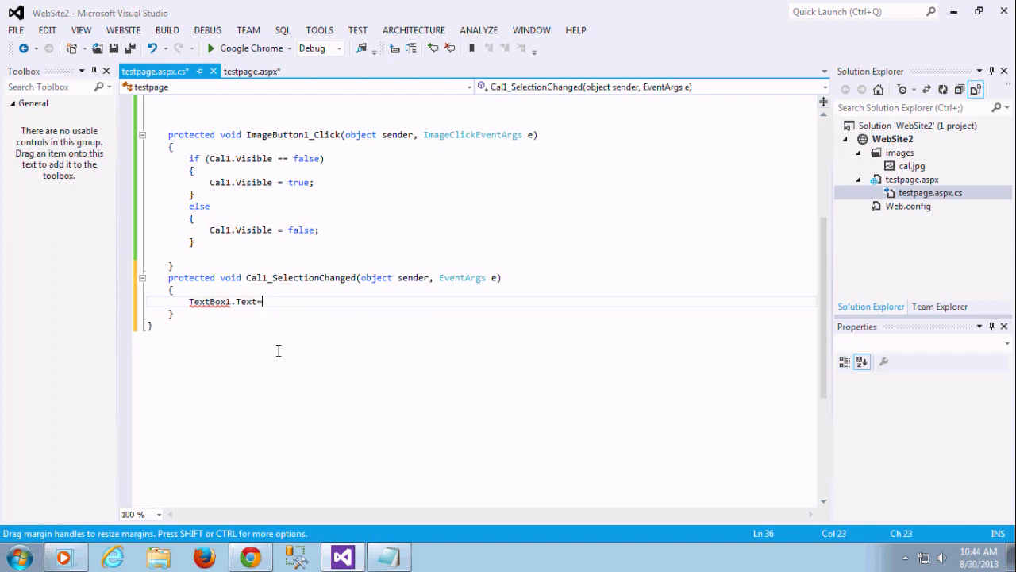
type("ca")
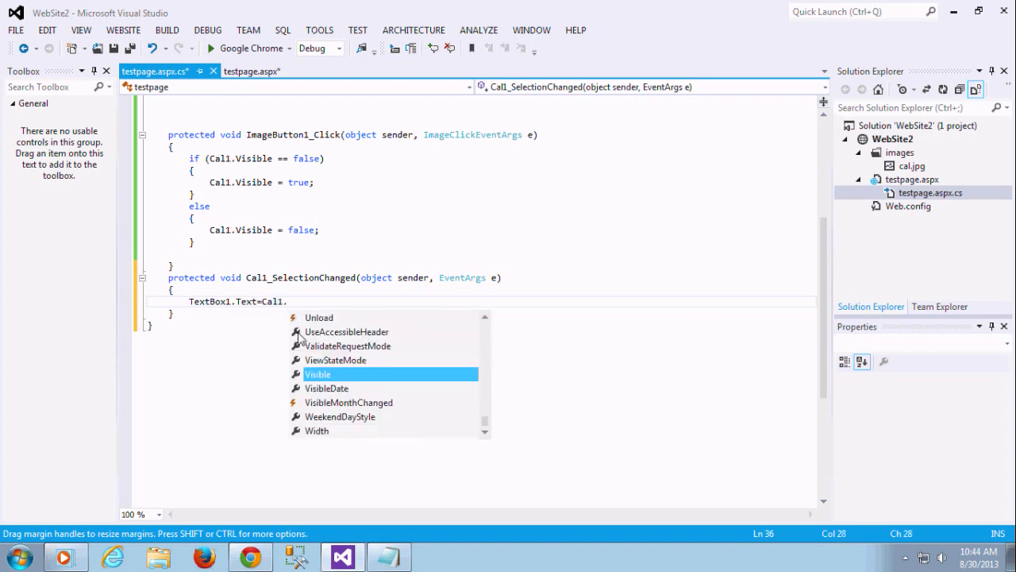
type("d")
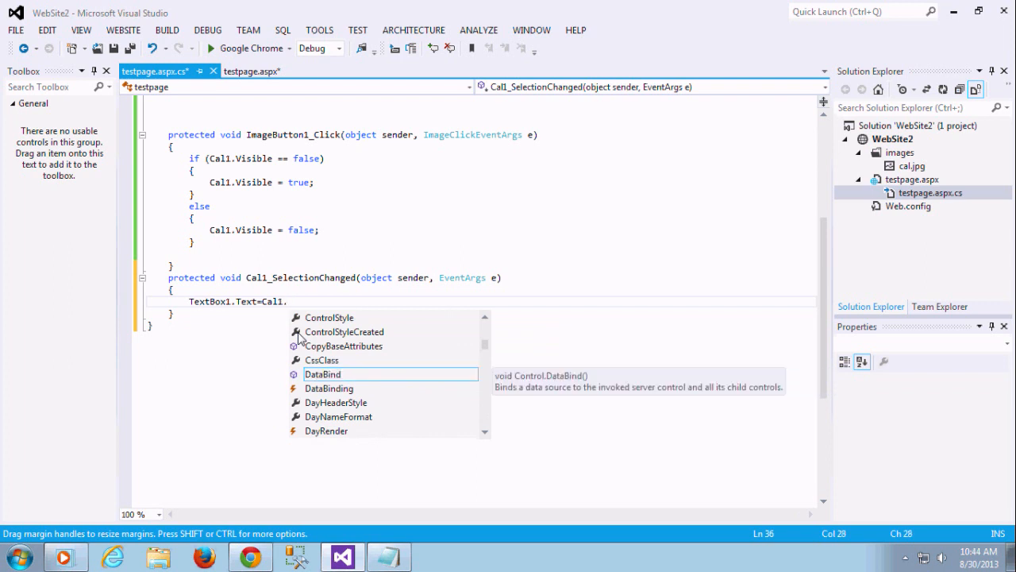
type("SelectedDate")
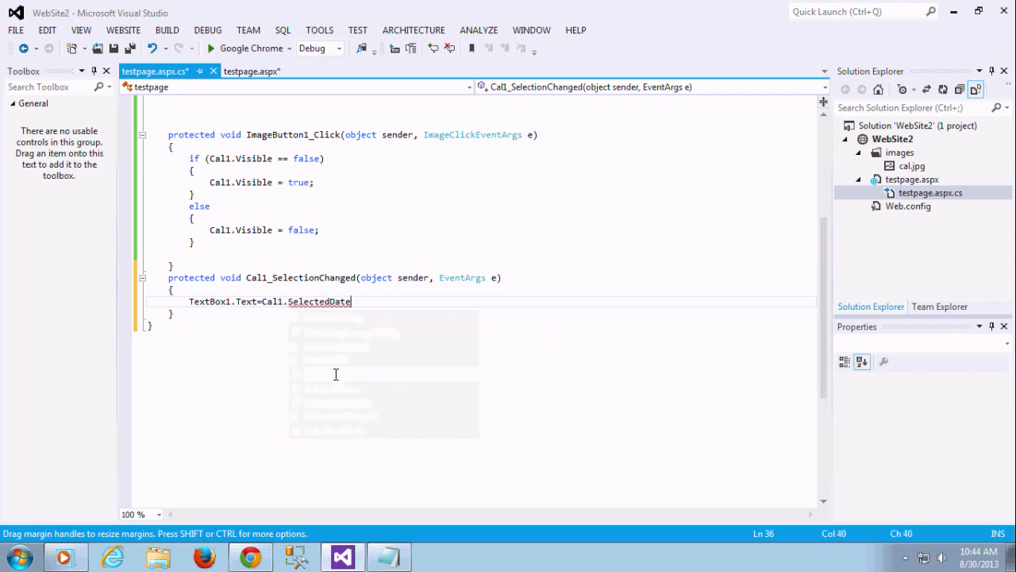
type(".")
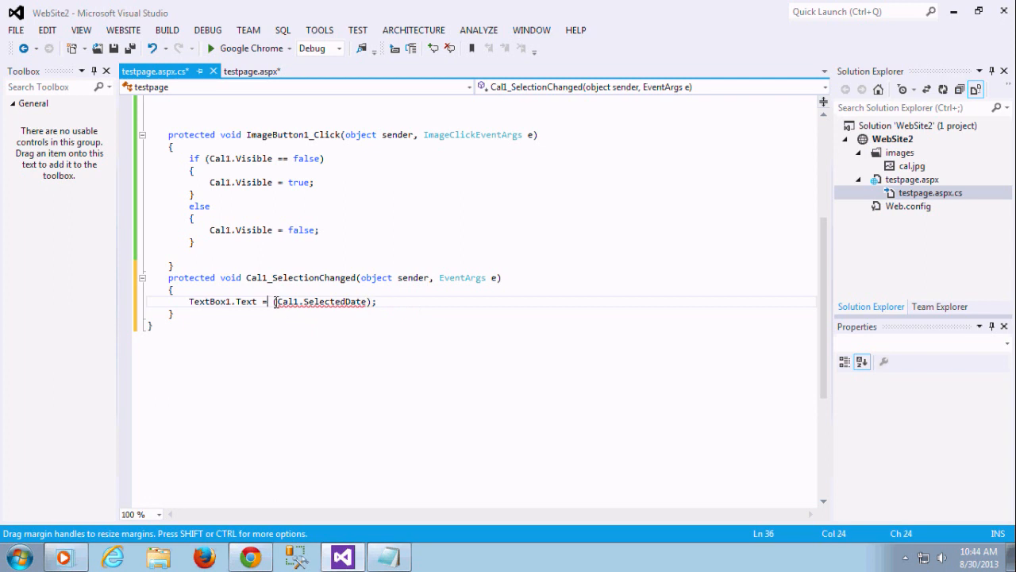
- Complete the line as TextBox1.Text = Convert.ToString(Cal1.SelectedDate); and save
type("co")
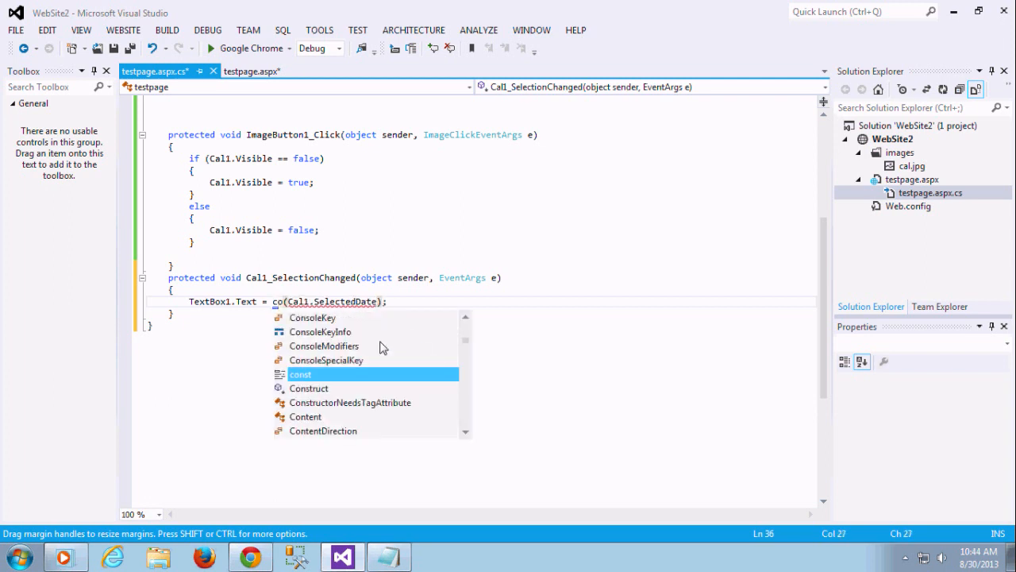
type("n")
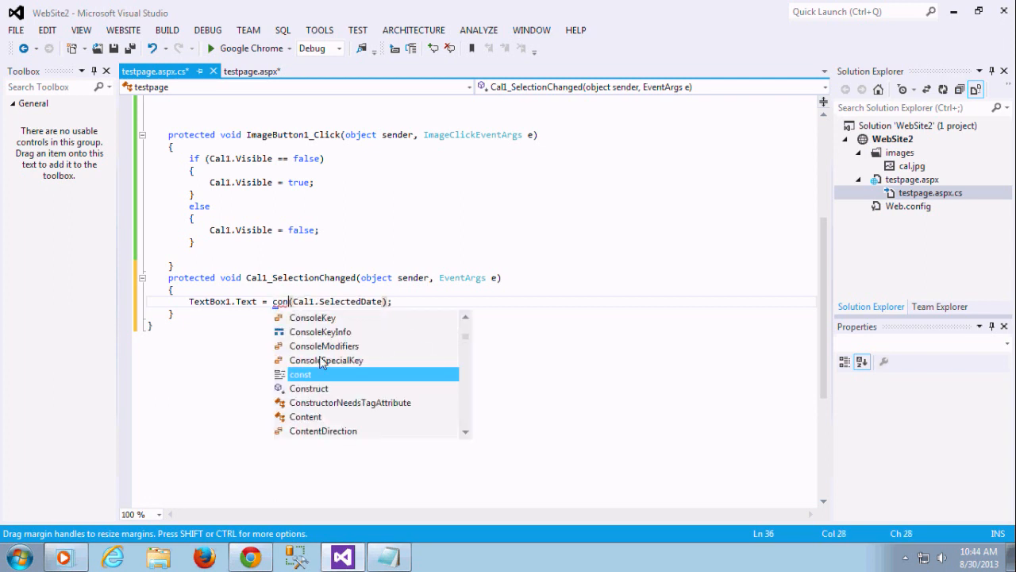
type("vert")
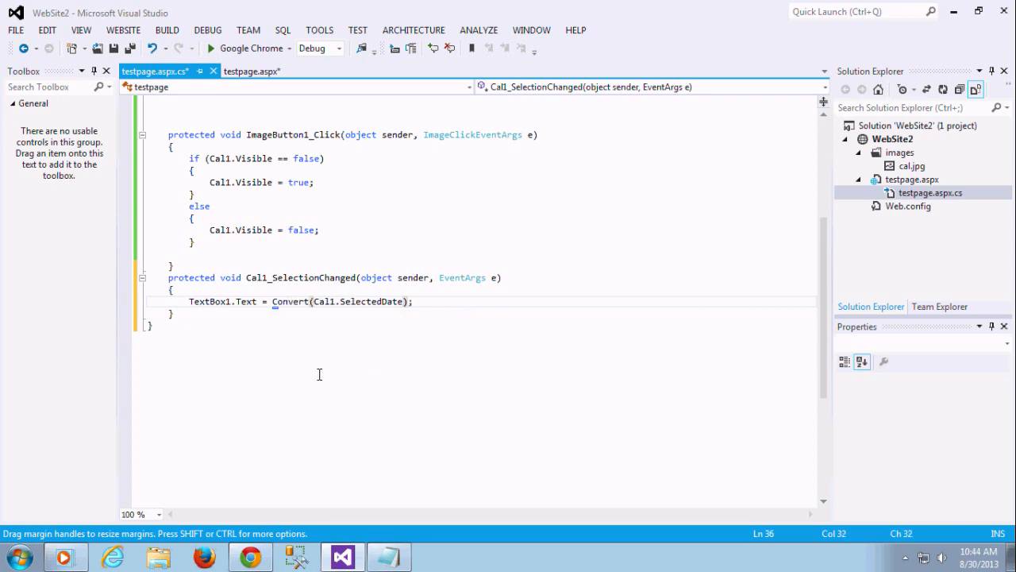
type(".t")
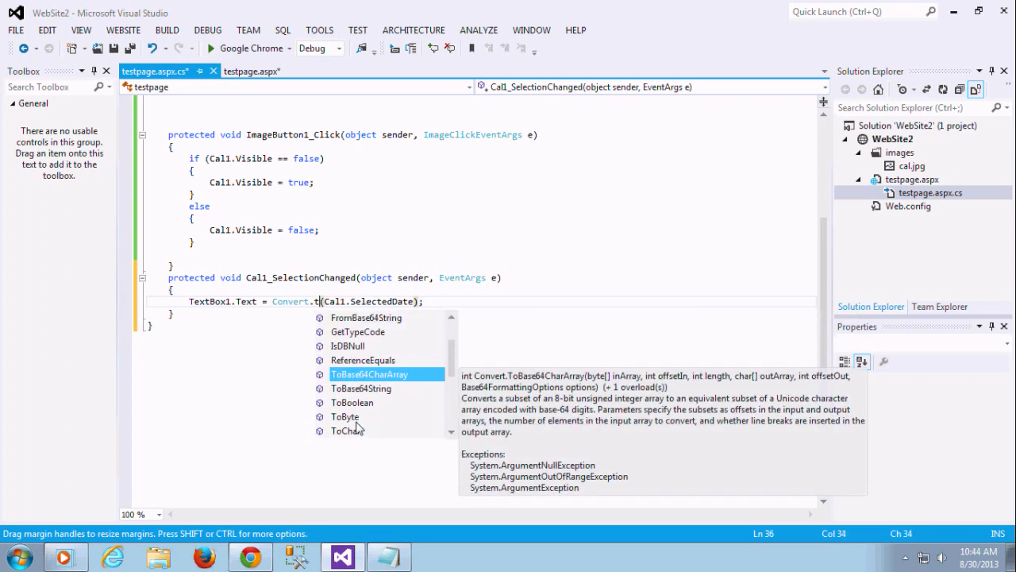
type("os")
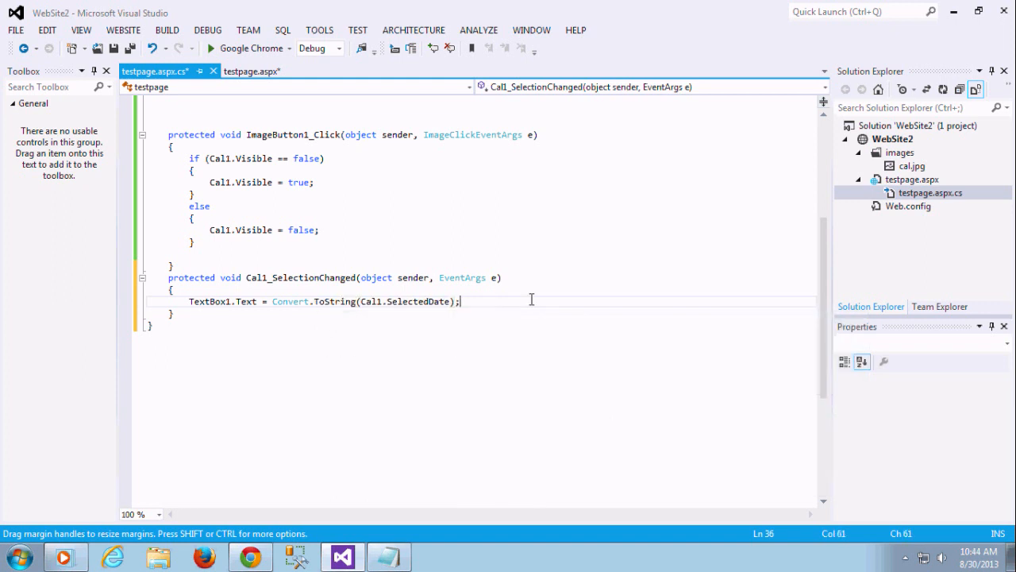
key("ctrl+s")
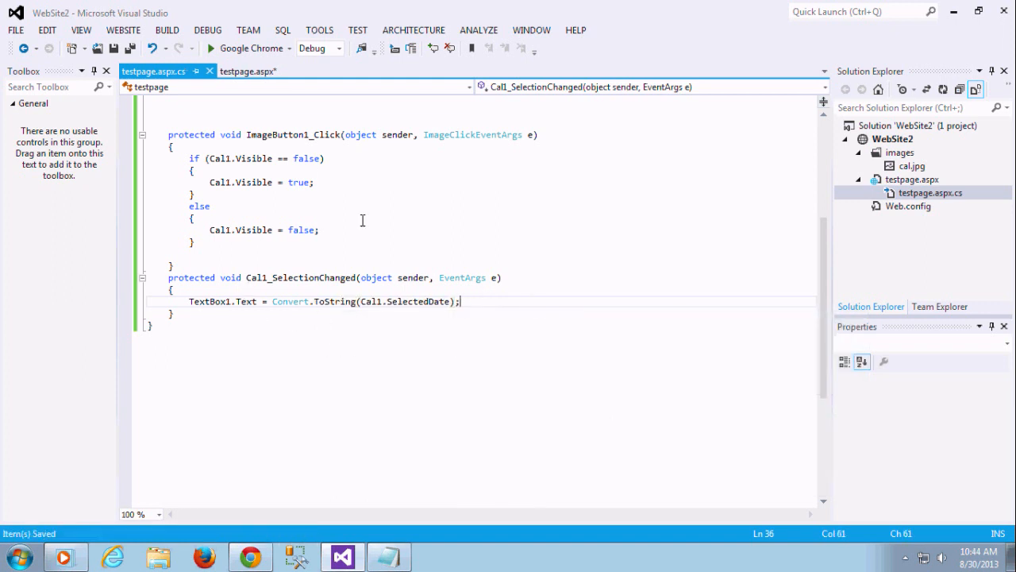
left_click(247, 71)
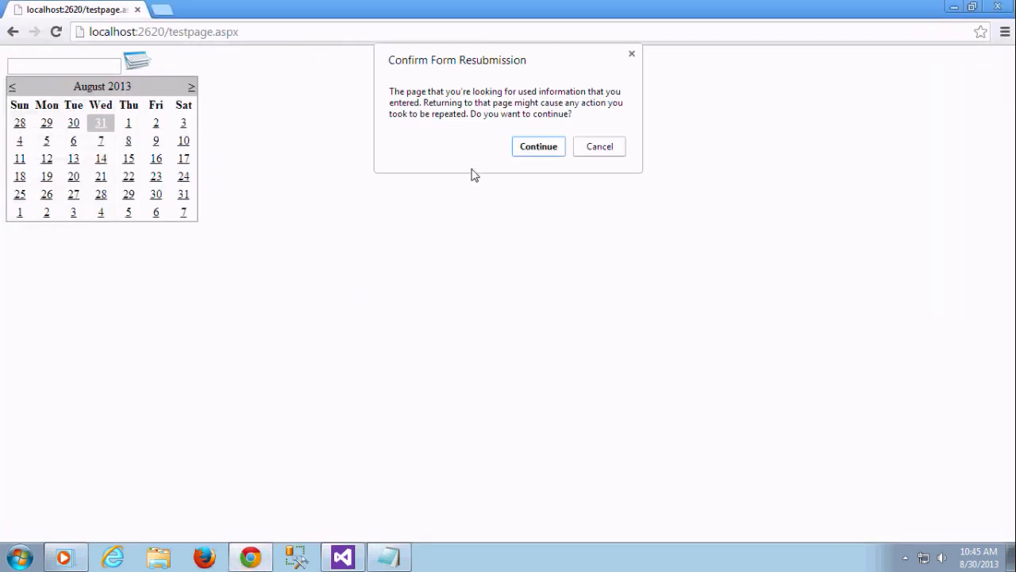
- Pick July 31, August 1, 2, 6 and 14, leaving 8/14/2013 12:00:00 AM in the textbox
left_click(537, 146)
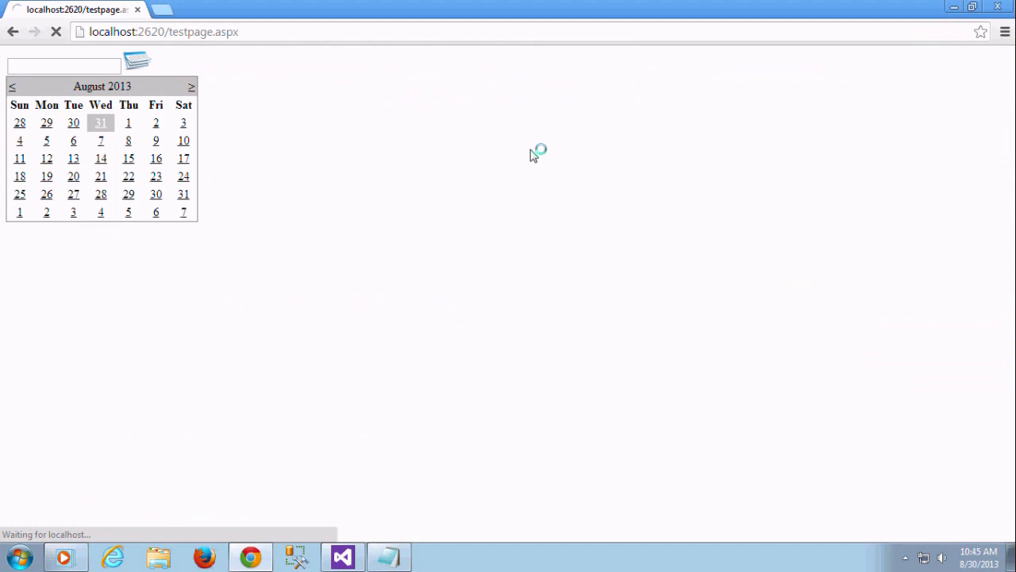
left_click(100, 123)
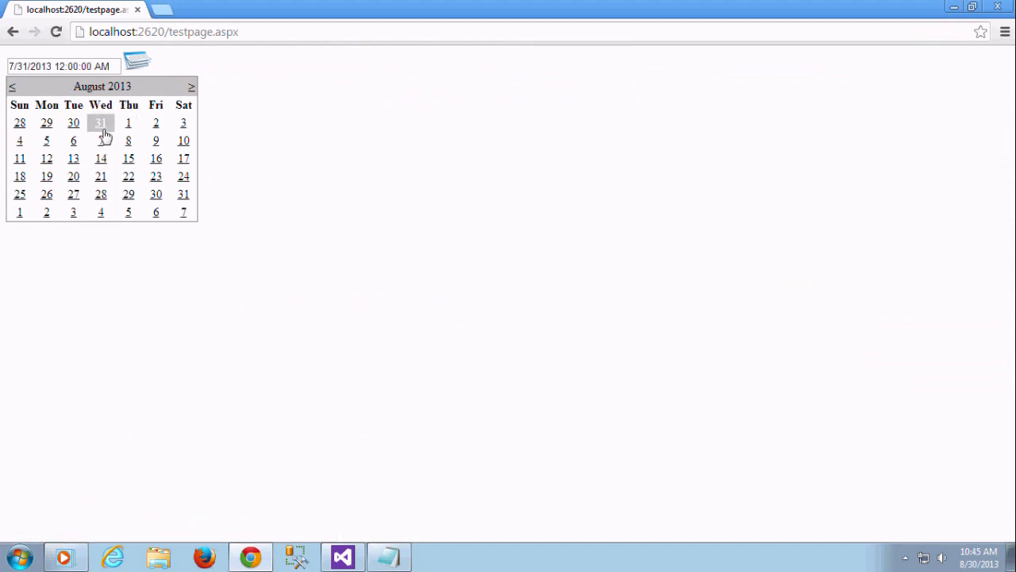
left_click(128, 122)
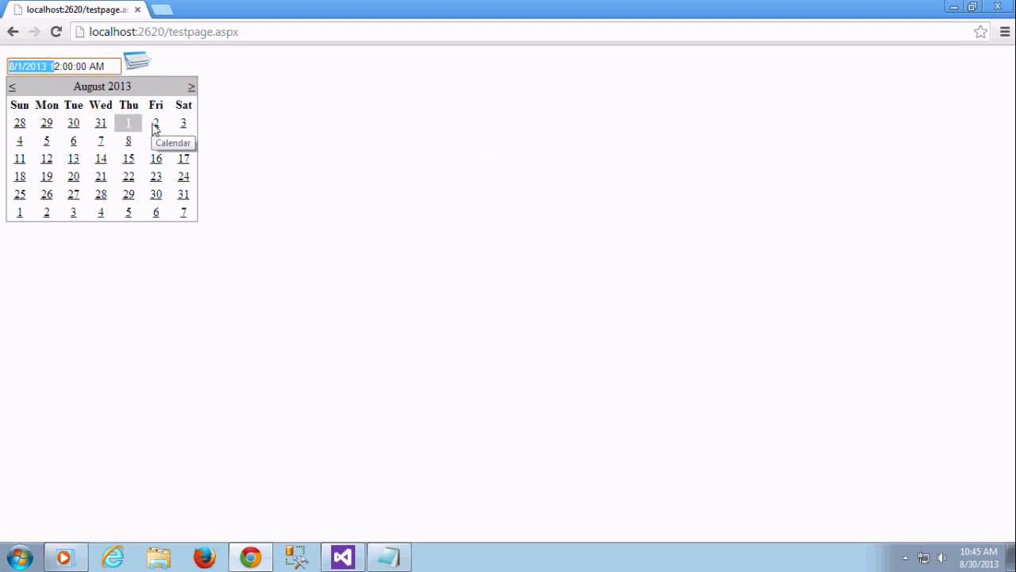
left_click(156, 122)
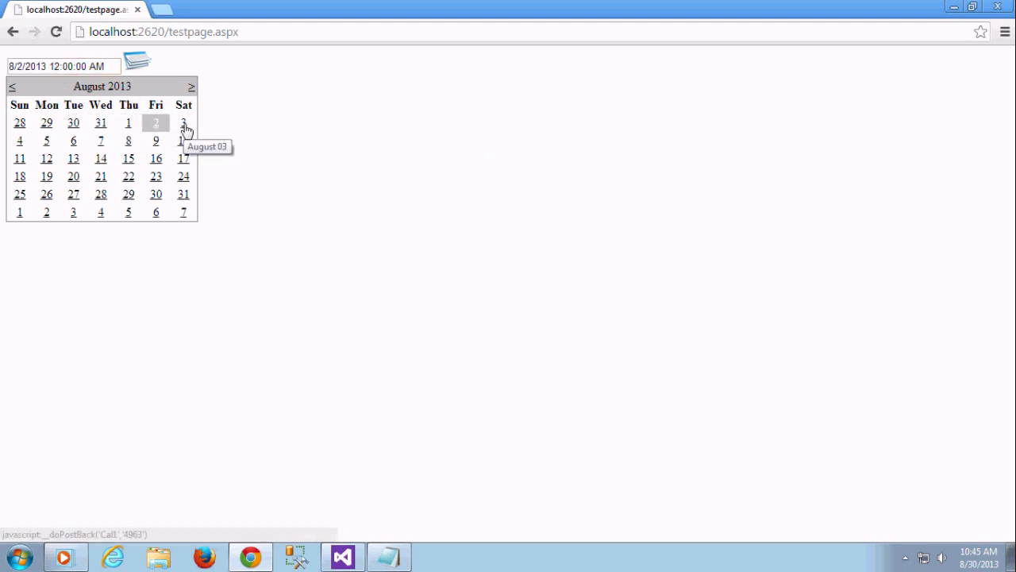
left_click(73, 141)
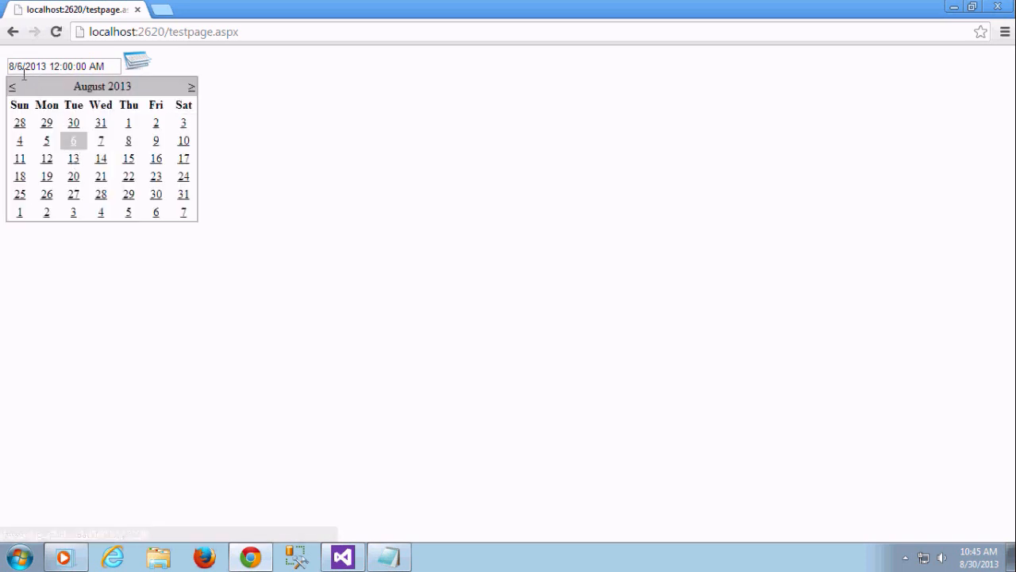
left_click(100, 158)
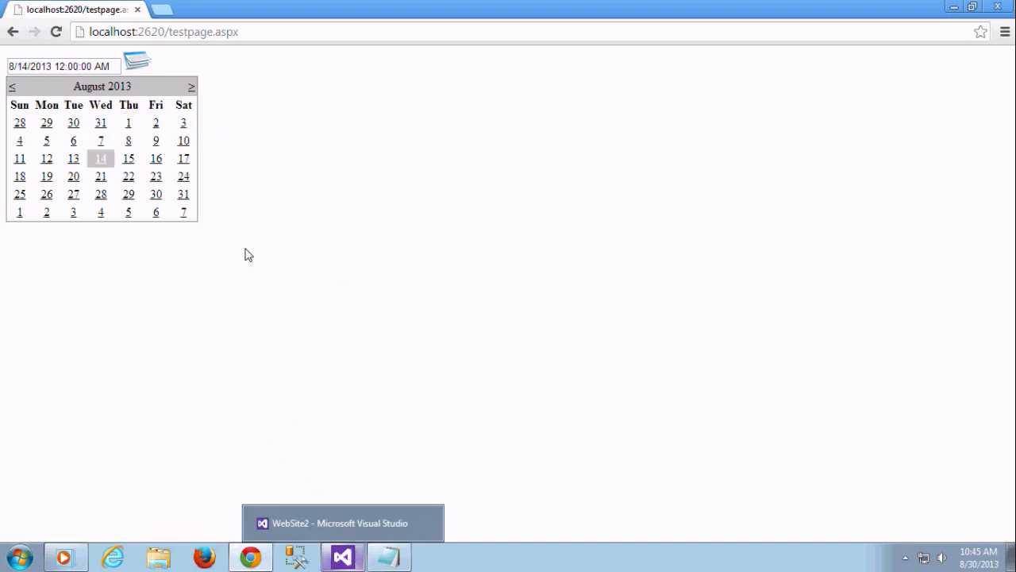
left_click(59, 65)
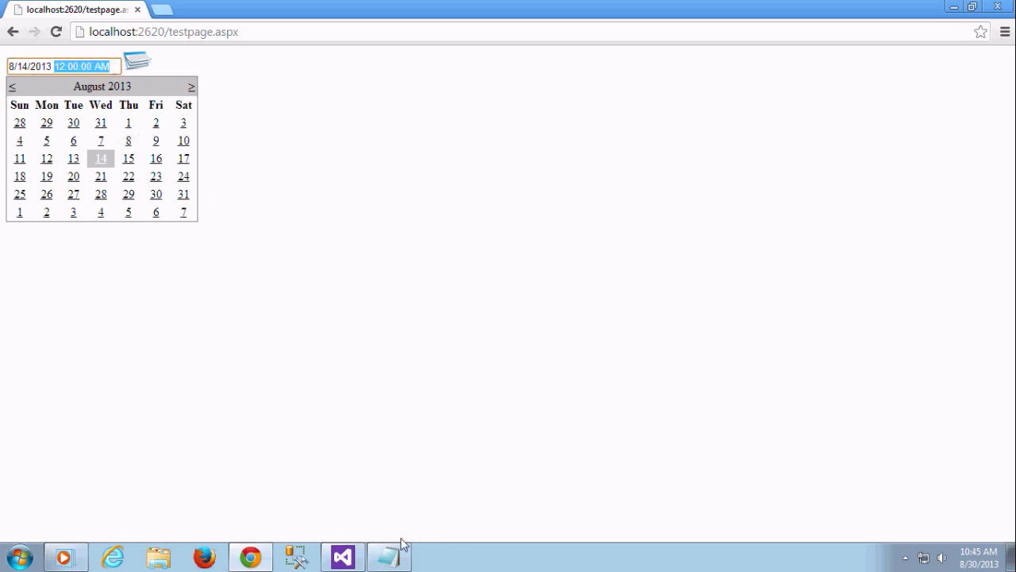
left_click(343, 555)
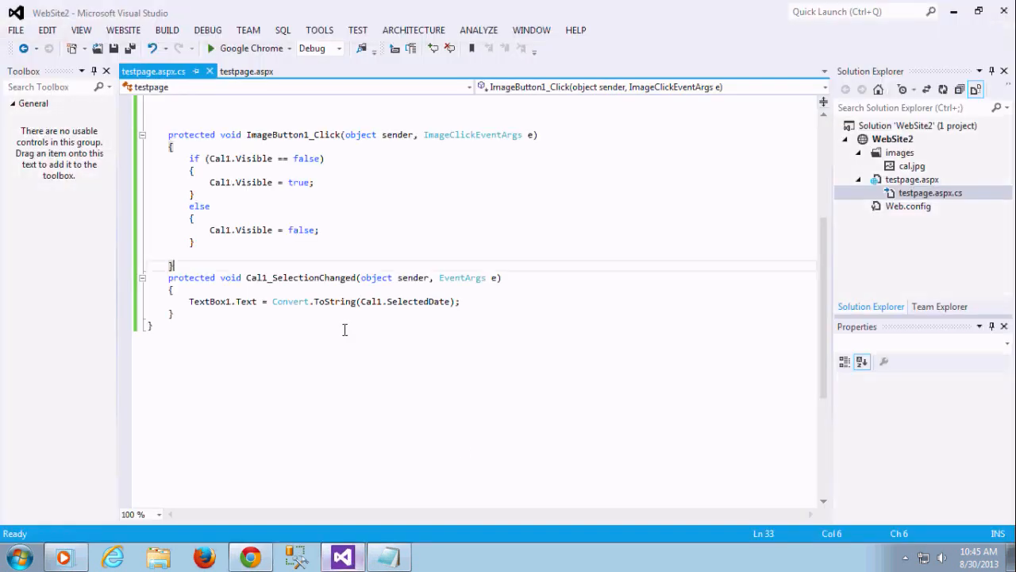
- Edit the line to TextBox1.Text = Cal1.SelectedDate. and browse the date formatting methods
double_click(334, 301)
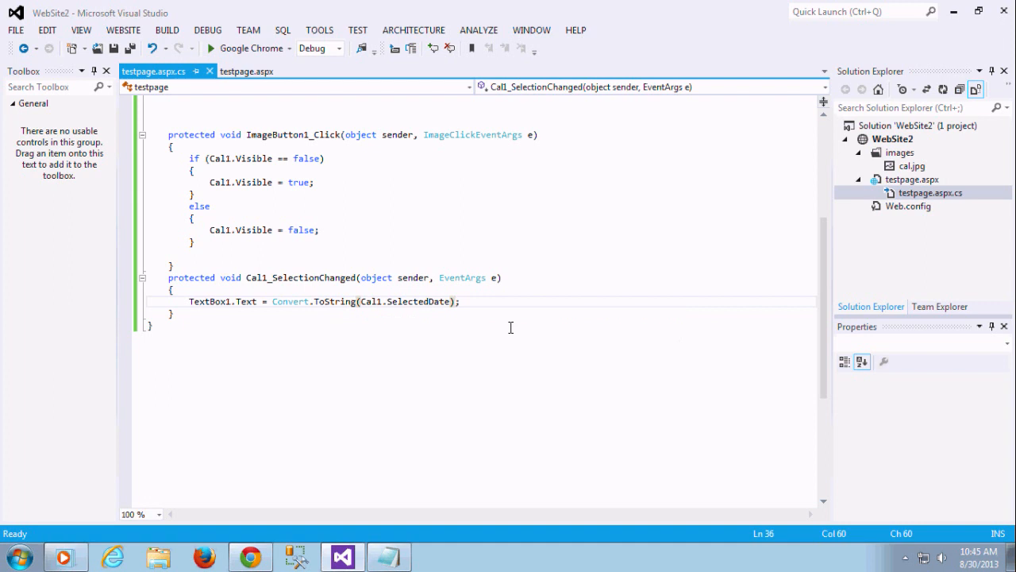
type(".")
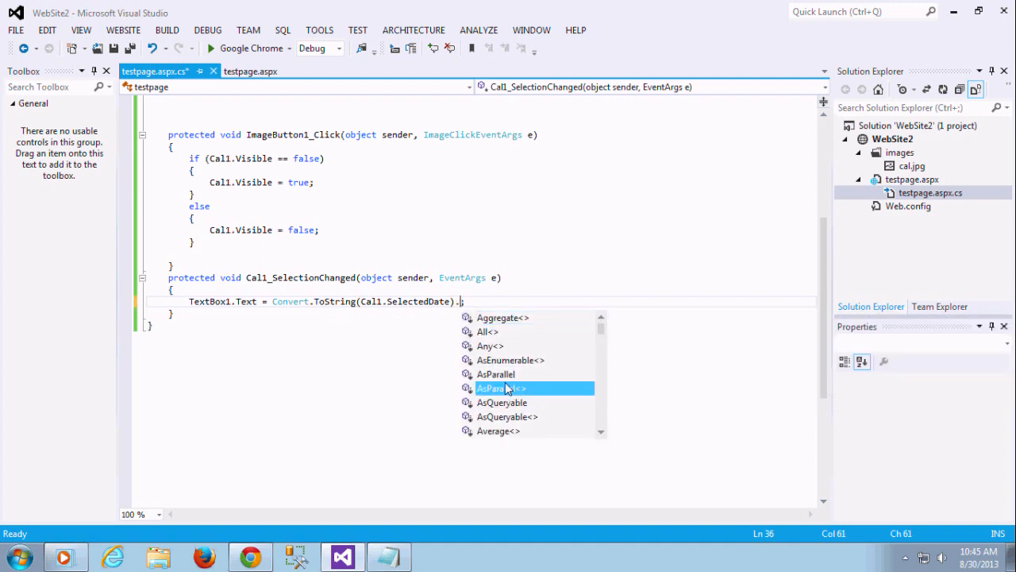
type("t")
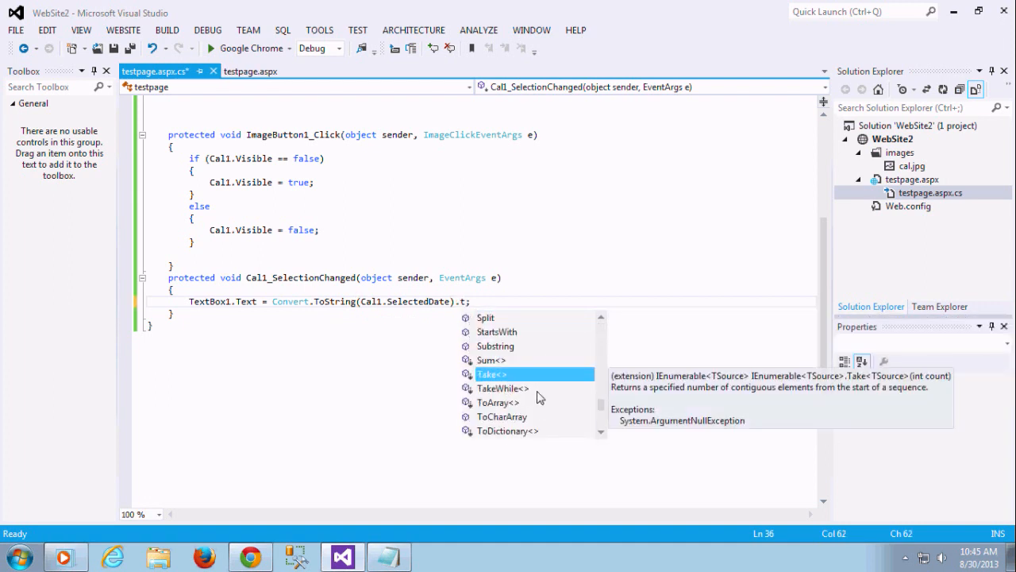
type("o")
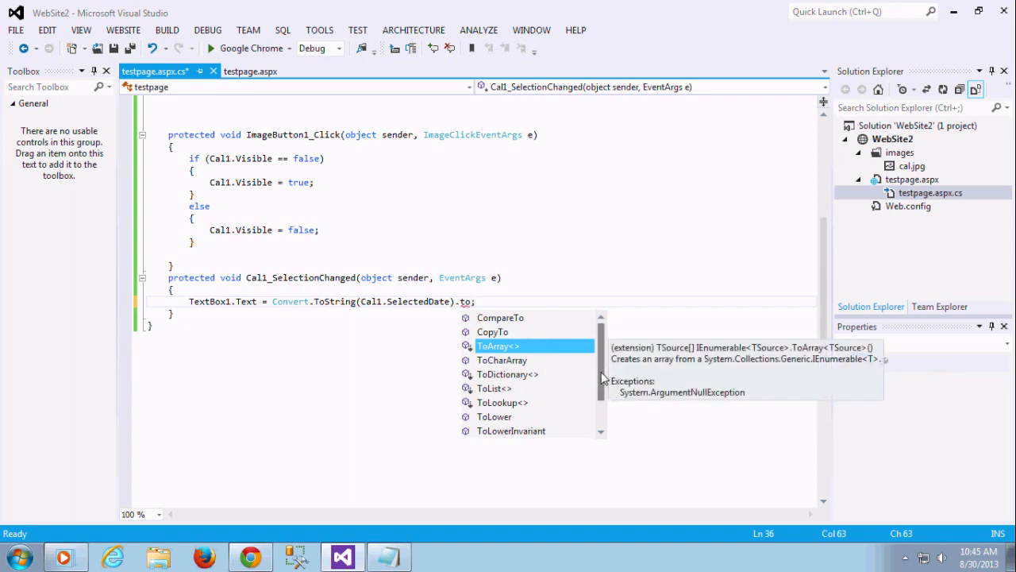
mouse_move(606, 365)
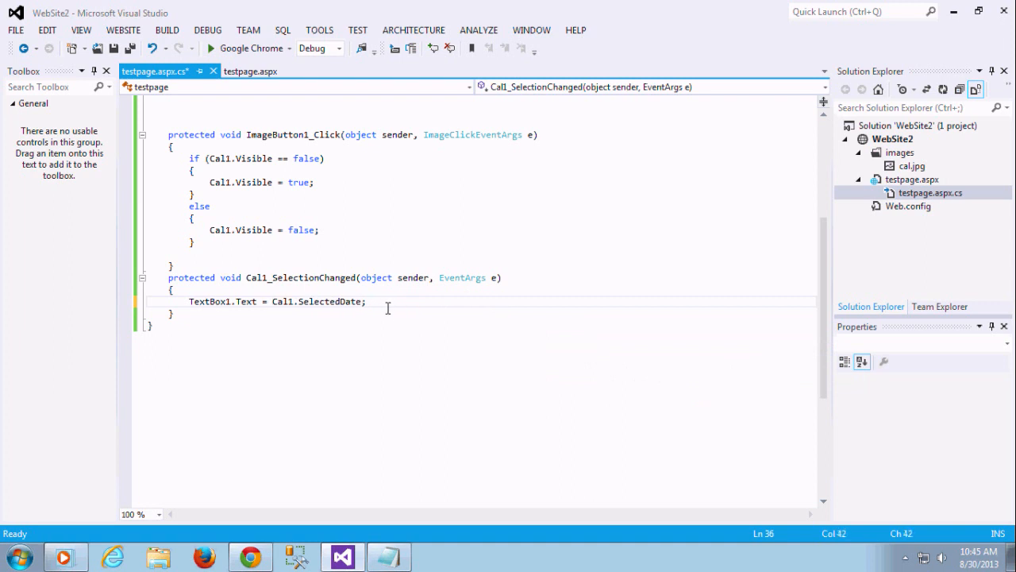
type(".")
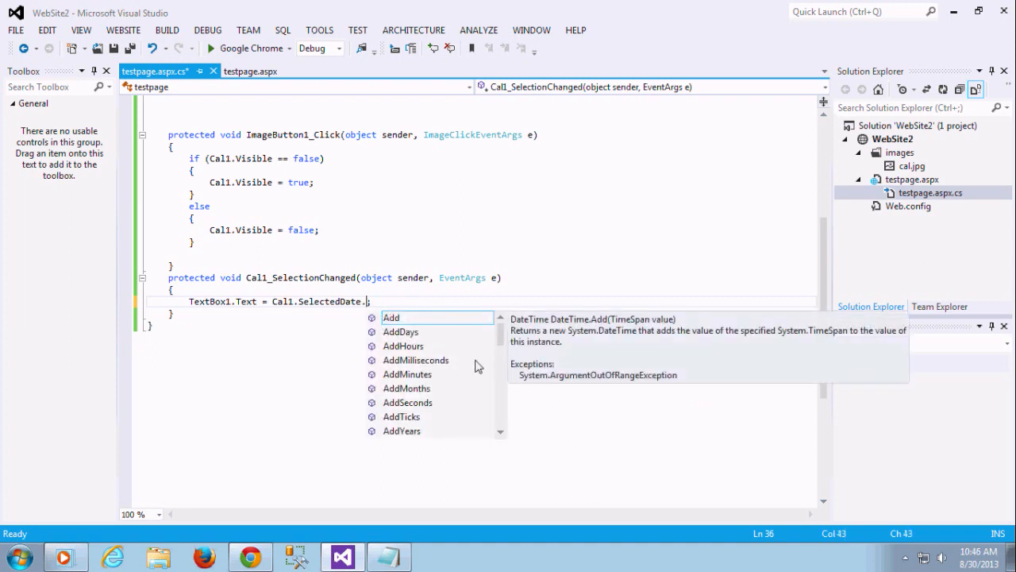
scroll("down", 3)
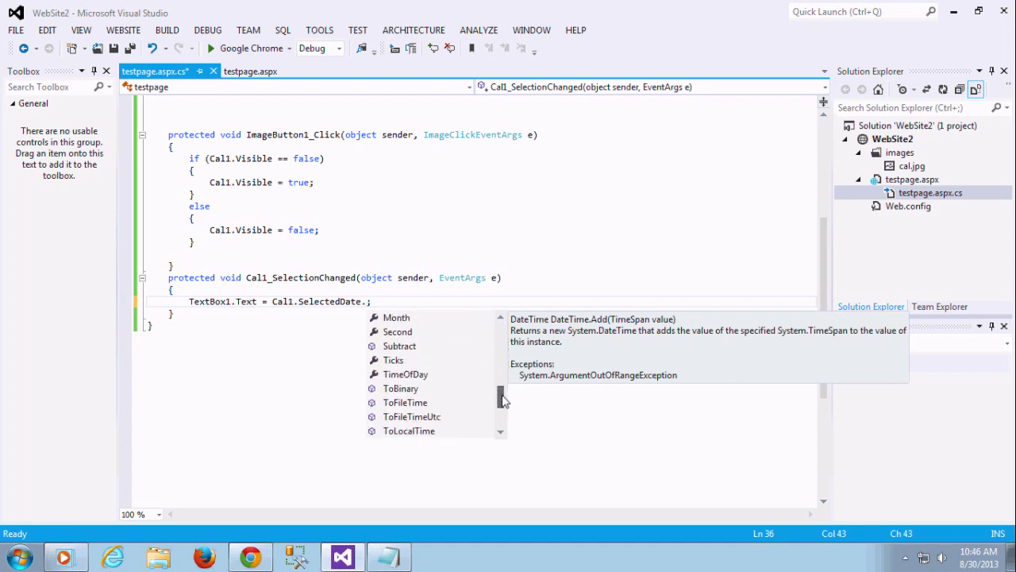
scroll("down", 3)
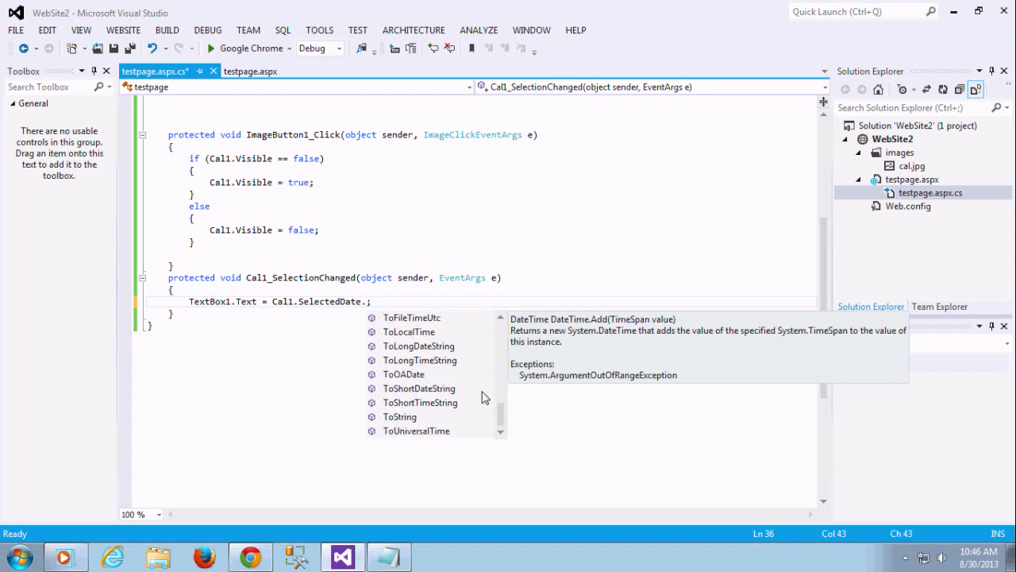
mouse_move(404, 352)
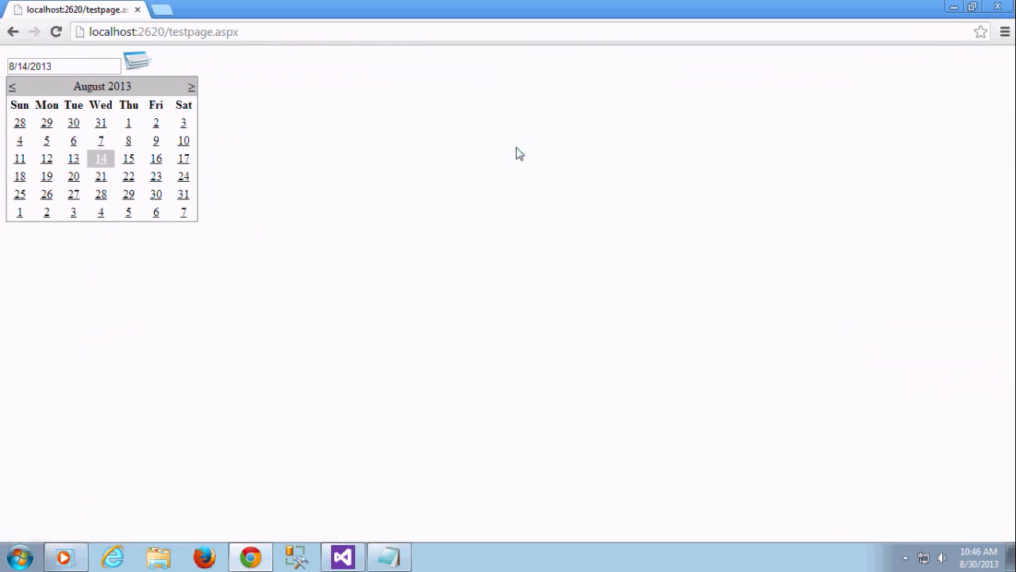
- Pick August 16, 13 and 28 while hiding and reshowing the calendar, ending at 8/28/2013
left_click(64, 66)
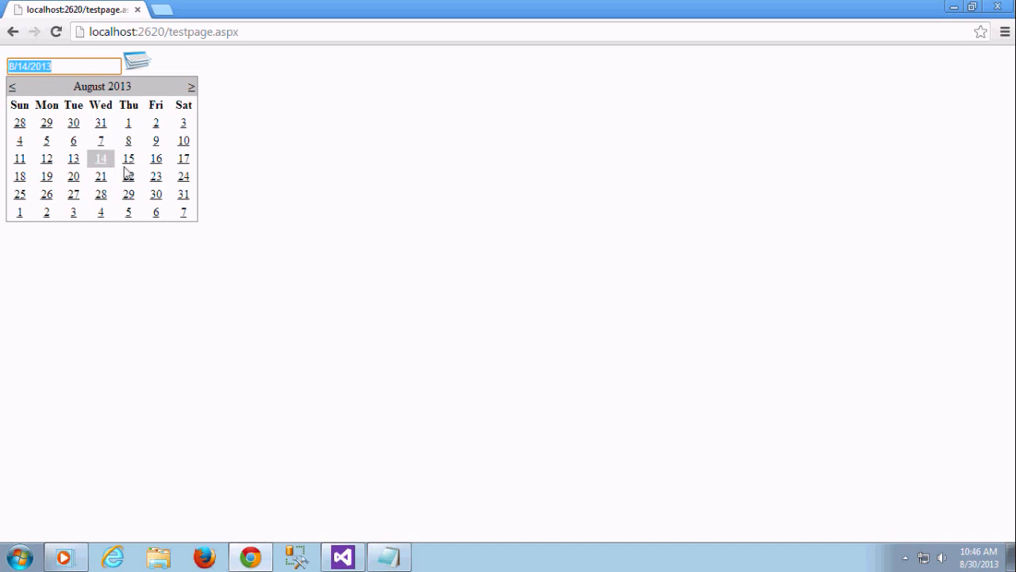
left_click(155, 158)
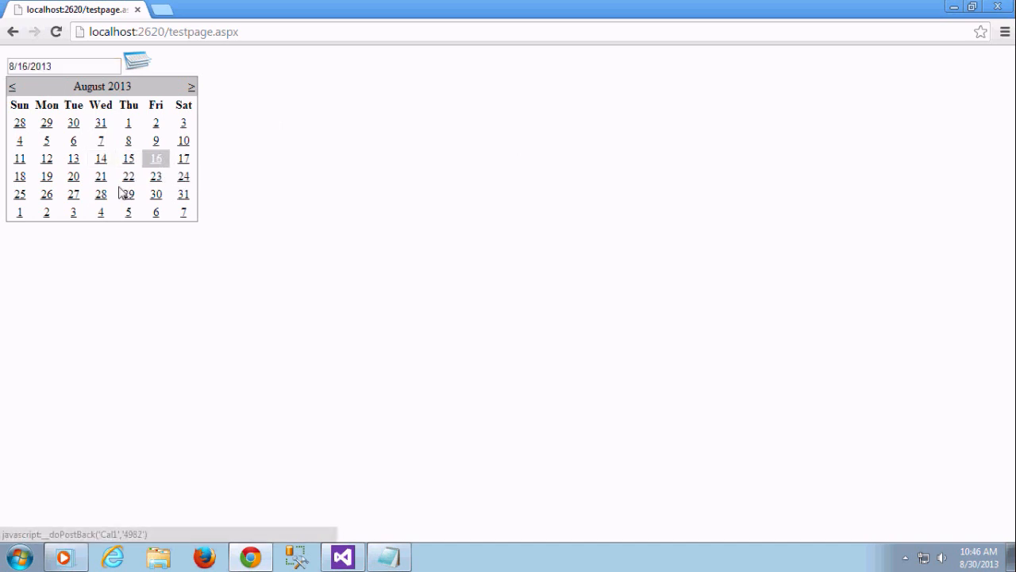
left_click(73, 158)
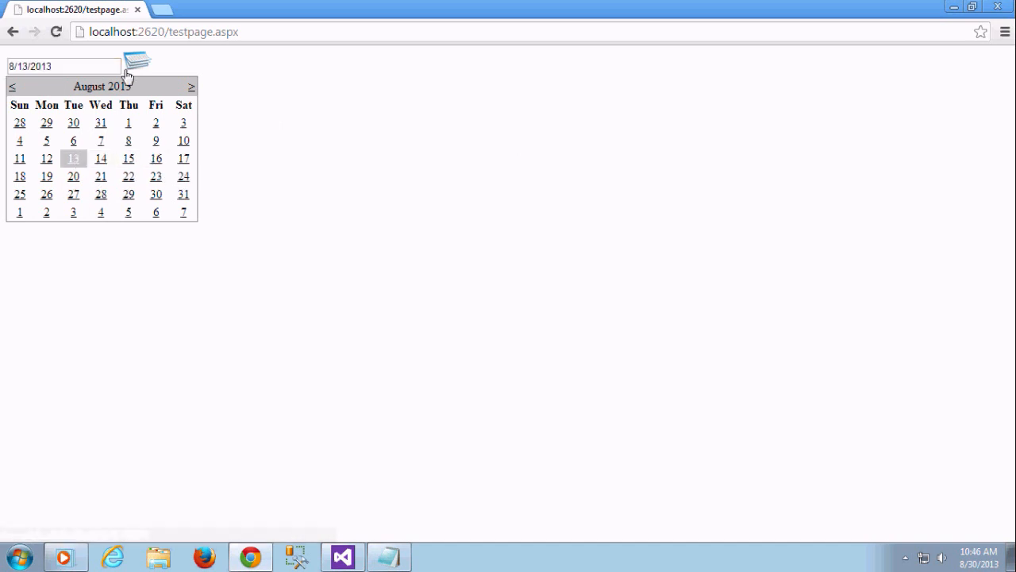
left_click(64, 66)
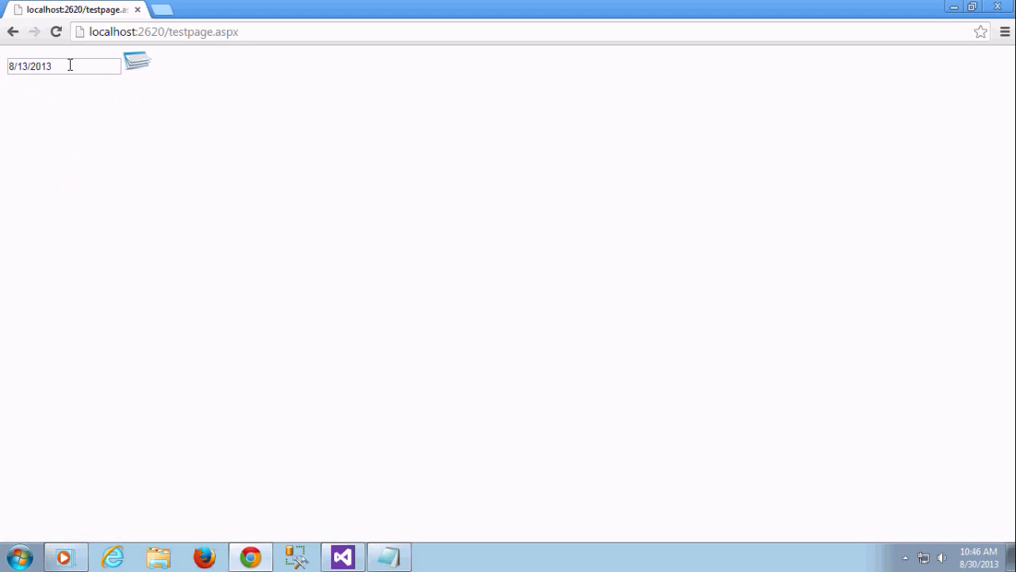
left_click(136, 61)
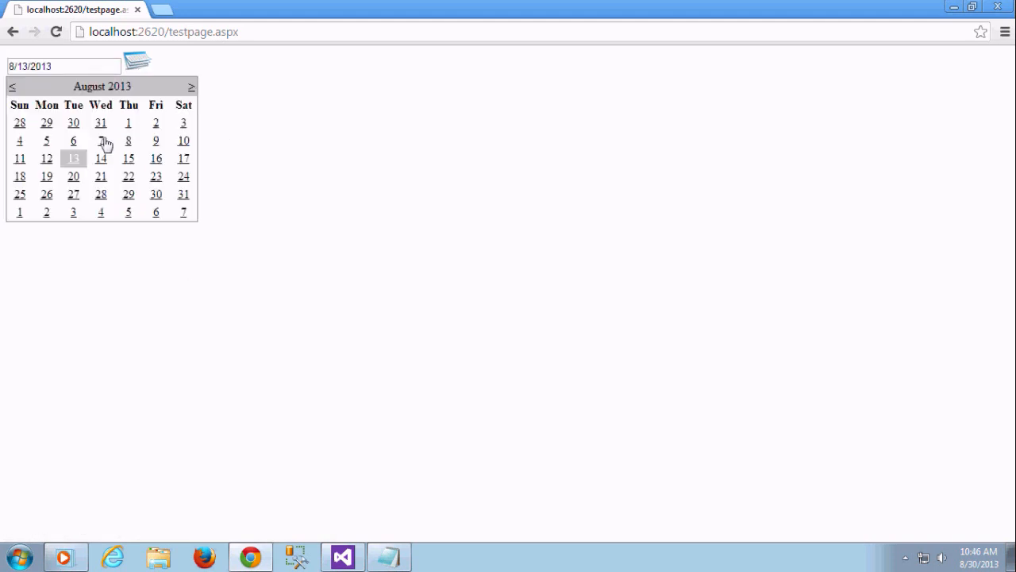
left_click(101, 194)
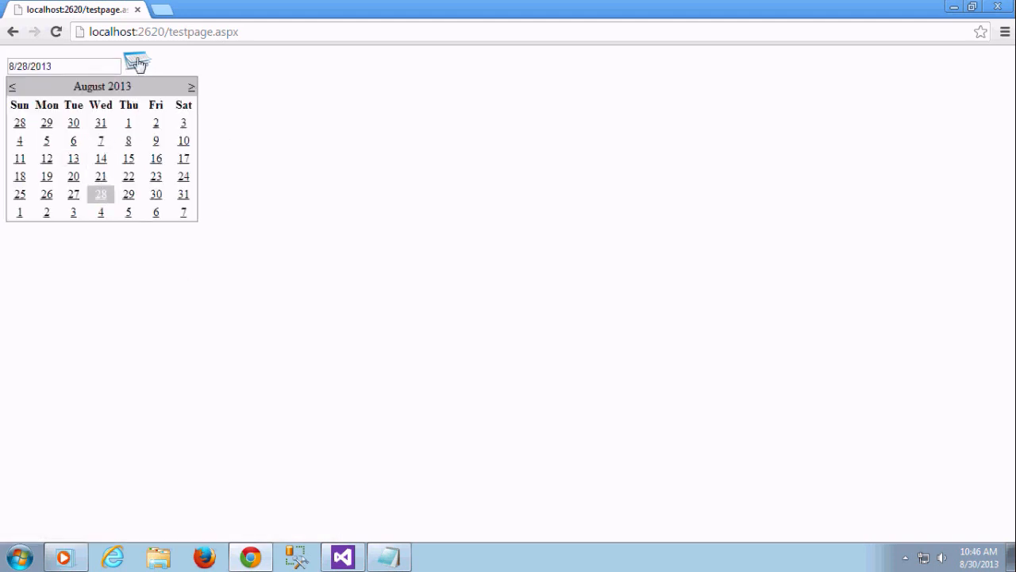
left_click(63, 65)
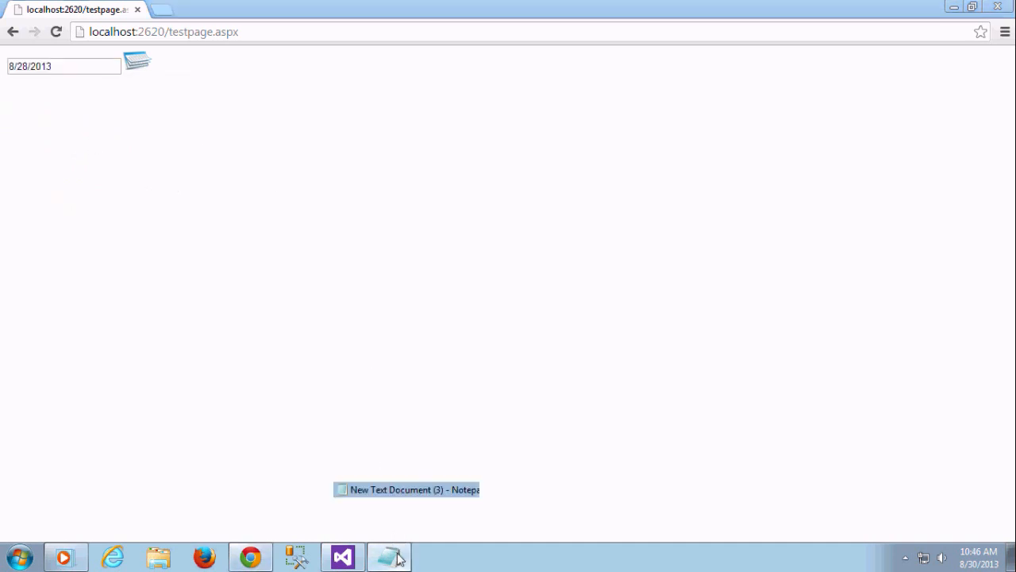
left_click(389, 556)
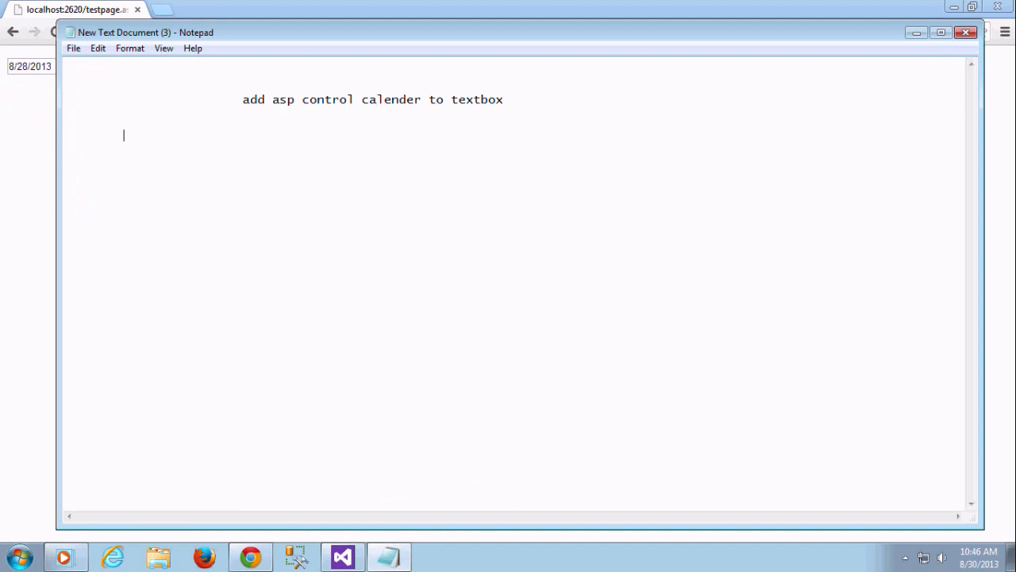
- Type 'likewise' on the new line below the calendar control note
type("li")
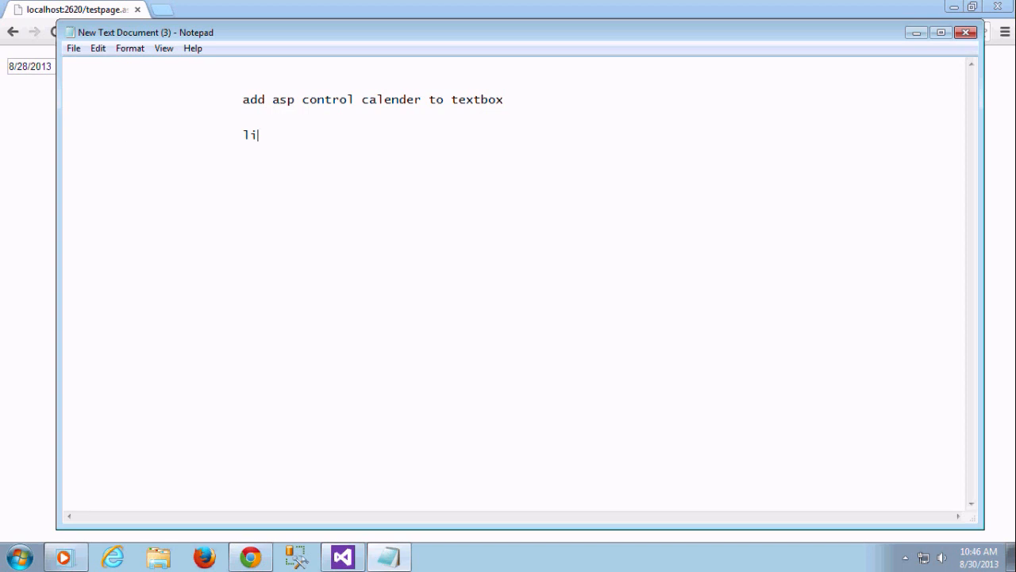
type("kew")
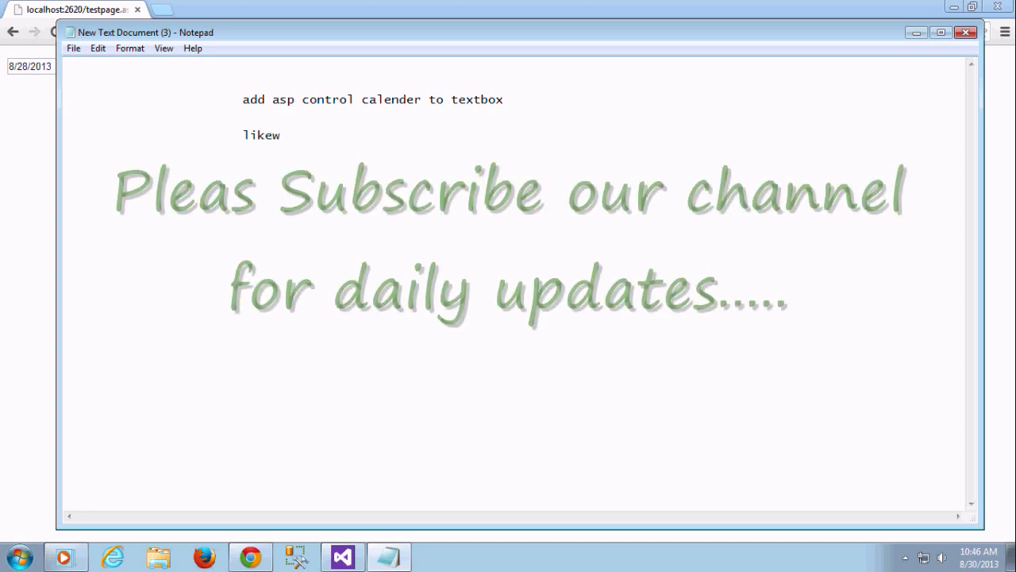
type("ise")
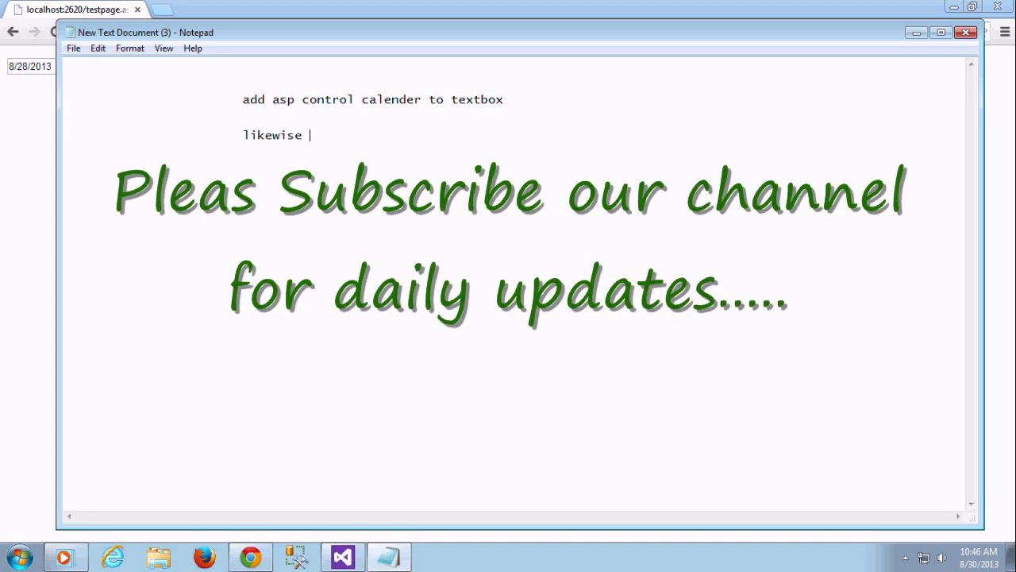